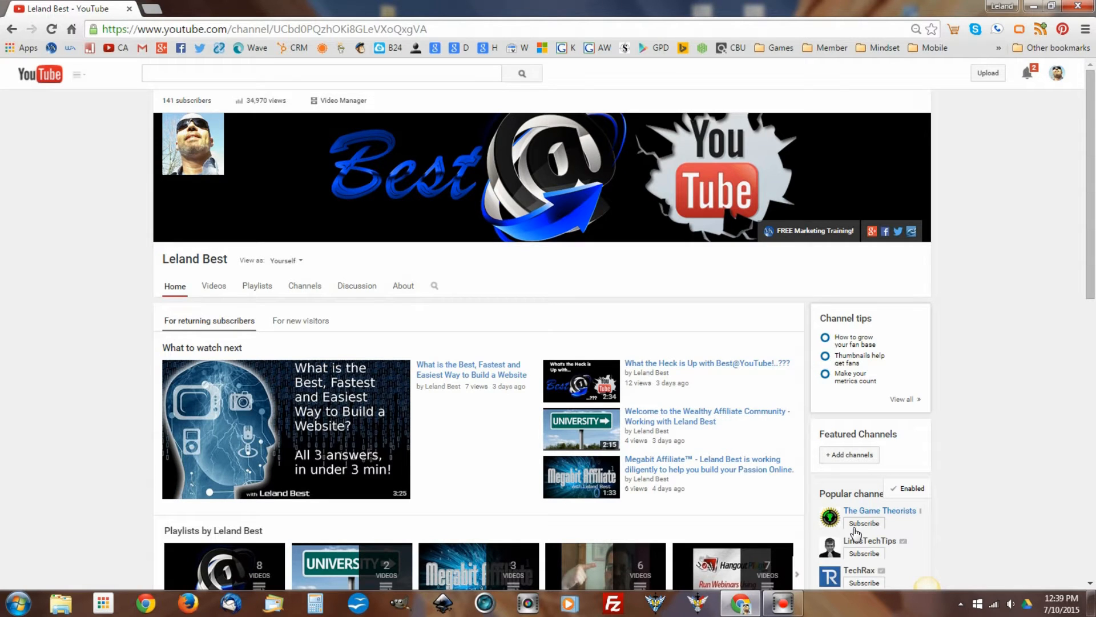
mouse_move(951, 412)
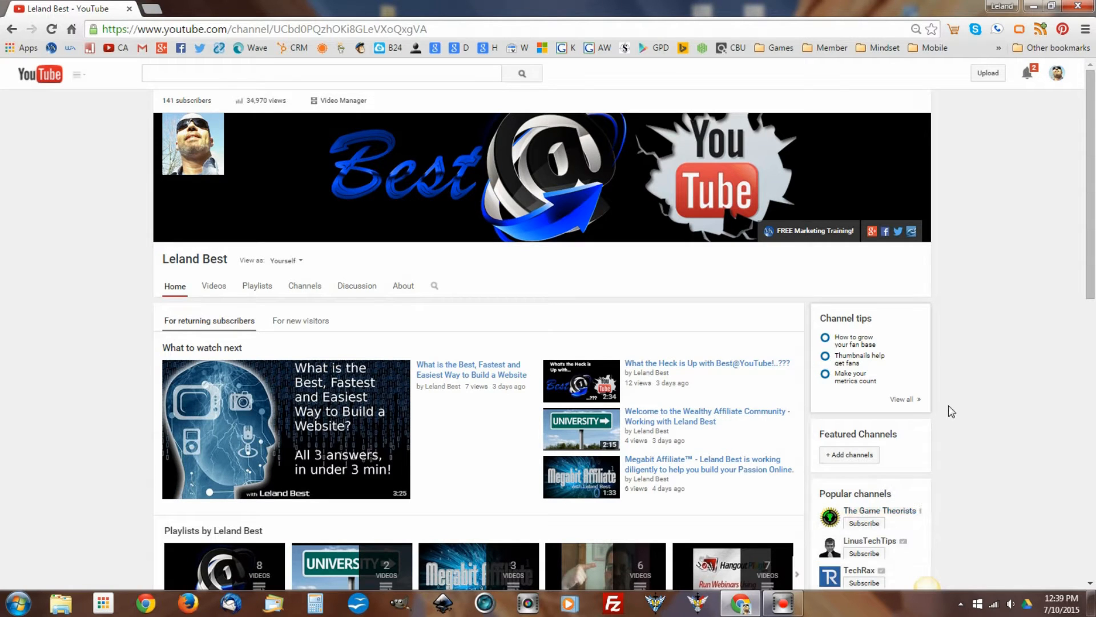
mouse_move(994, 354)
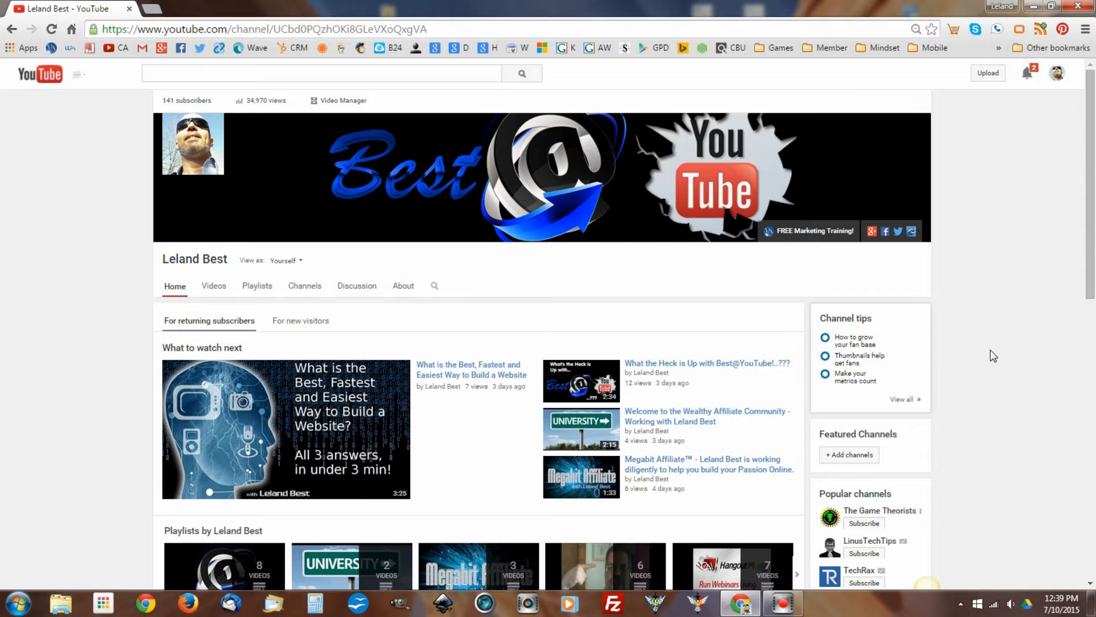
- Open the watch page of 'What the Heck is Up with Best@YouTube!..???' from the watch-next list
scroll(down, 3)
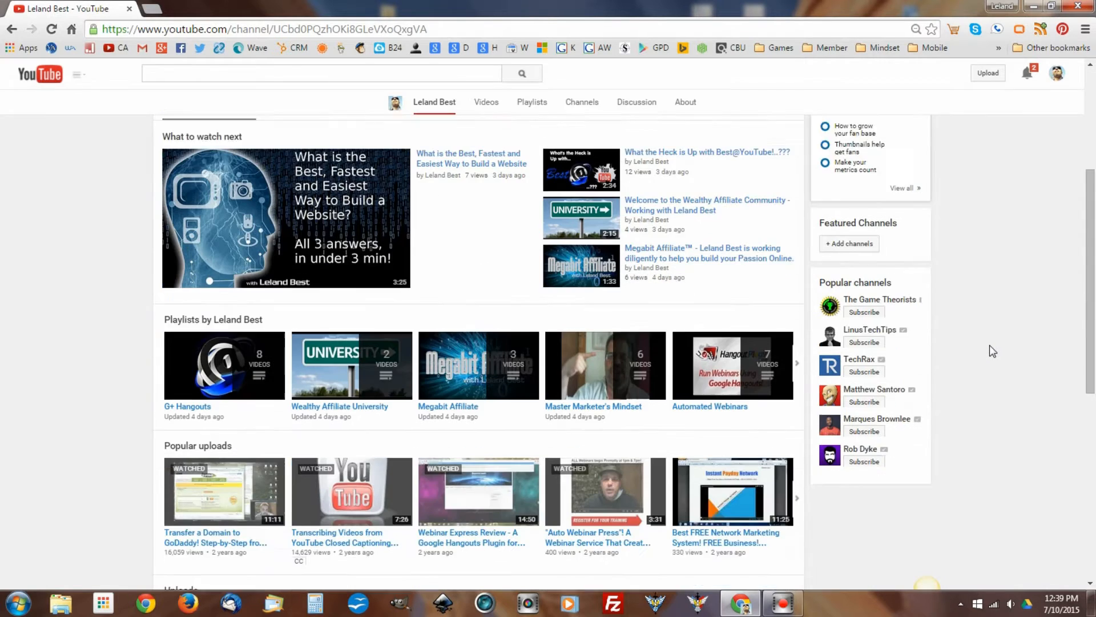
scroll(down, 3)
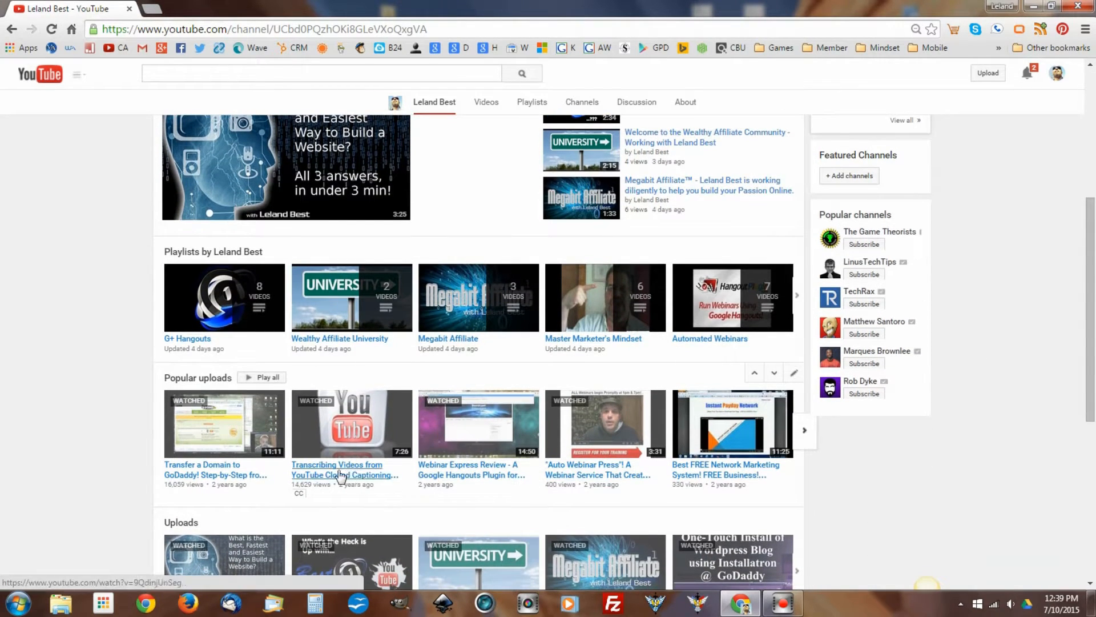
mouse_move(338, 465)
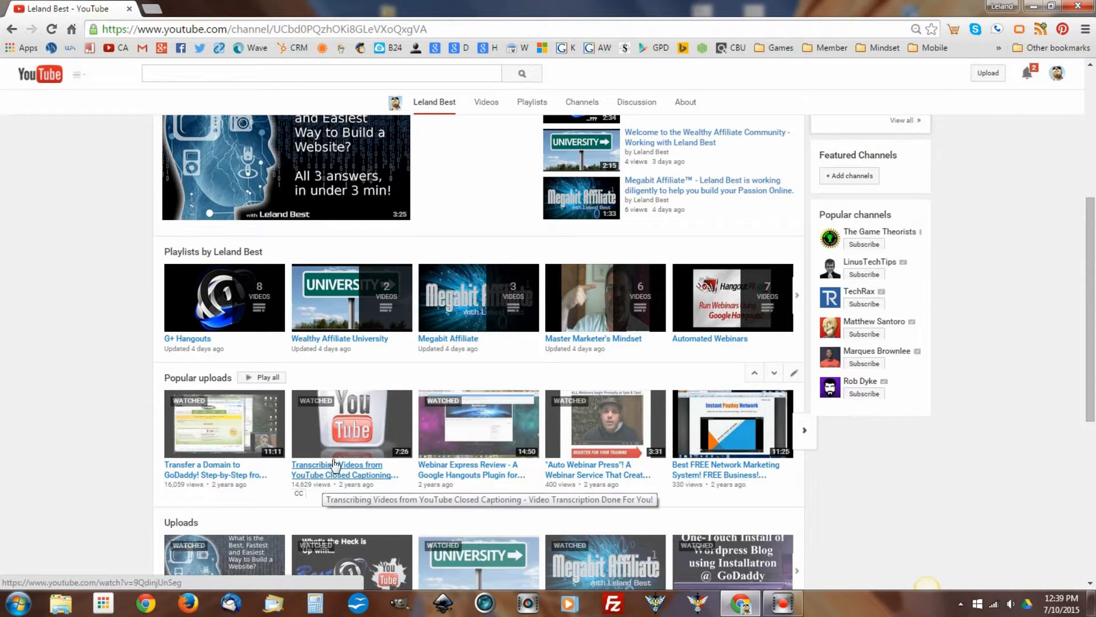
mouse_move(397, 489)
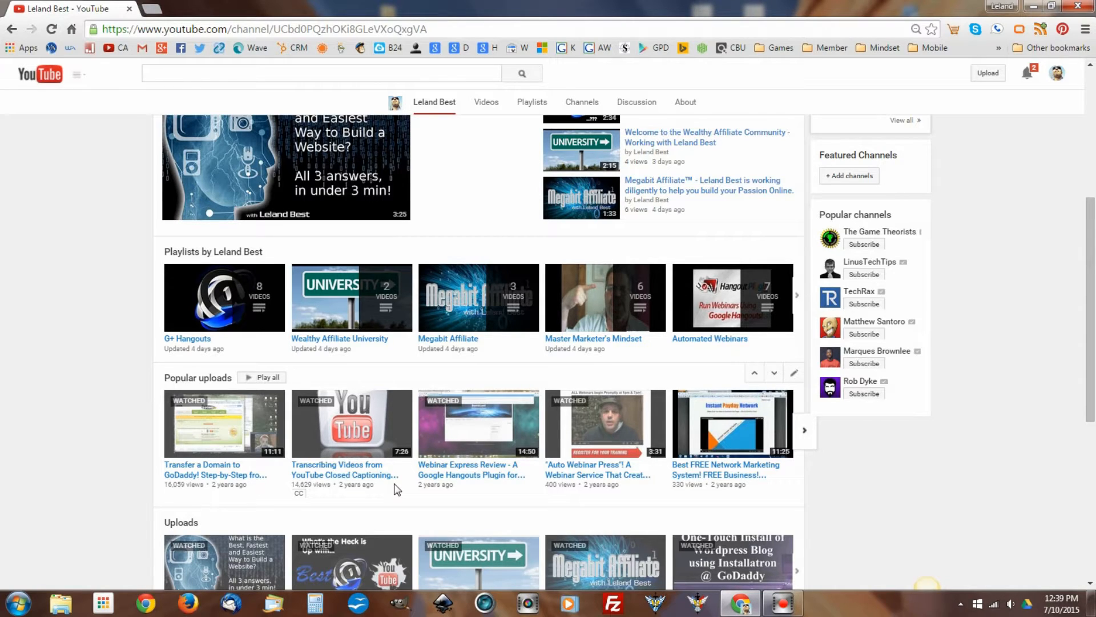
scroll(up, 3)
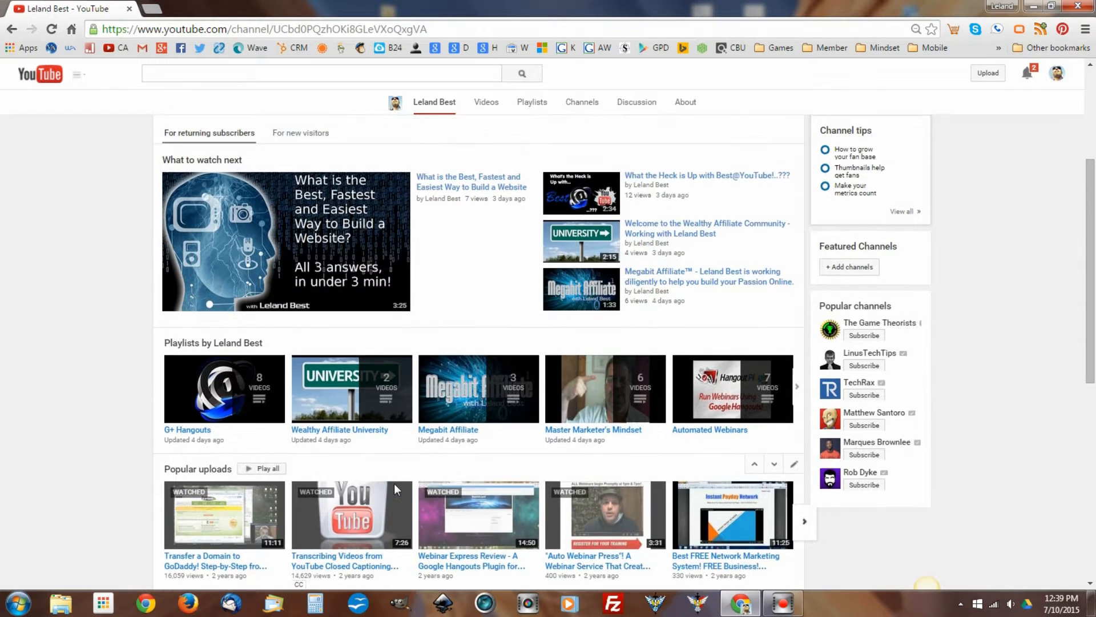
scroll(up, 3)
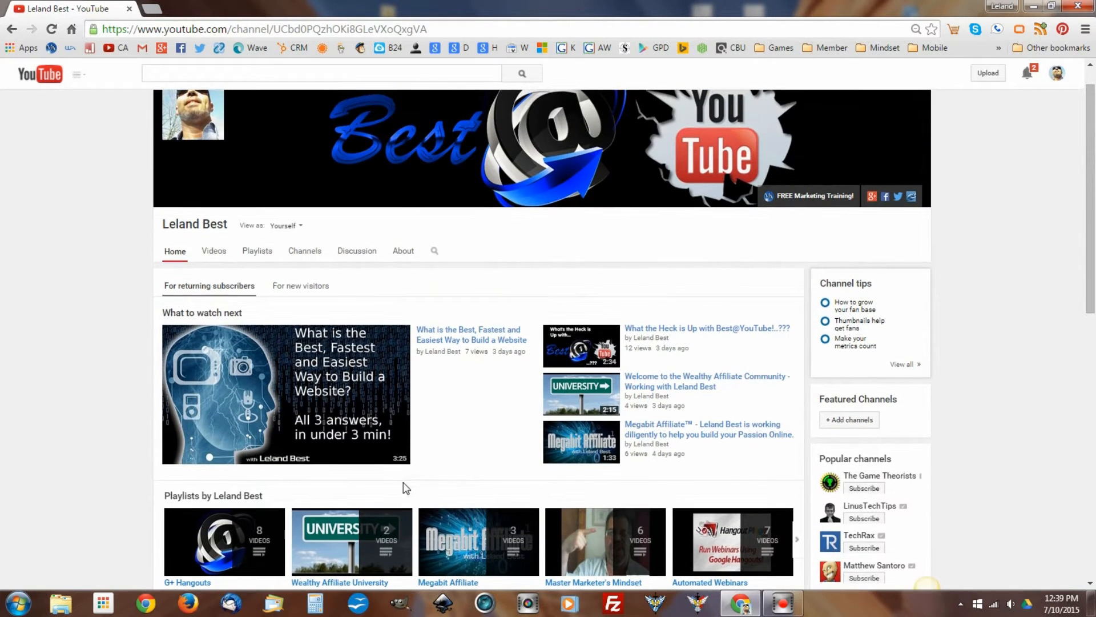
scroll(down, 3)
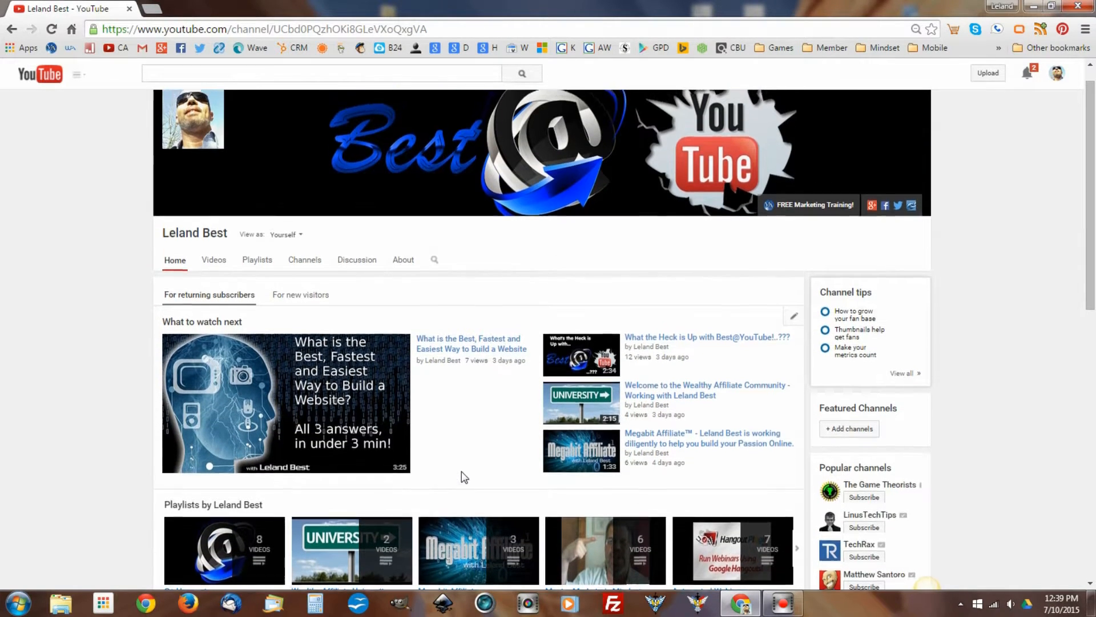
scroll(up, 3)
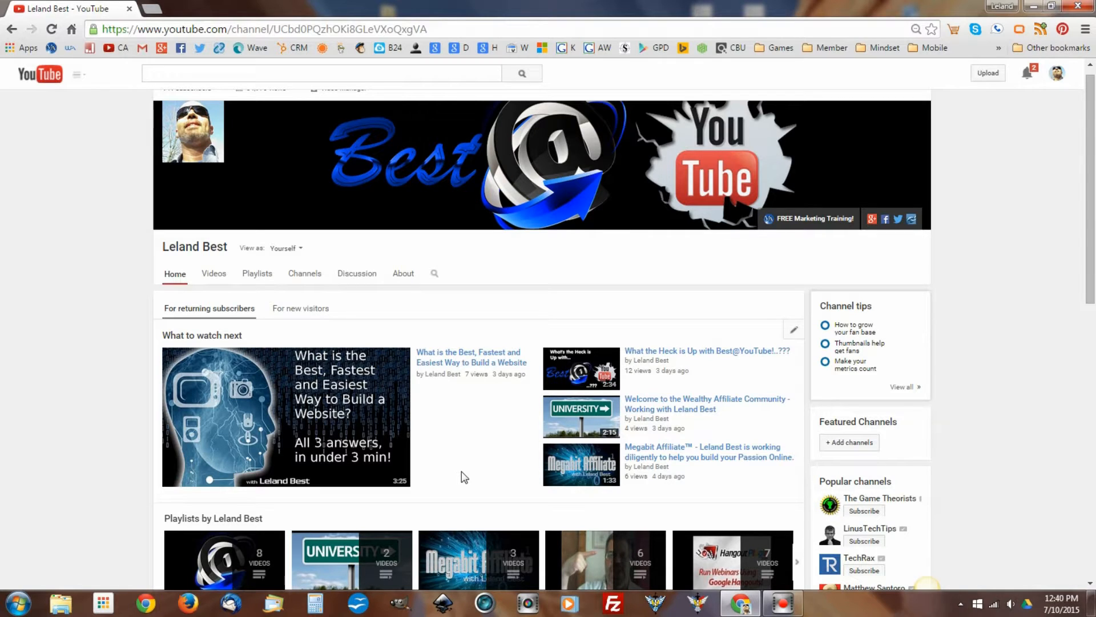
mouse_move(586, 462)
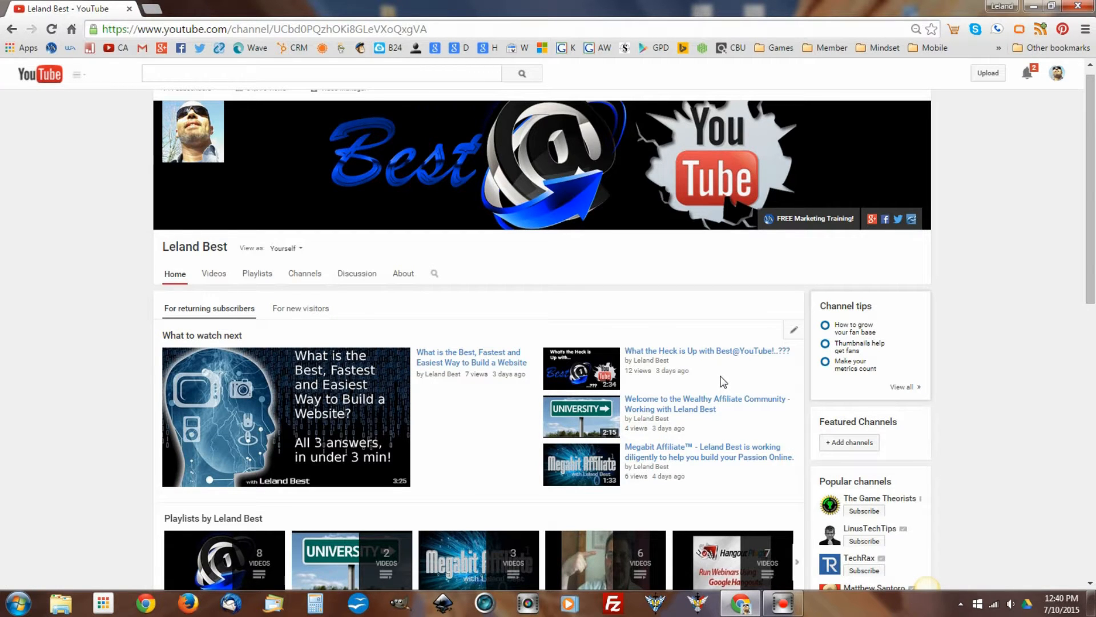
mouse_move(705, 354)
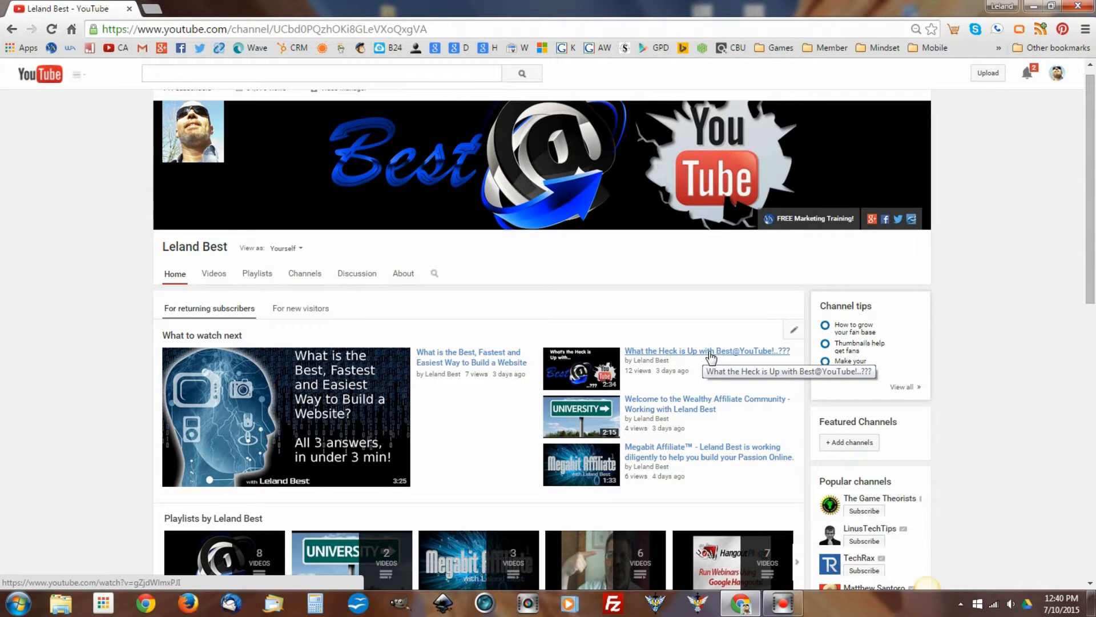
click(706, 350)
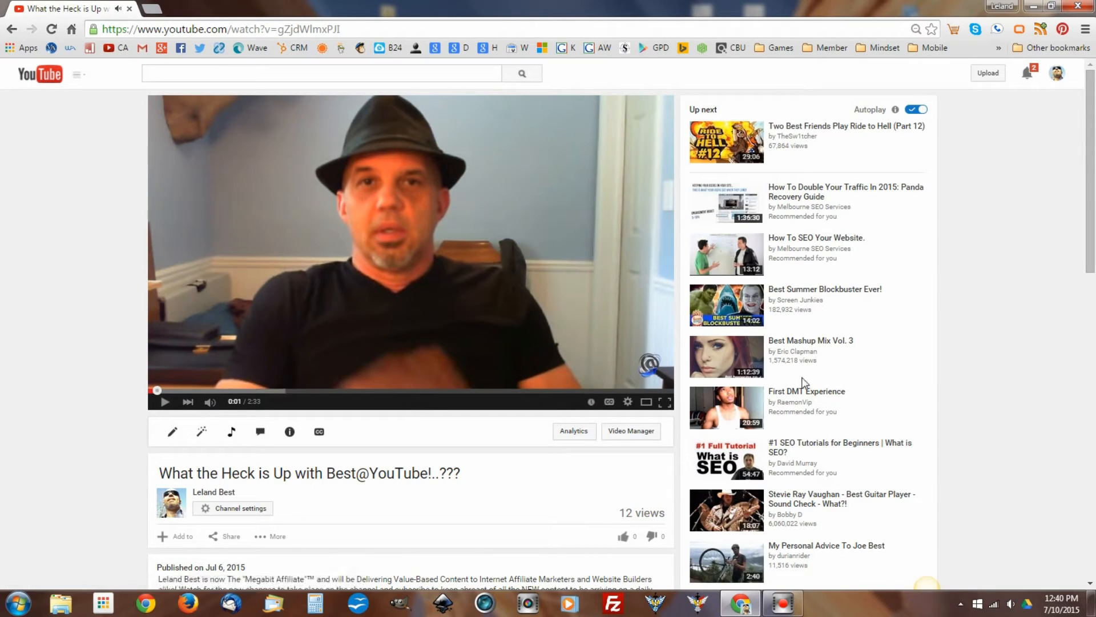
mouse_move(810, 345)
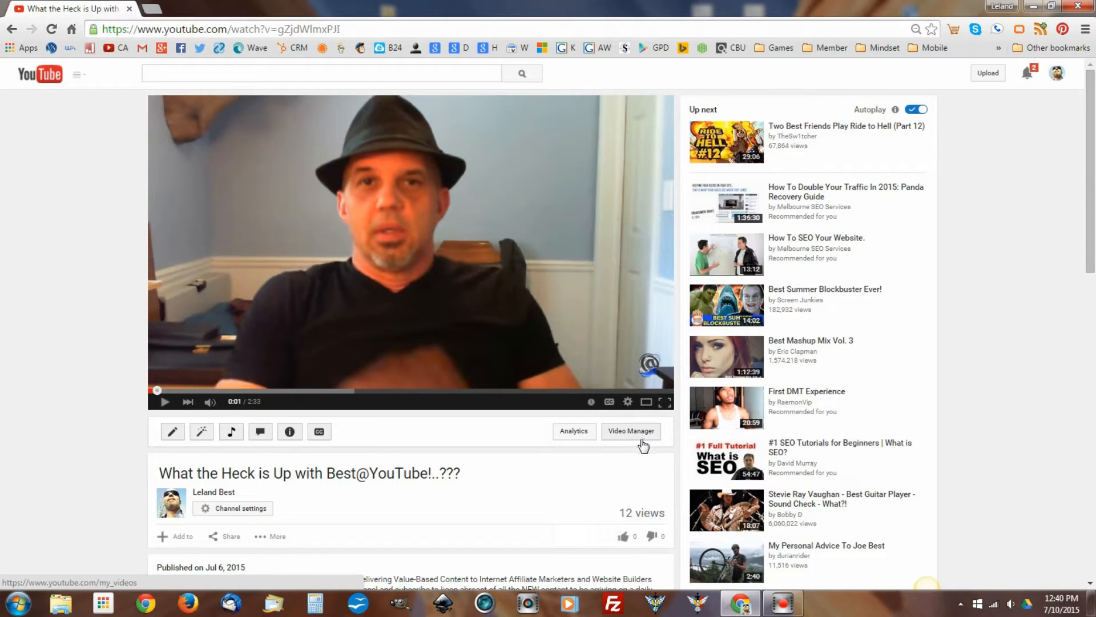
mouse_move(609, 401)
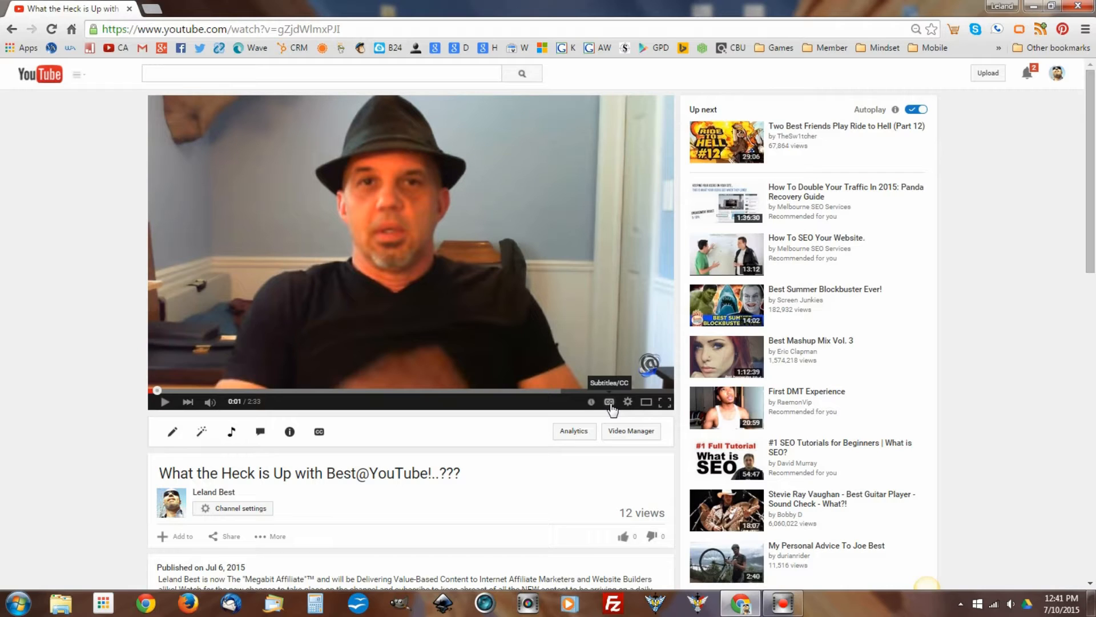
mouse_move(603, 431)
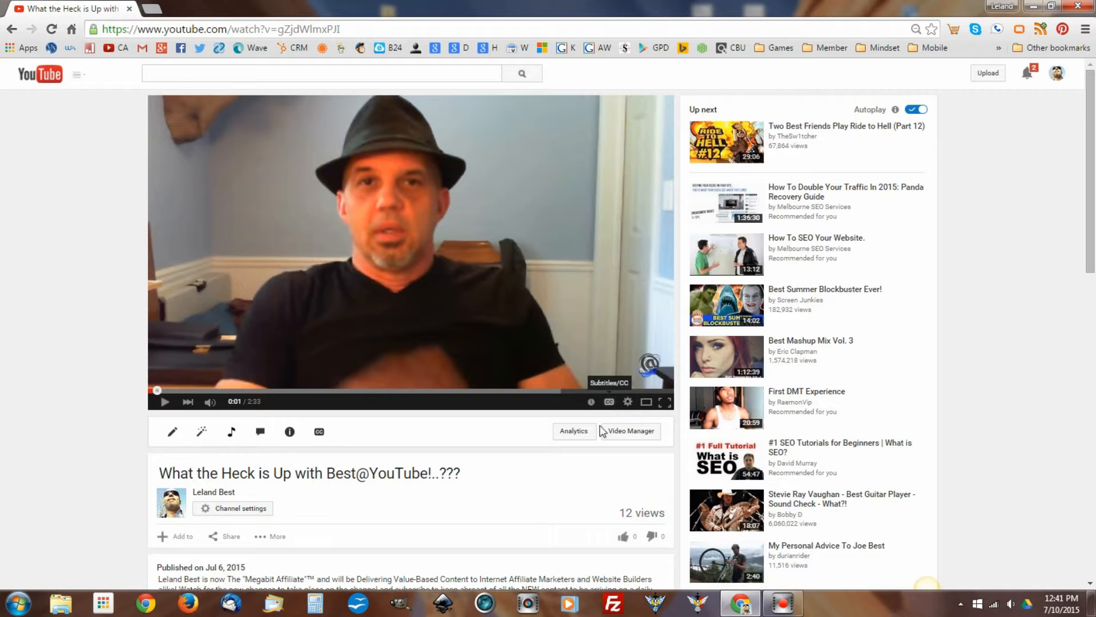
mouse_move(580, 455)
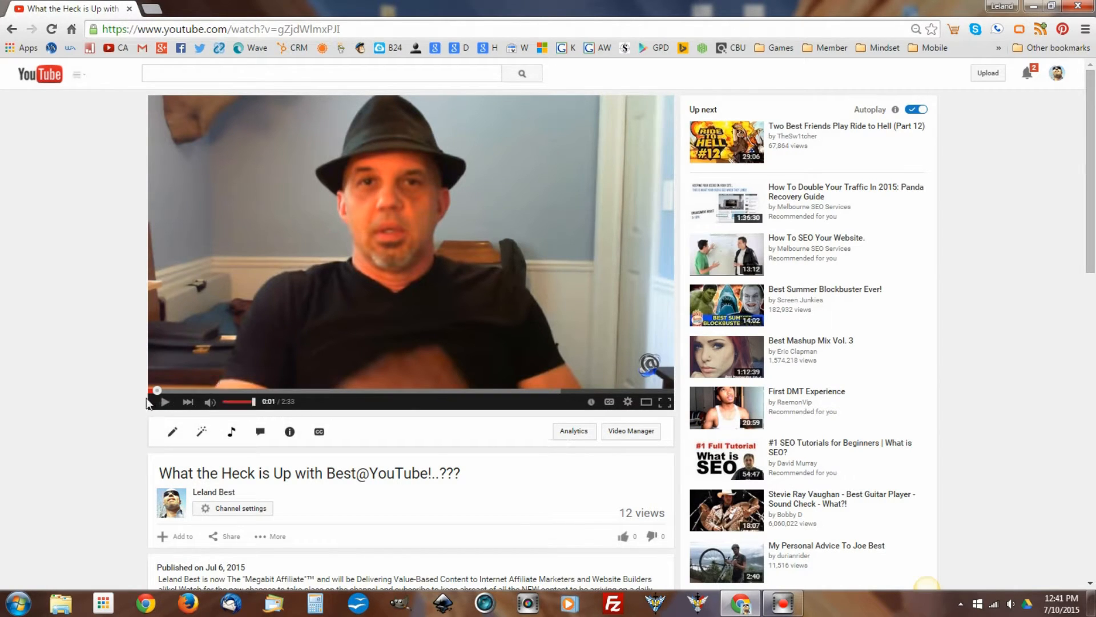
mouse_move(553, 418)
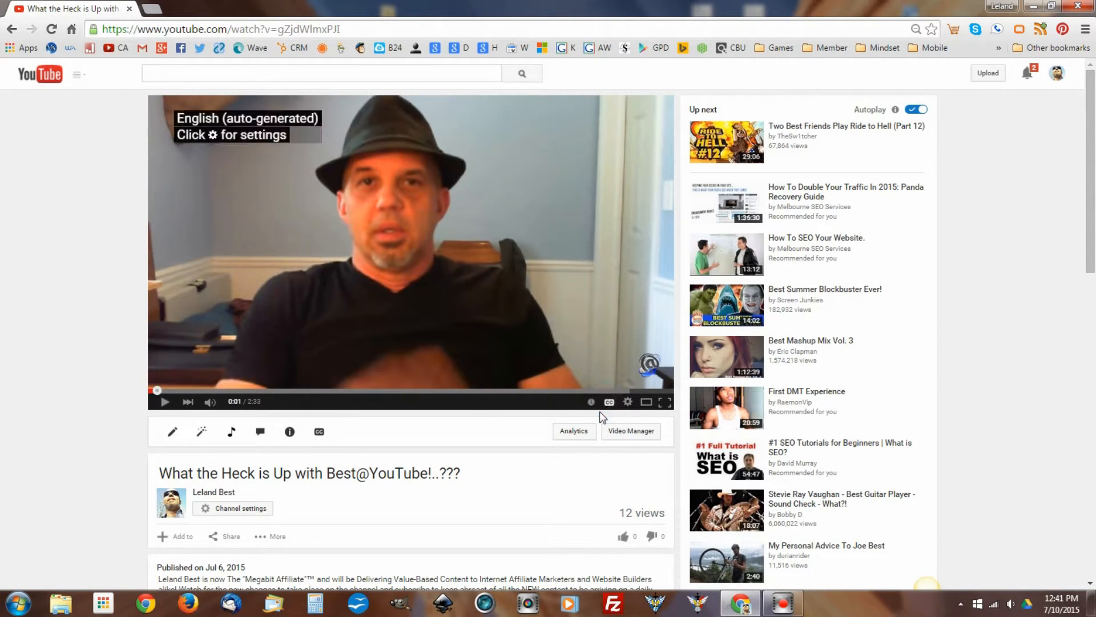
mouse_move(328, 418)
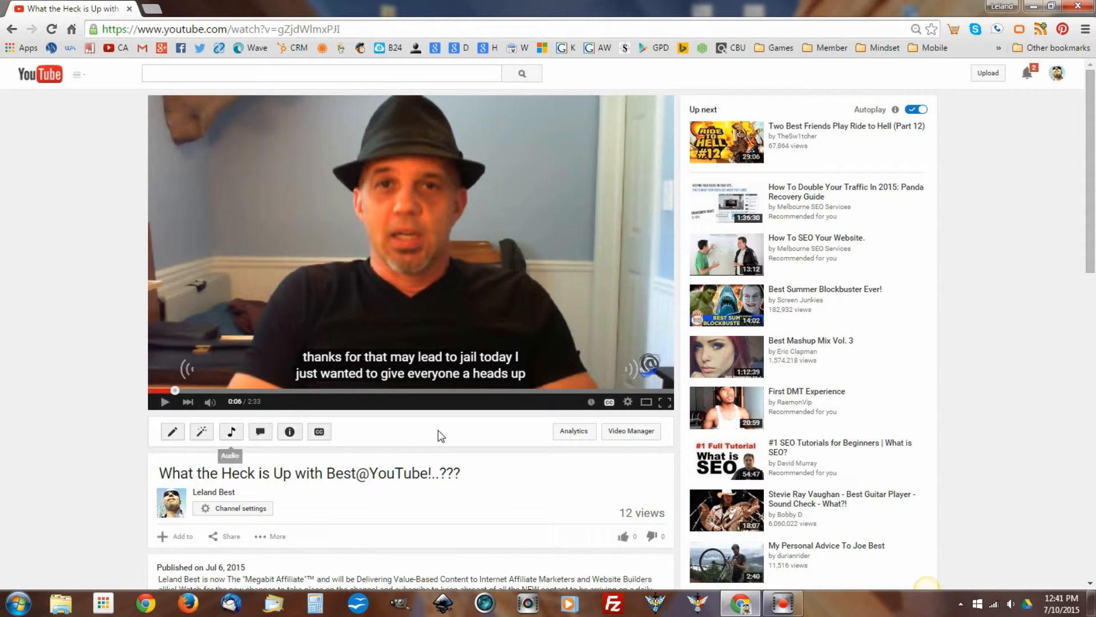
- Go to Video Manager and show the editing options for the What the Heck video
click(629, 431)
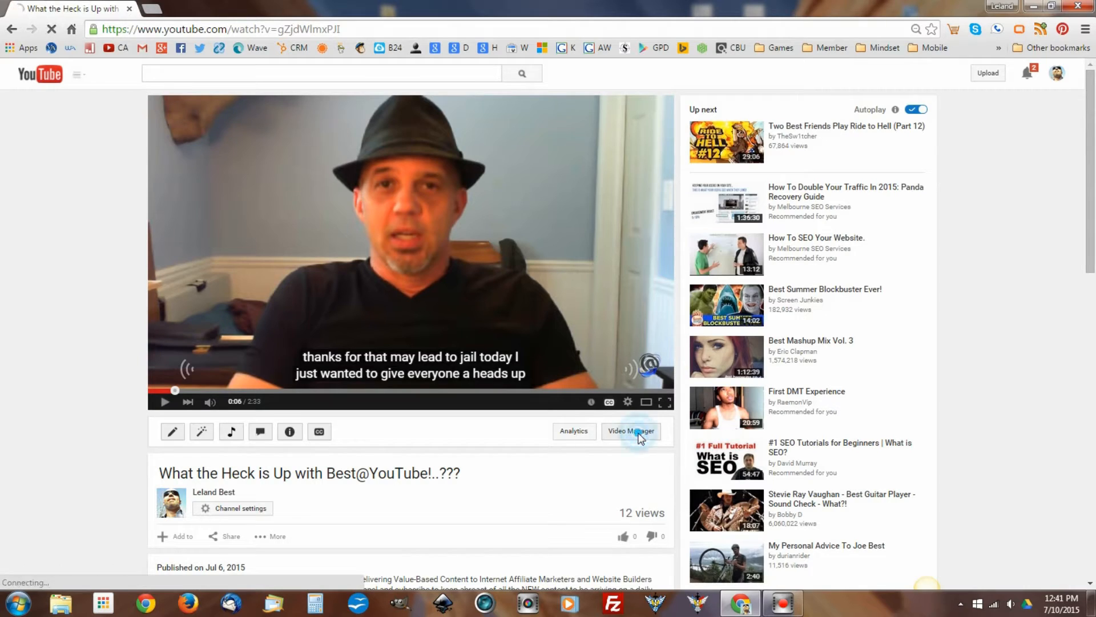
click(631, 431)
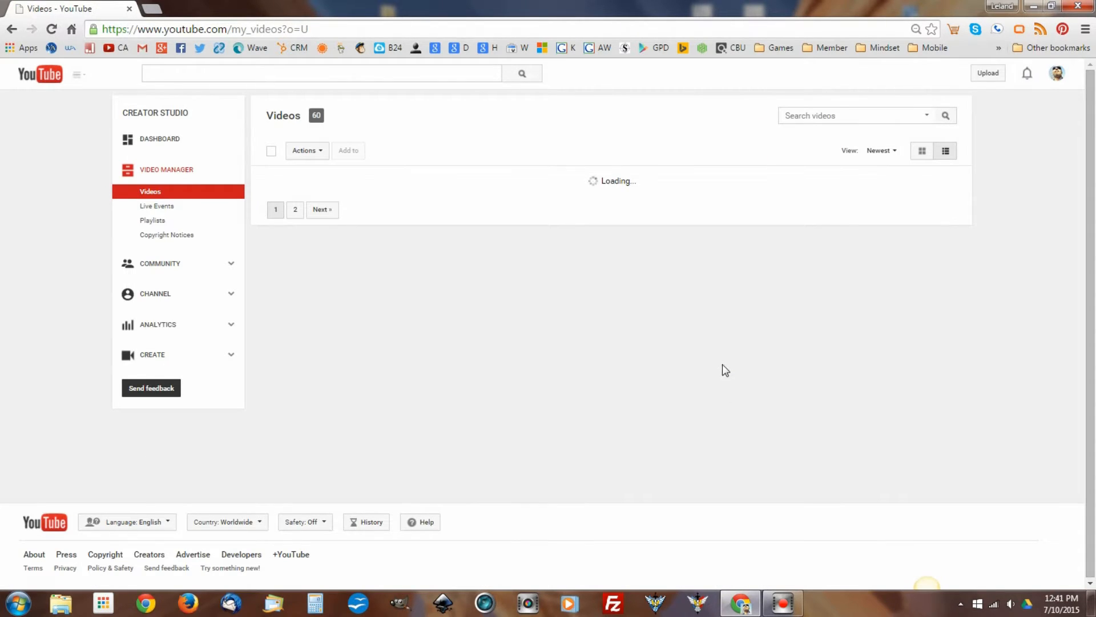
click(401, 261)
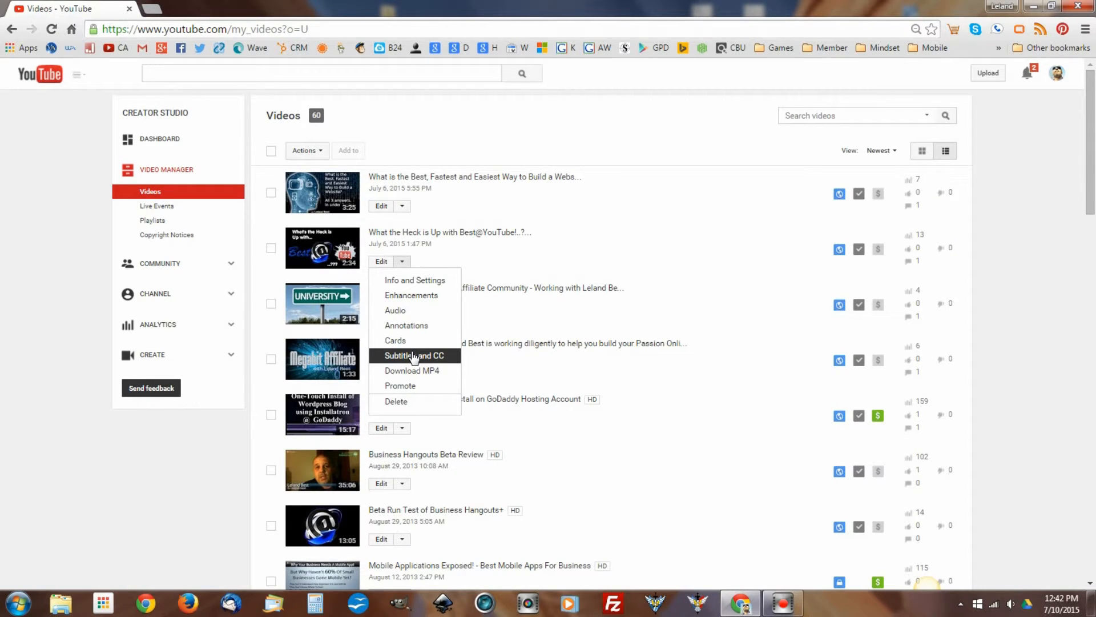
- Open the video's Subtitles and CC page showing the automatic English track
click(413, 356)
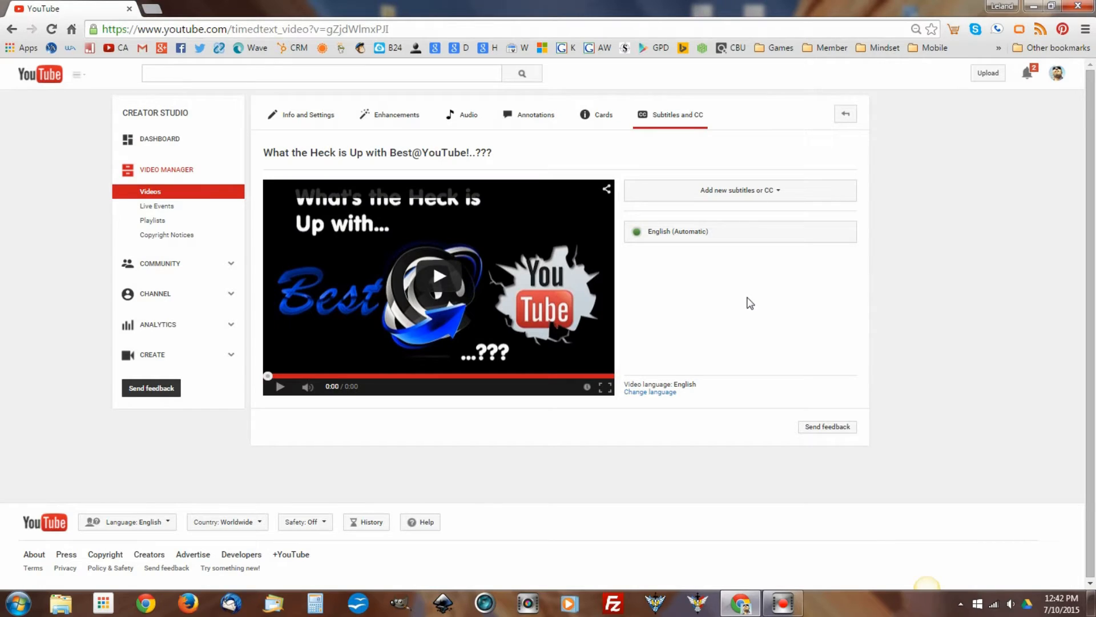
mouse_move(761, 299)
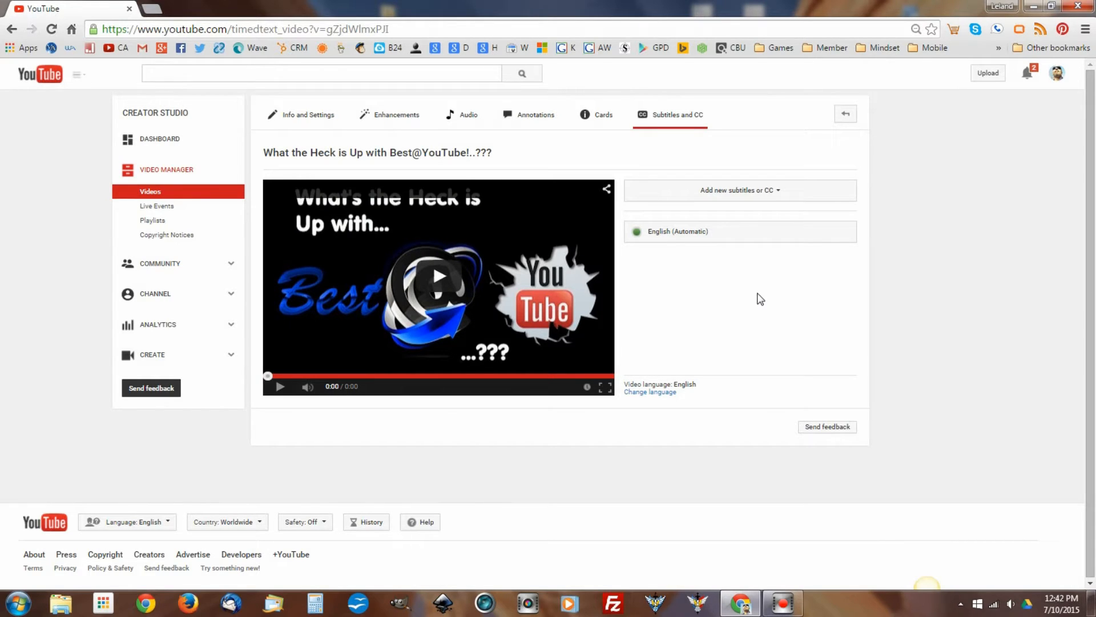
mouse_move(769, 237)
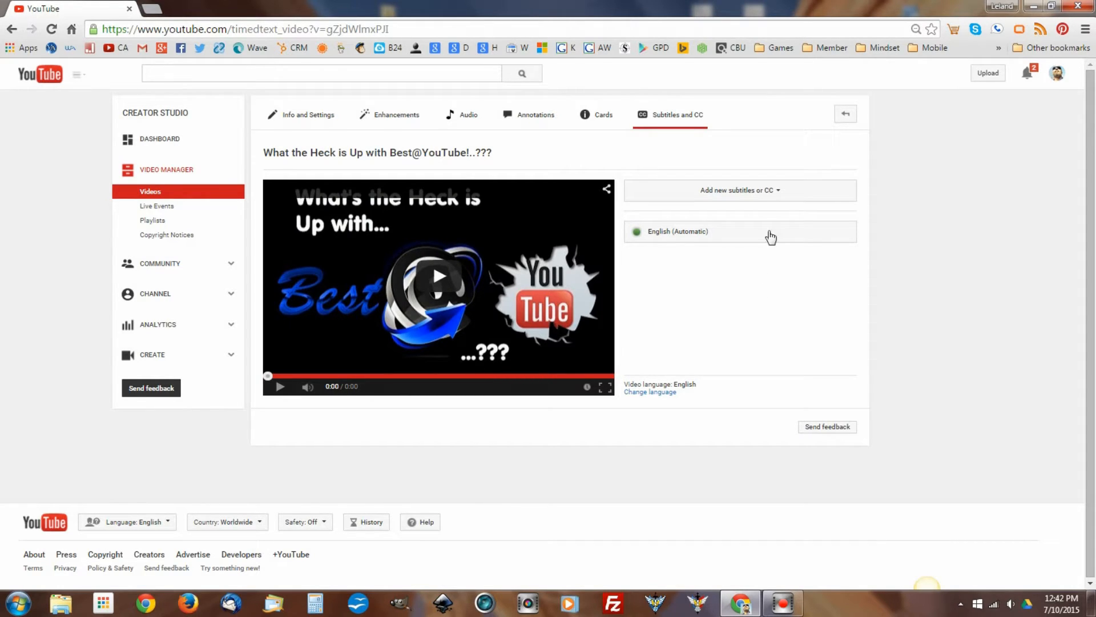
mouse_move(775, 197)
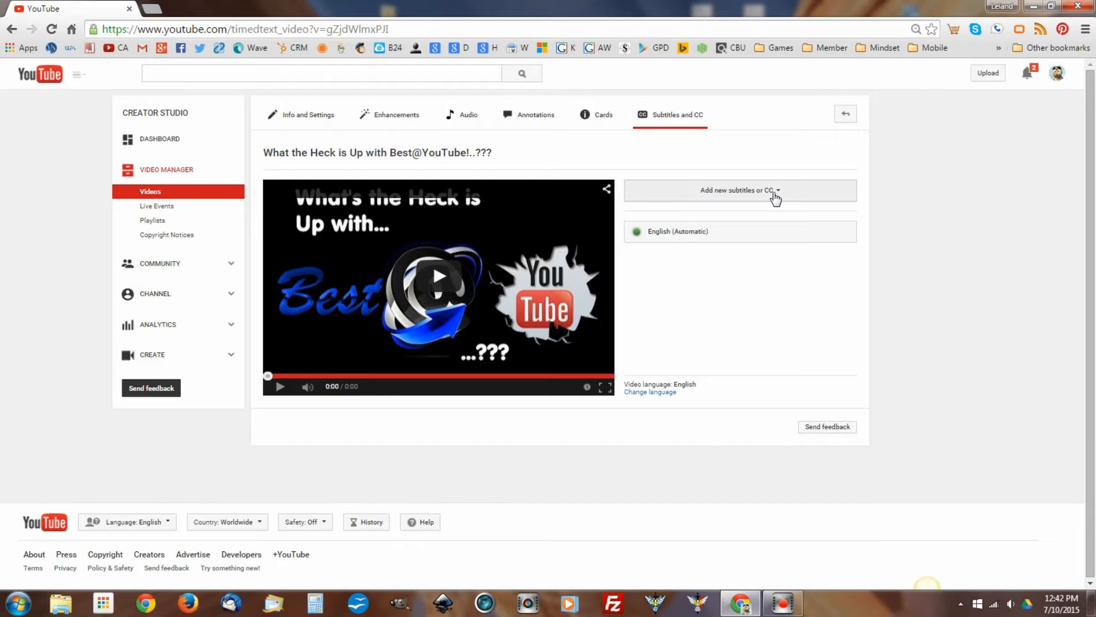
mouse_move(675, 234)
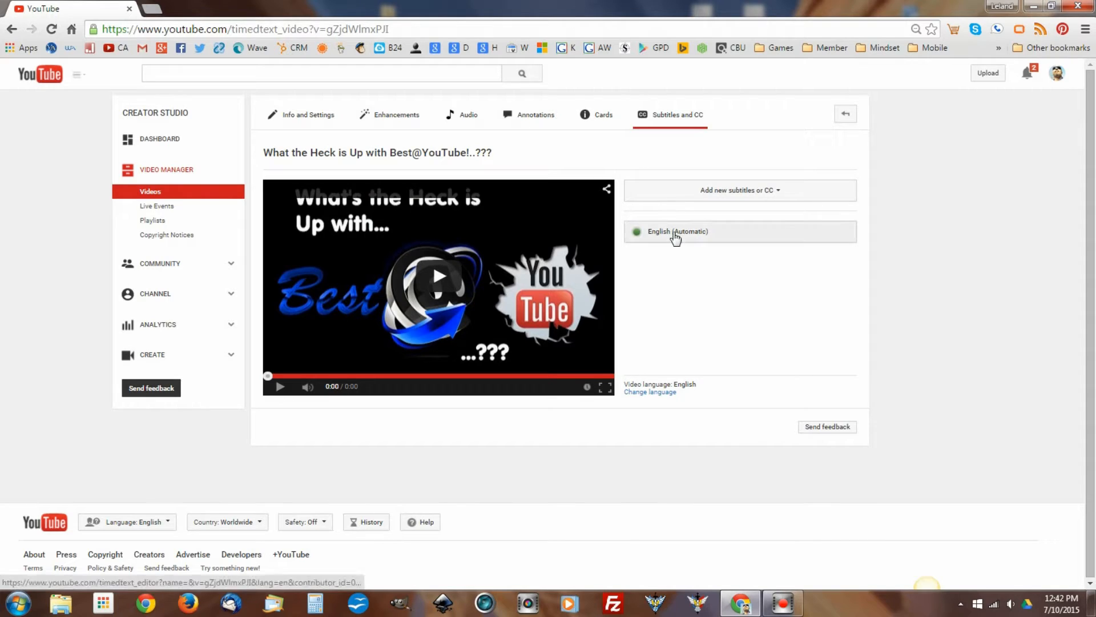
mouse_move(676, 235)
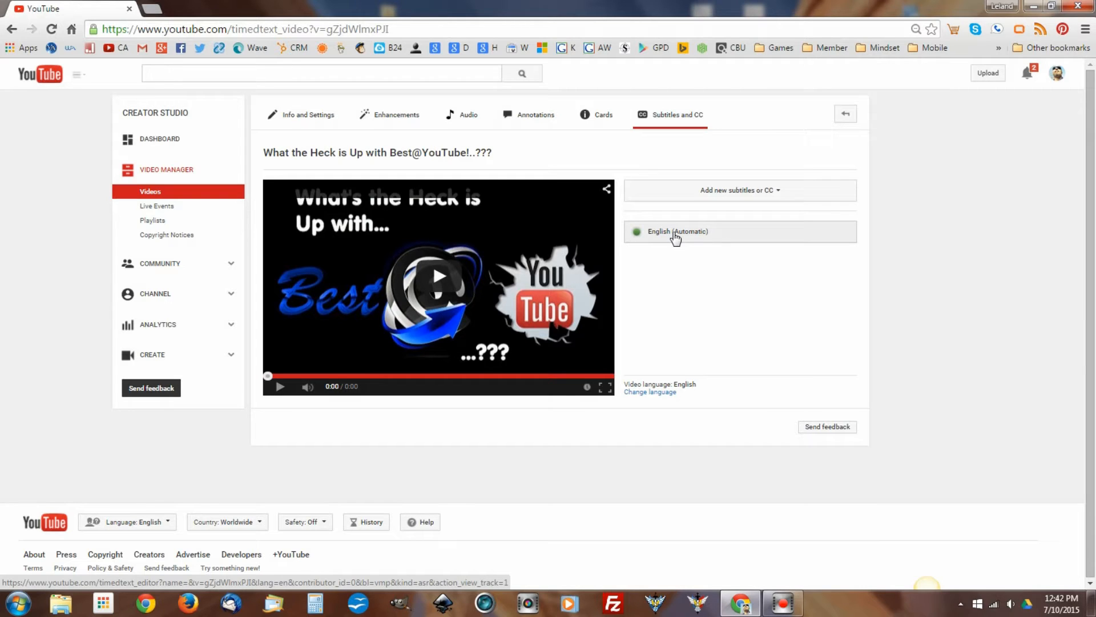
mouse_move(696, 240)
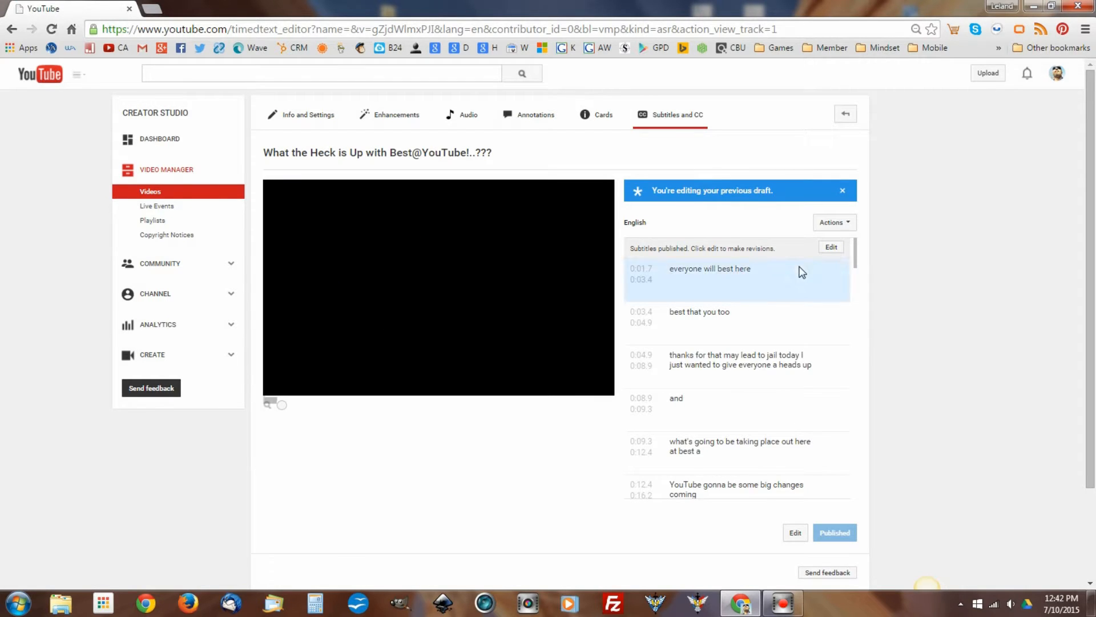
mouse_move(795, 283)
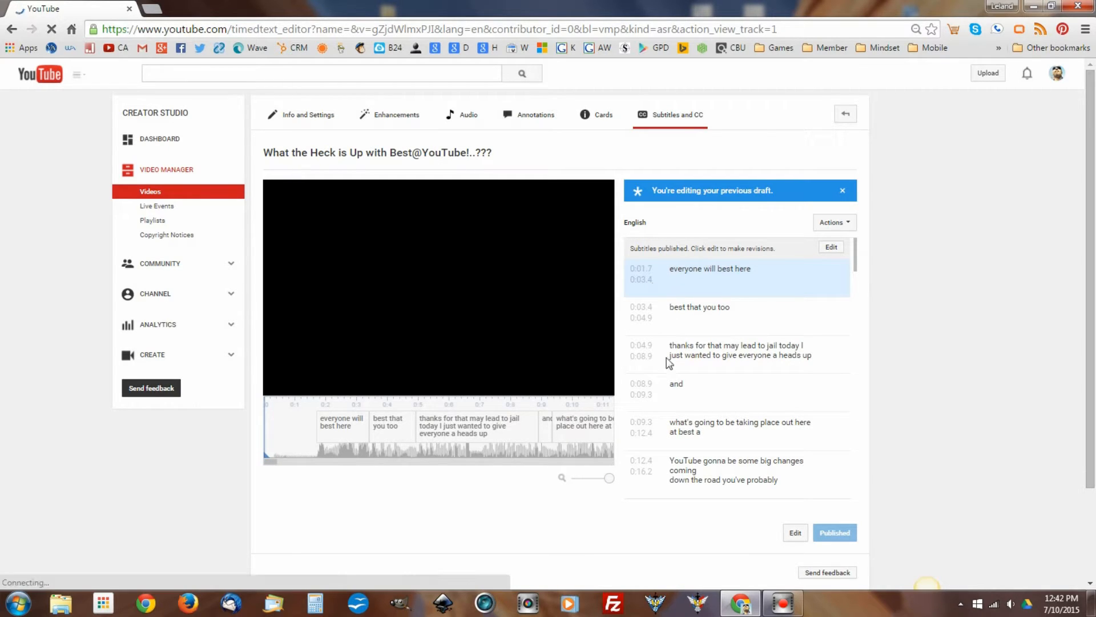
- Check the caption track's Actions download formats, then reopen the published captions with Edit
click(438, 287)
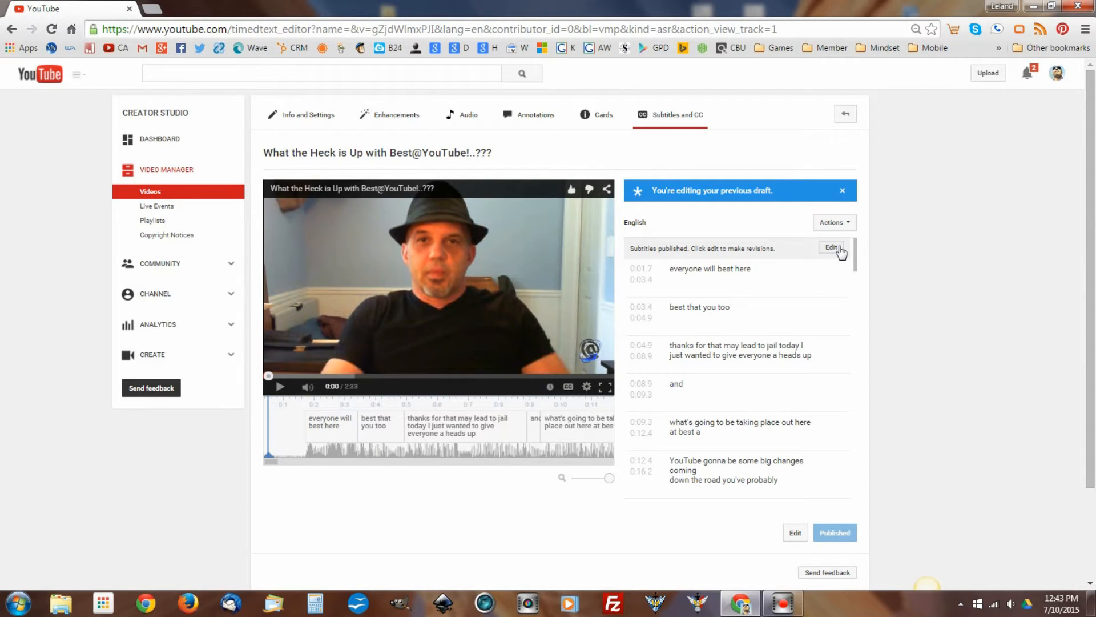
click(832, 221)
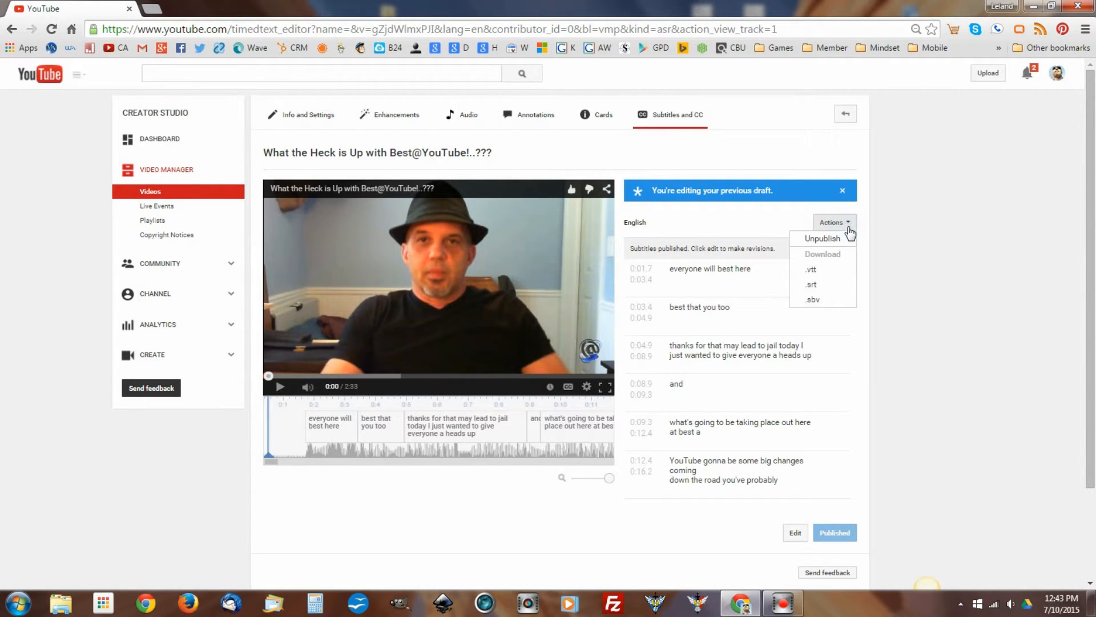
mouse_move(842, 272)
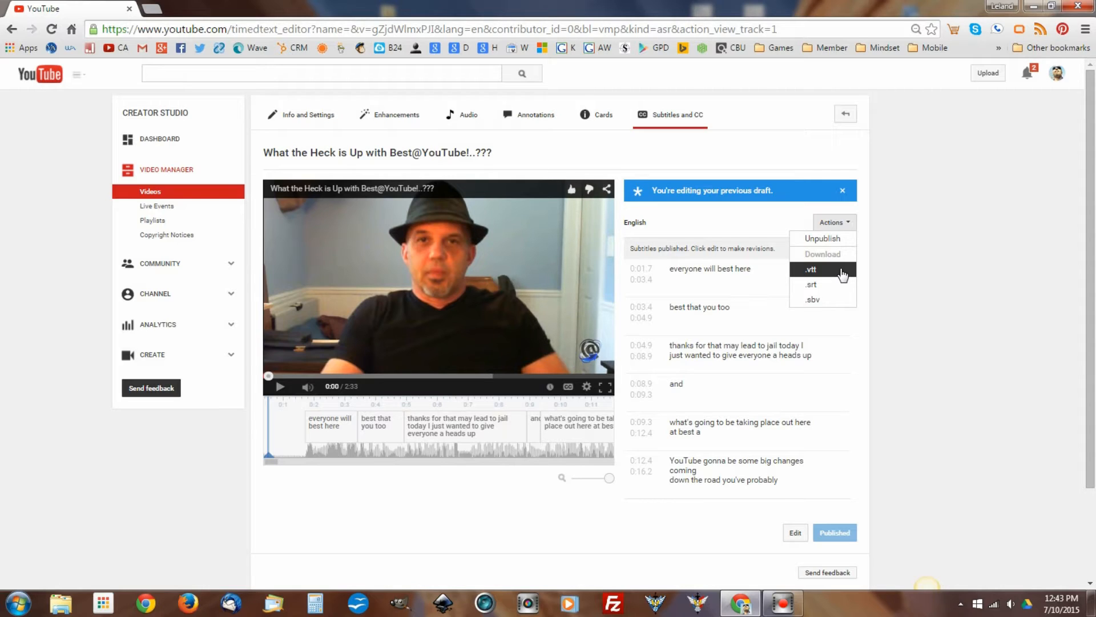
mouse_move(811, 284)
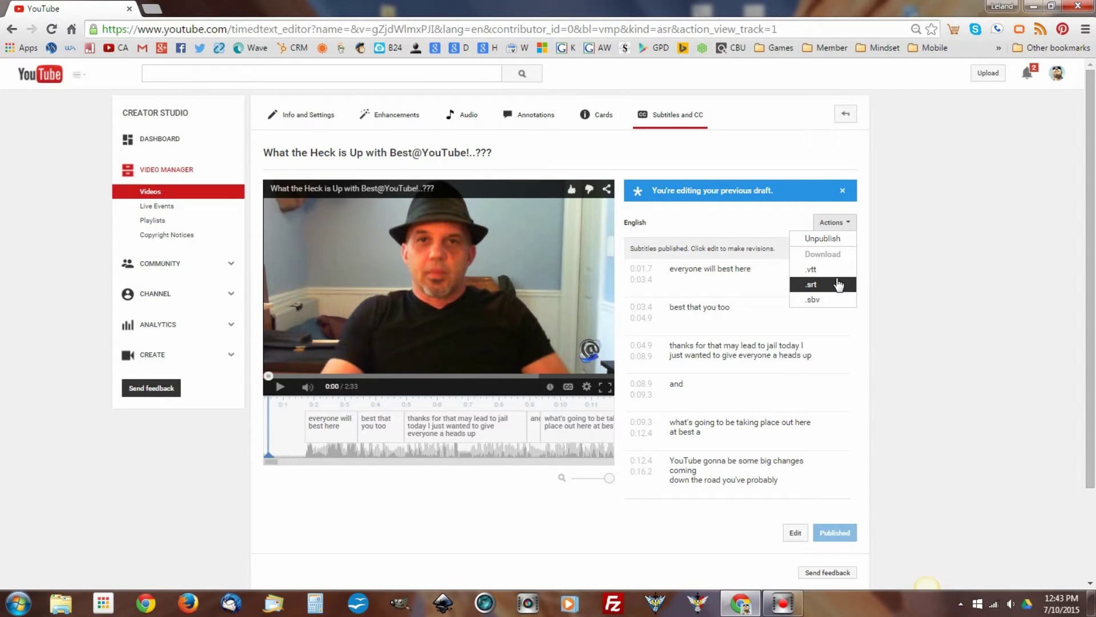
mouse_move(810, 269)
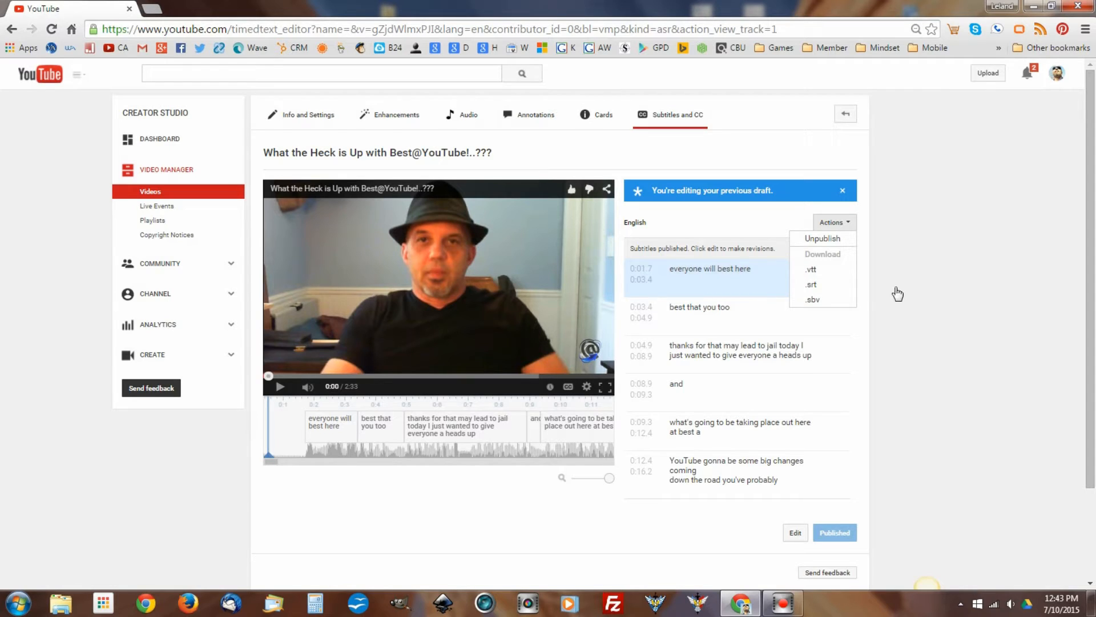
click(830, 247)
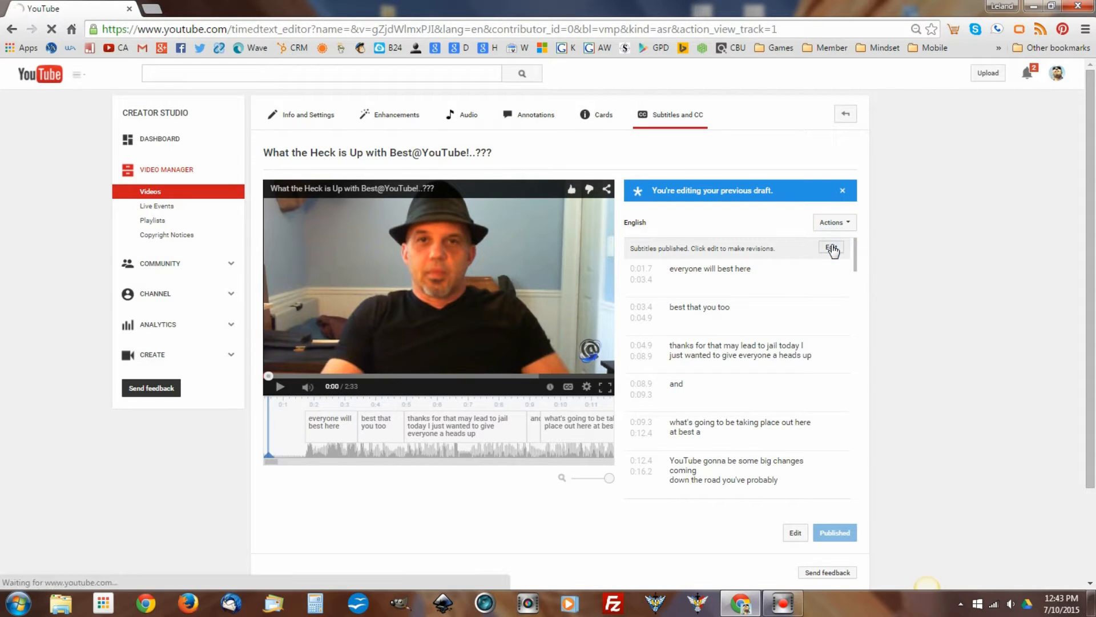
- Put the captions into draft editing and review the first lines' start and end times
click(831, 248)
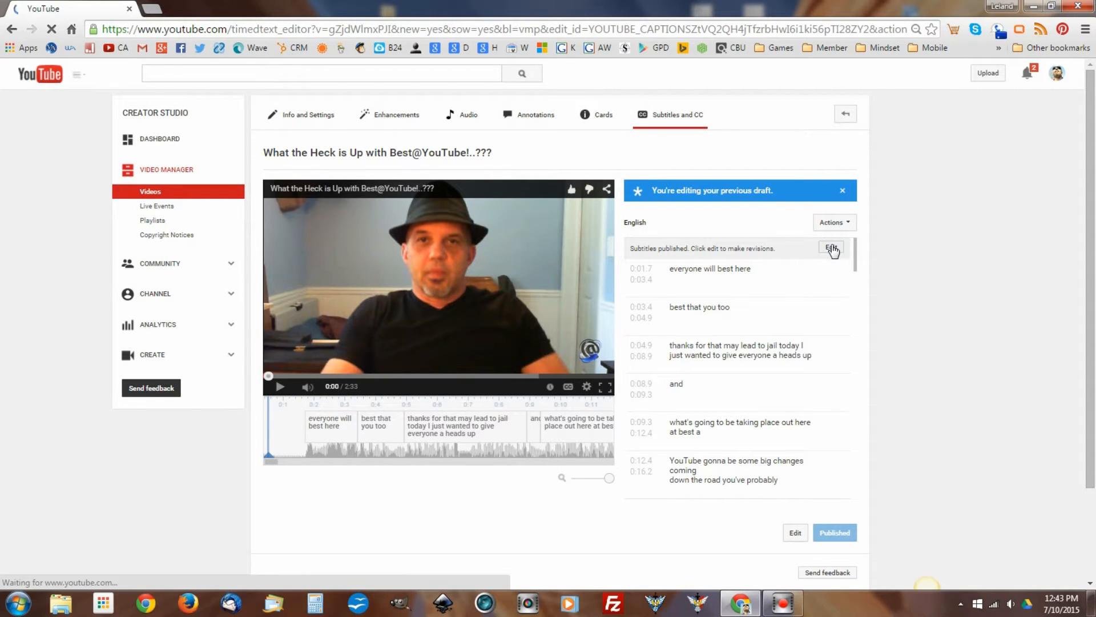
click(832, 248)
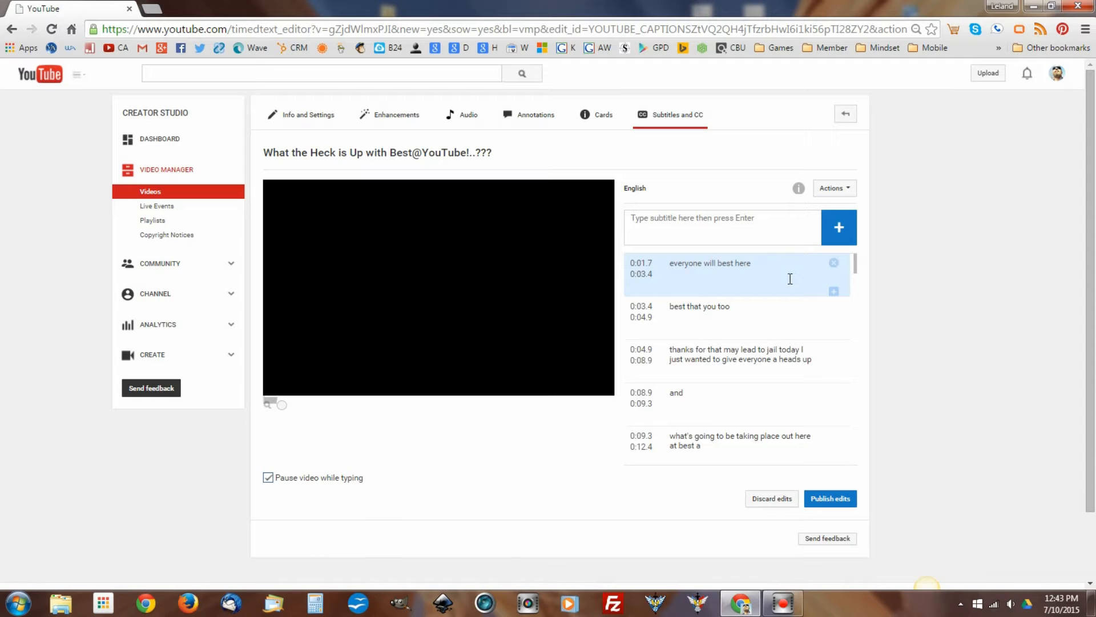
click(721, 271)
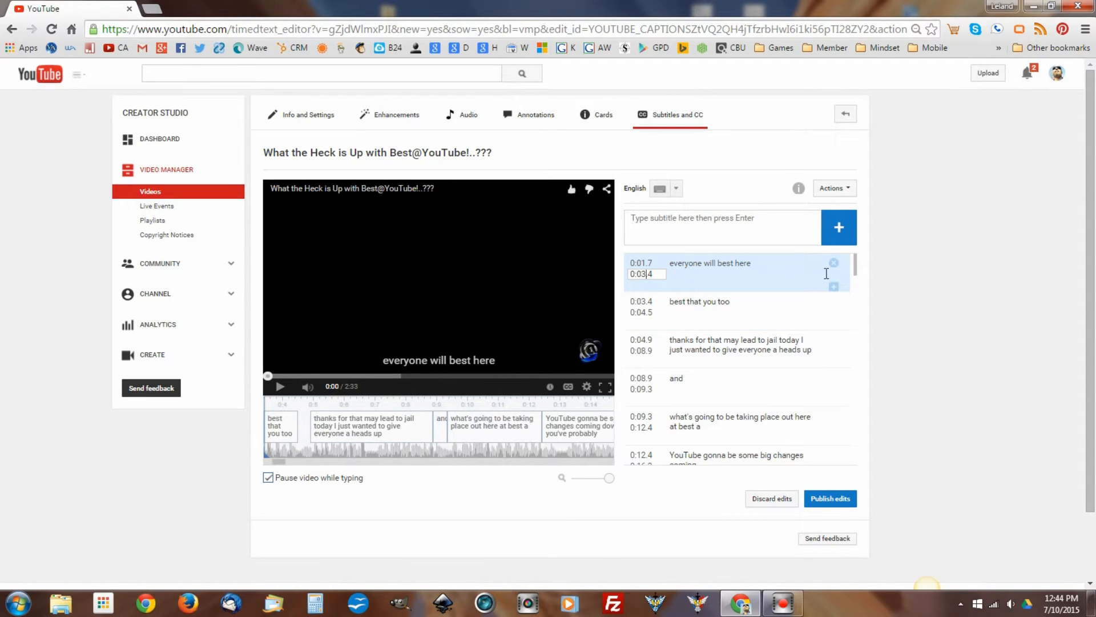
mouse_move(823, 272)
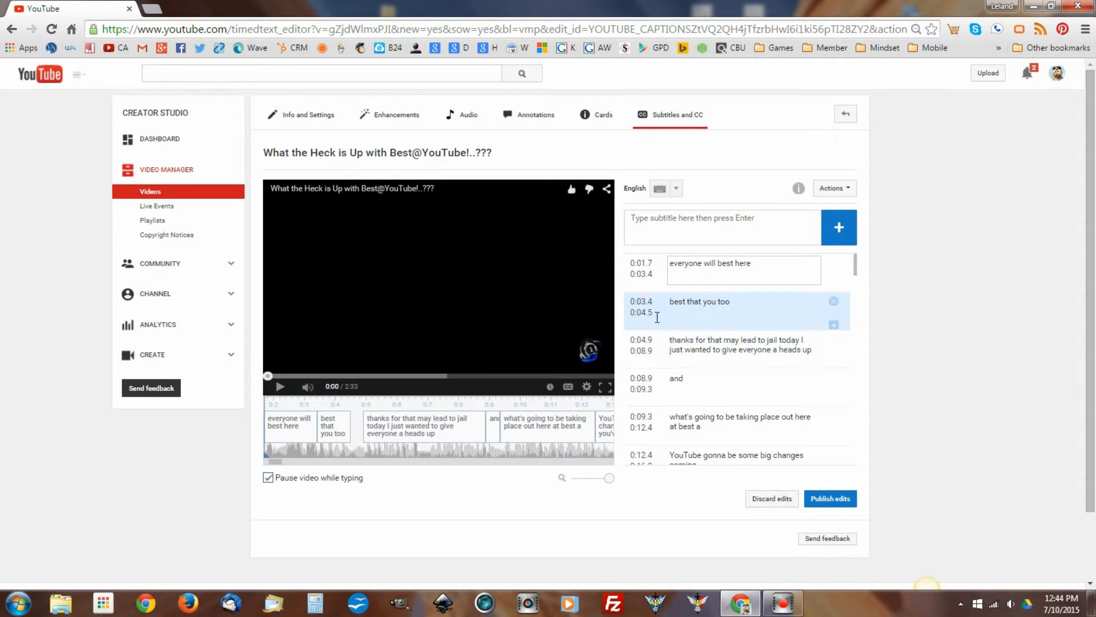
click(734, 345)
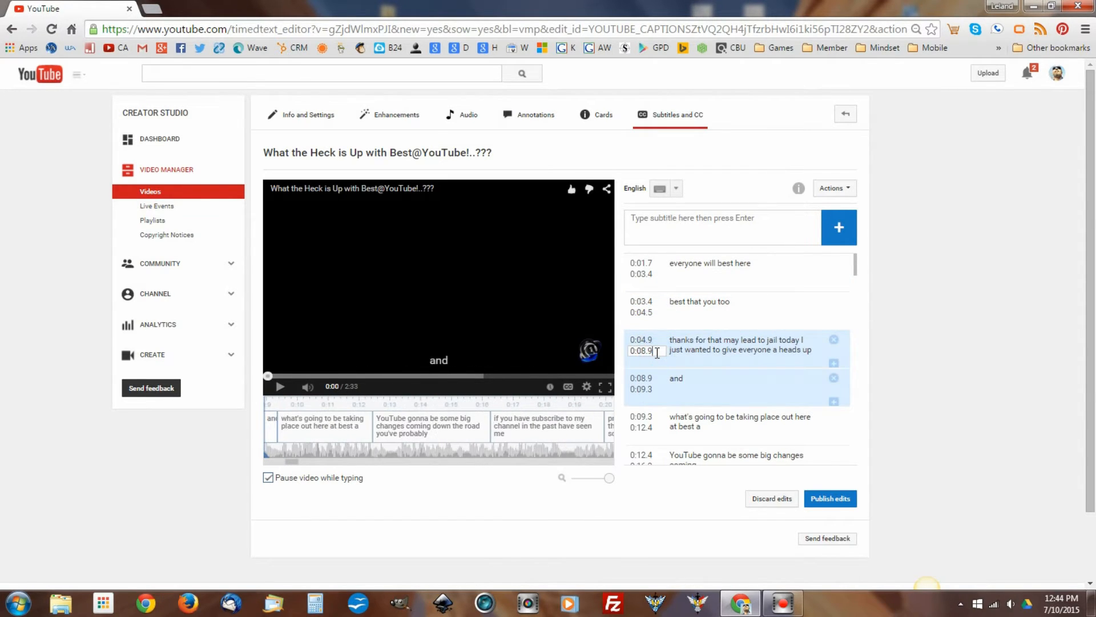
click(701, 385)
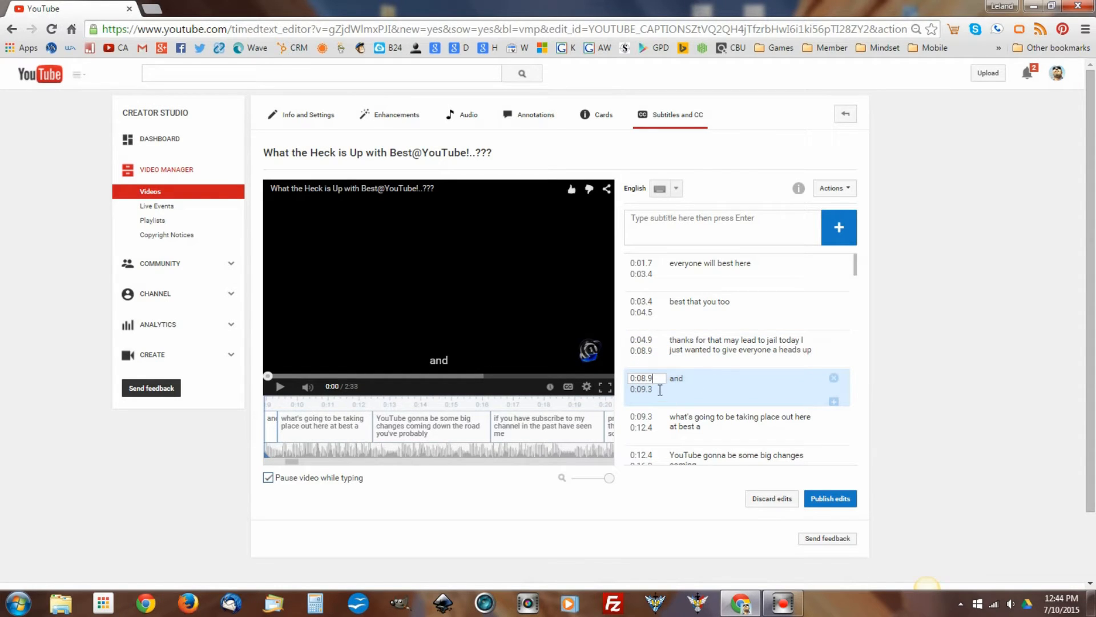
click(739, 422)
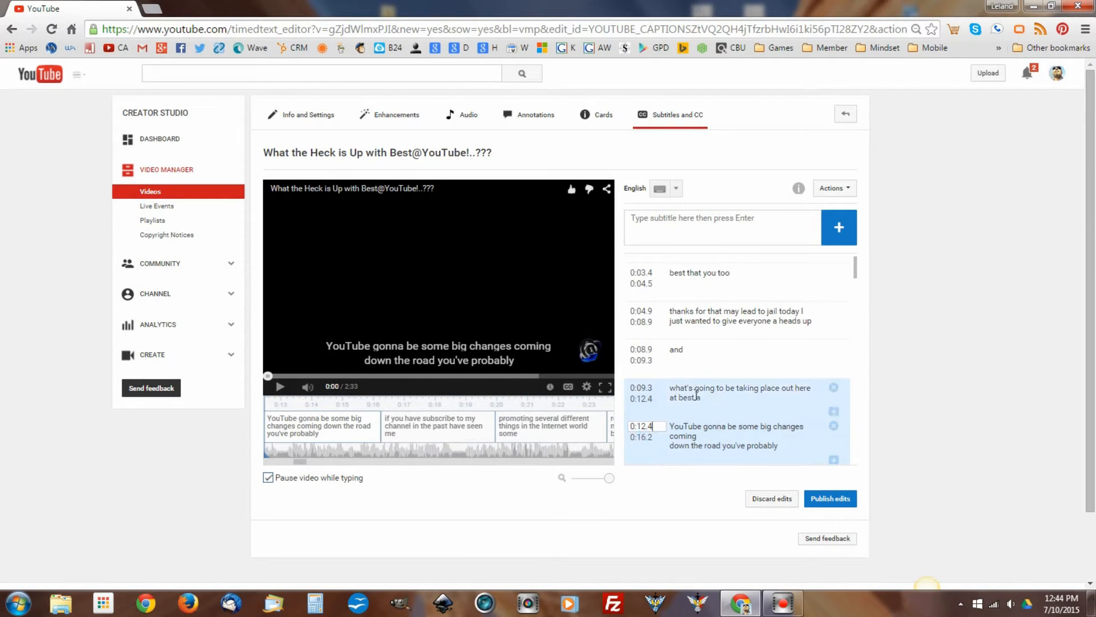
scroll(up, 3)
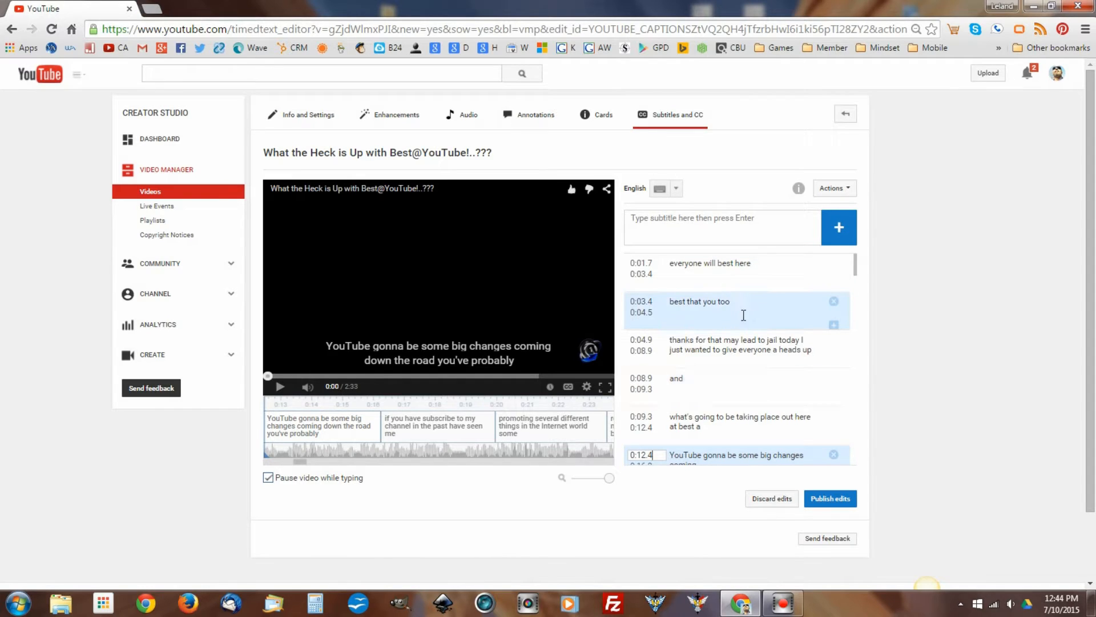
click(709, 263)
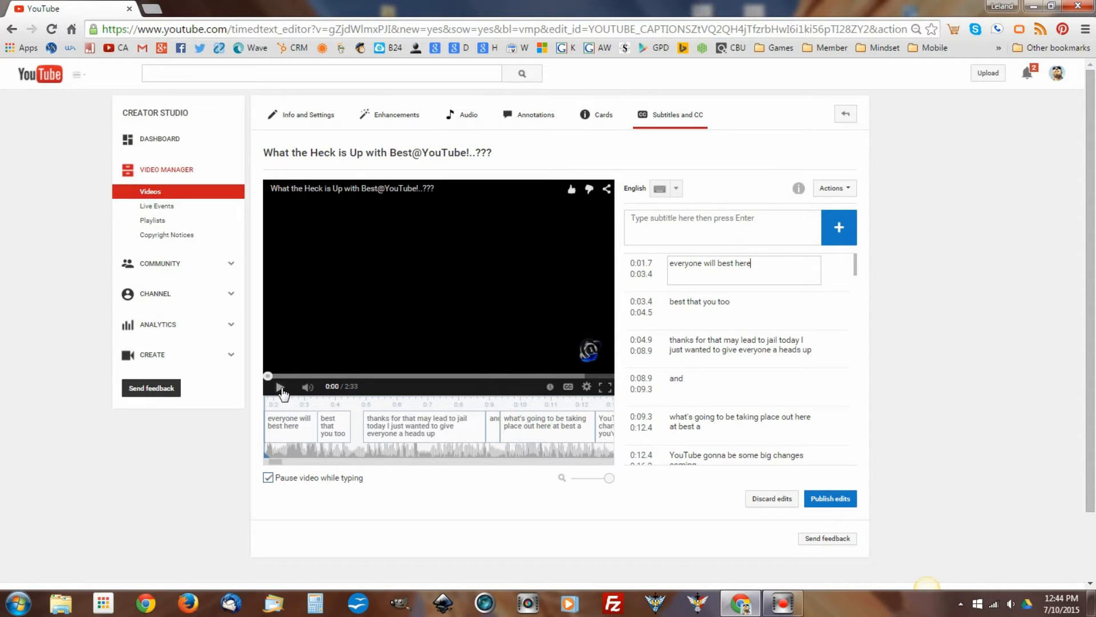
mouse_move(283, 490)
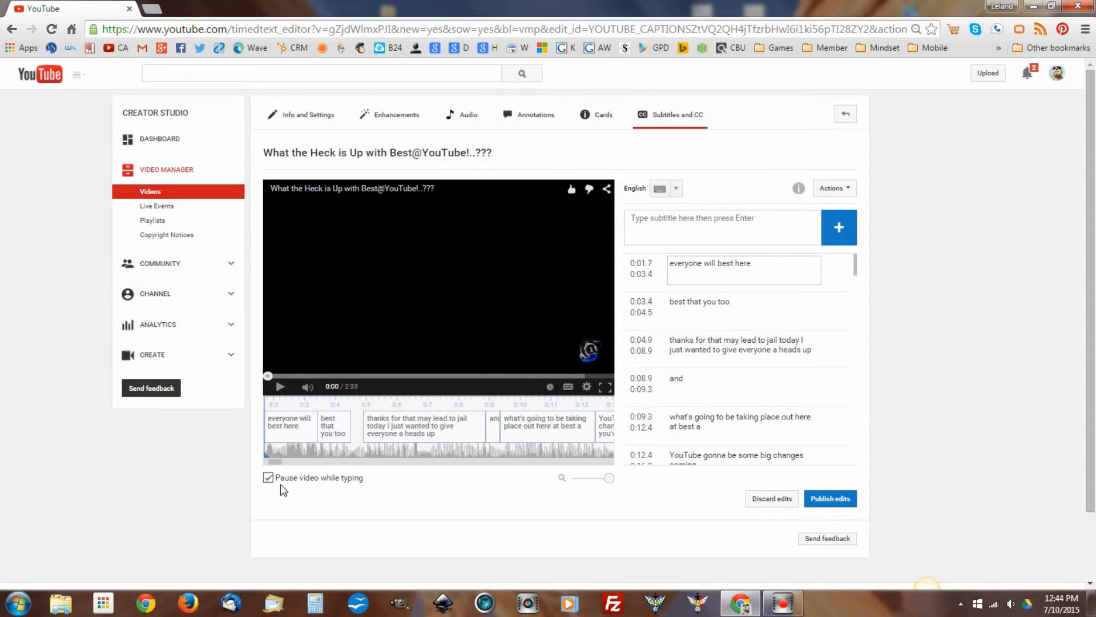
mouse_move(311, 490)
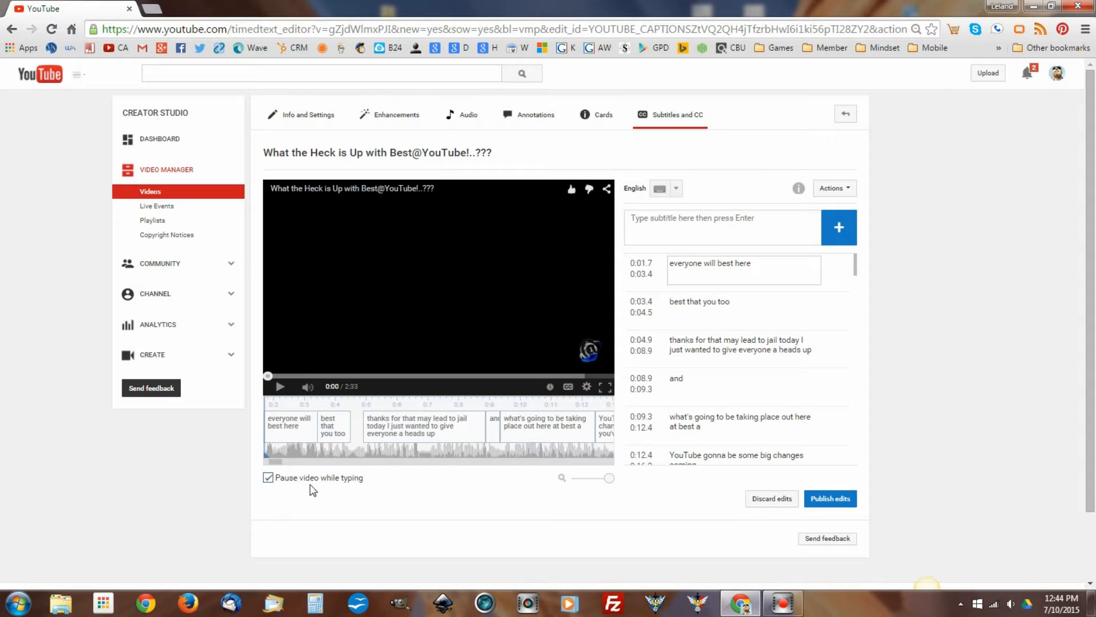
mouse_move(349, 482)
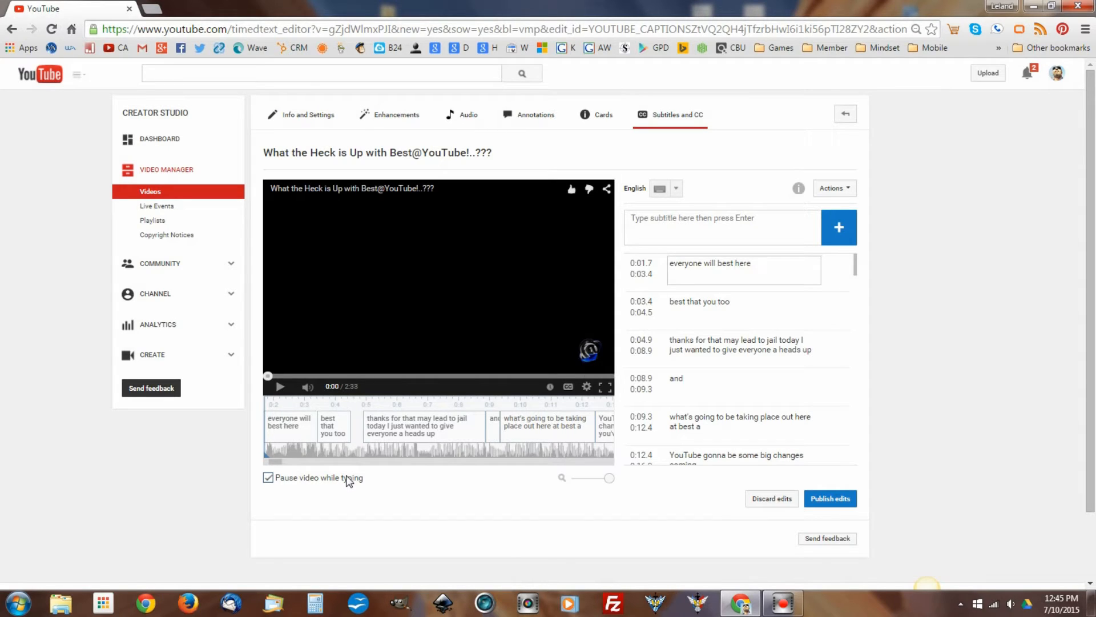
- Rewrite the first caption as 'Hey everyone...Leland Best here at Best@YouTube!' ending at 0:04.9 and play it back
click(280, 386)
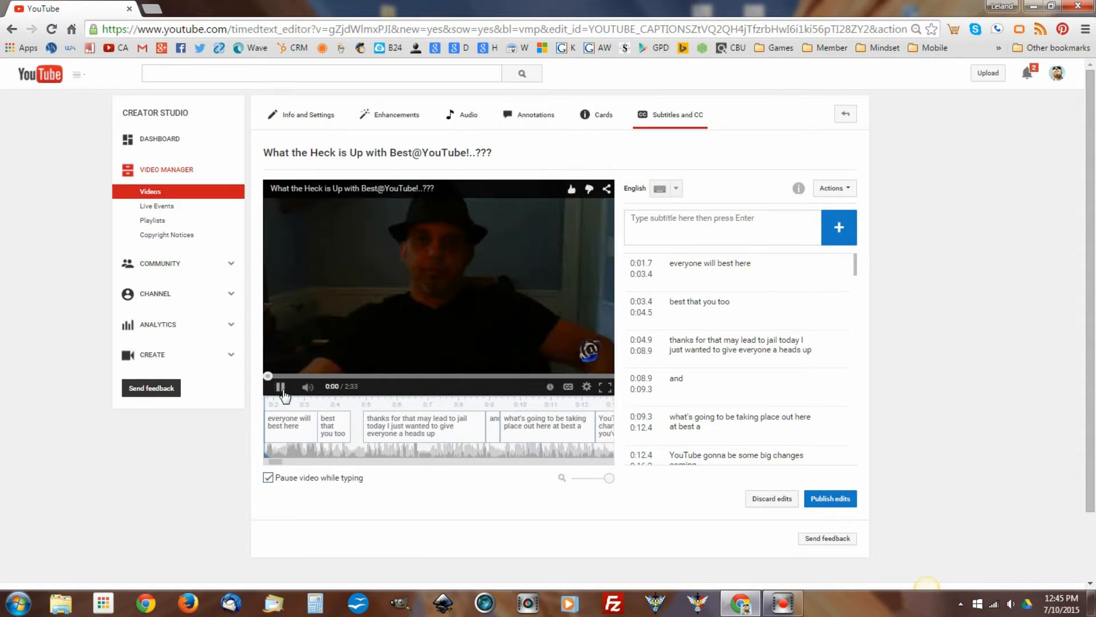
click(279, 386)
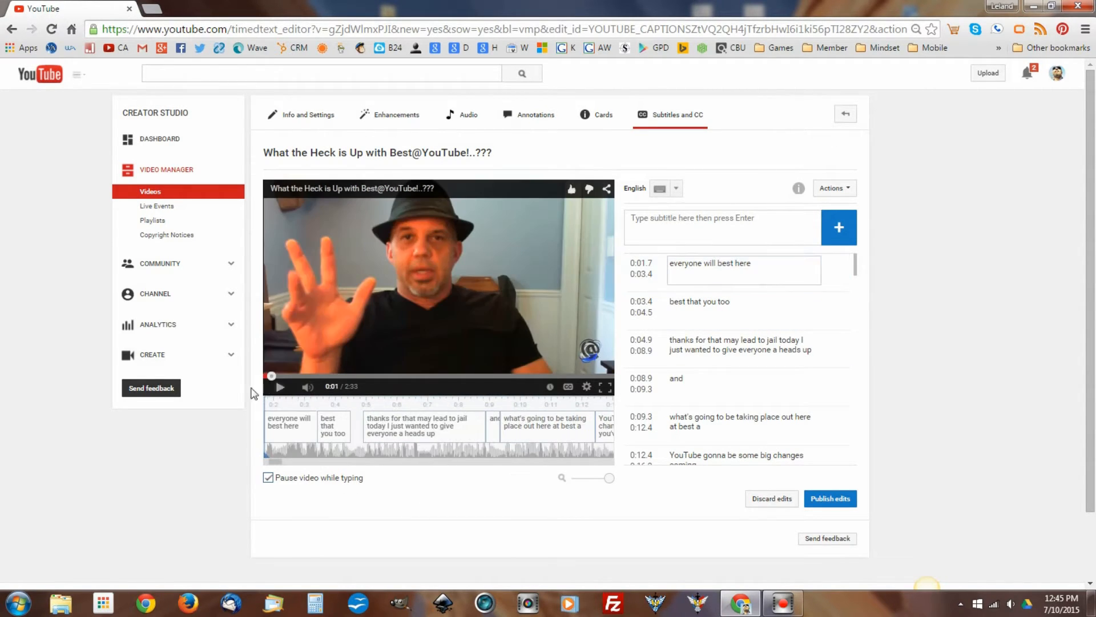
click(279, 386)
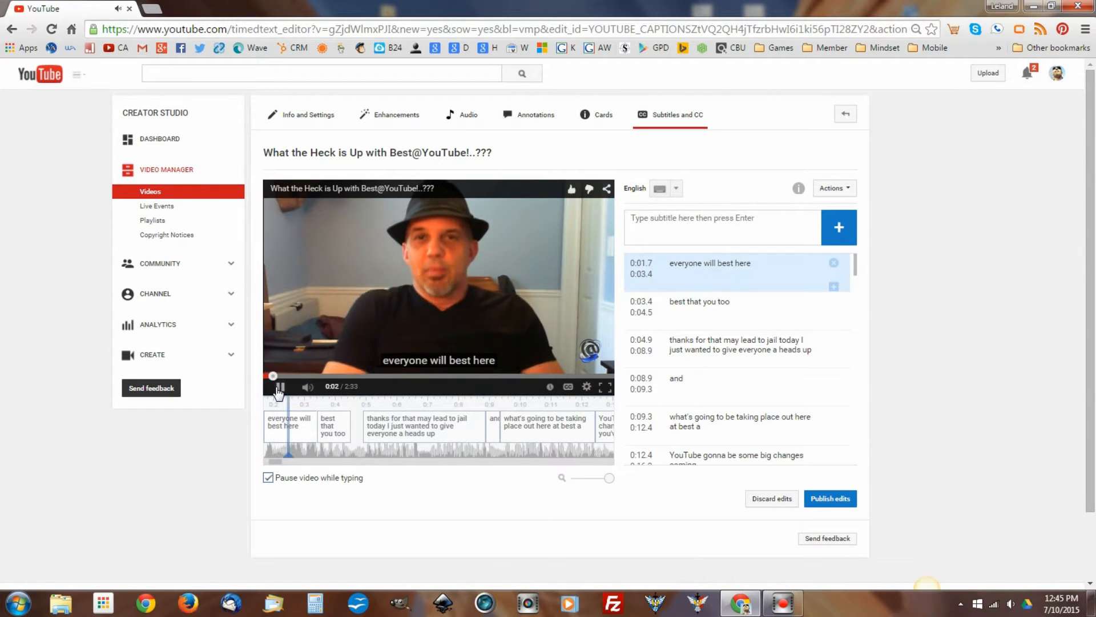
click(279, 386)
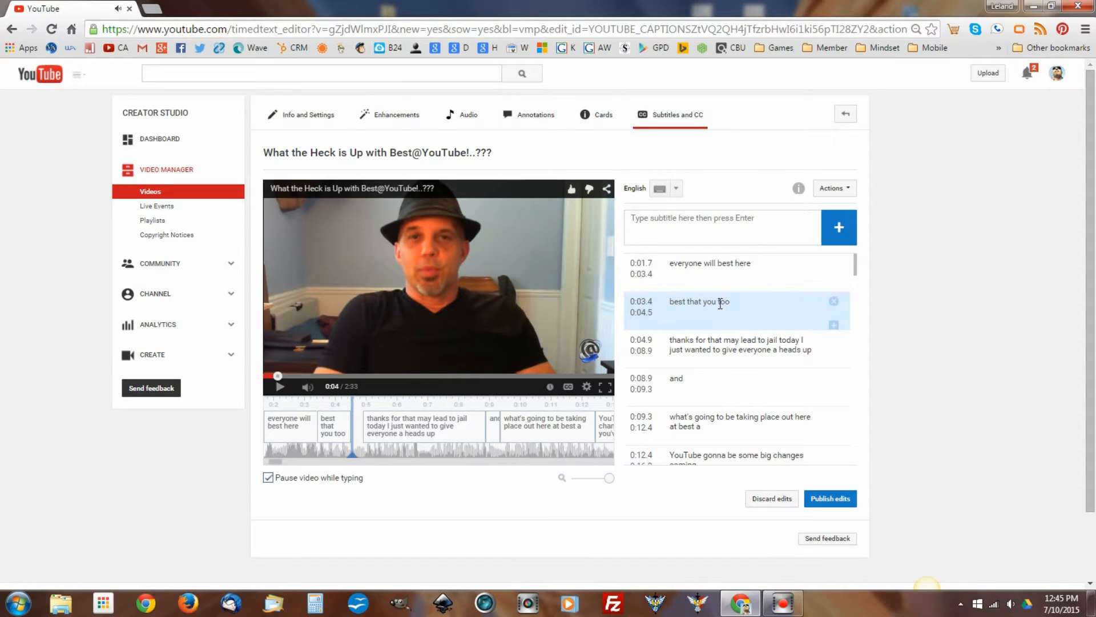
click(709, 267)
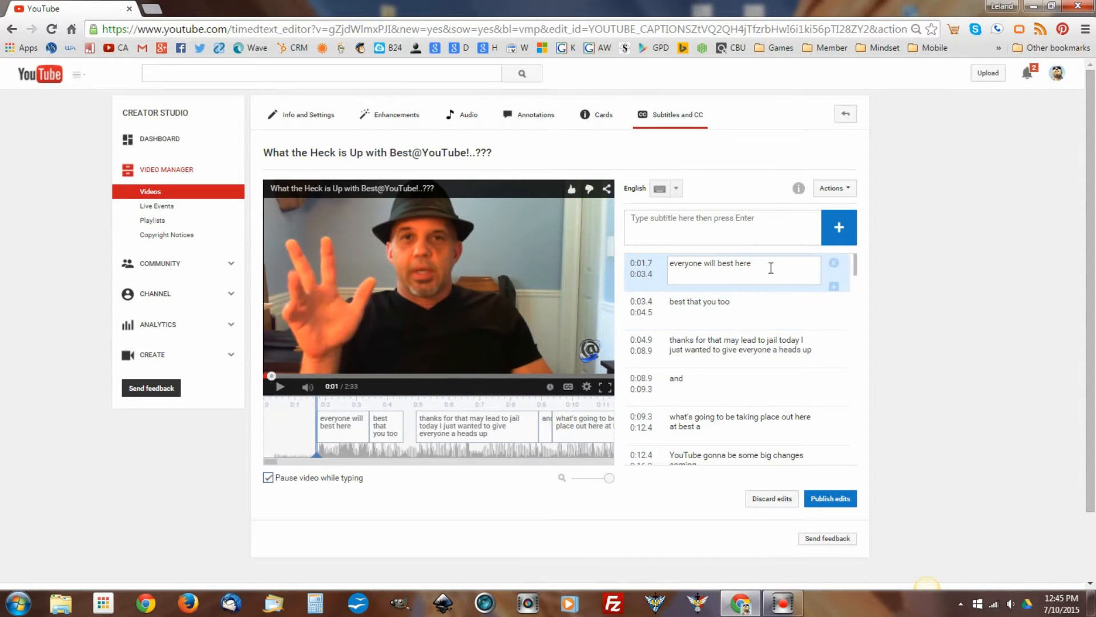
text(Hey everyone...Leland Best here at Best@YouTube!)
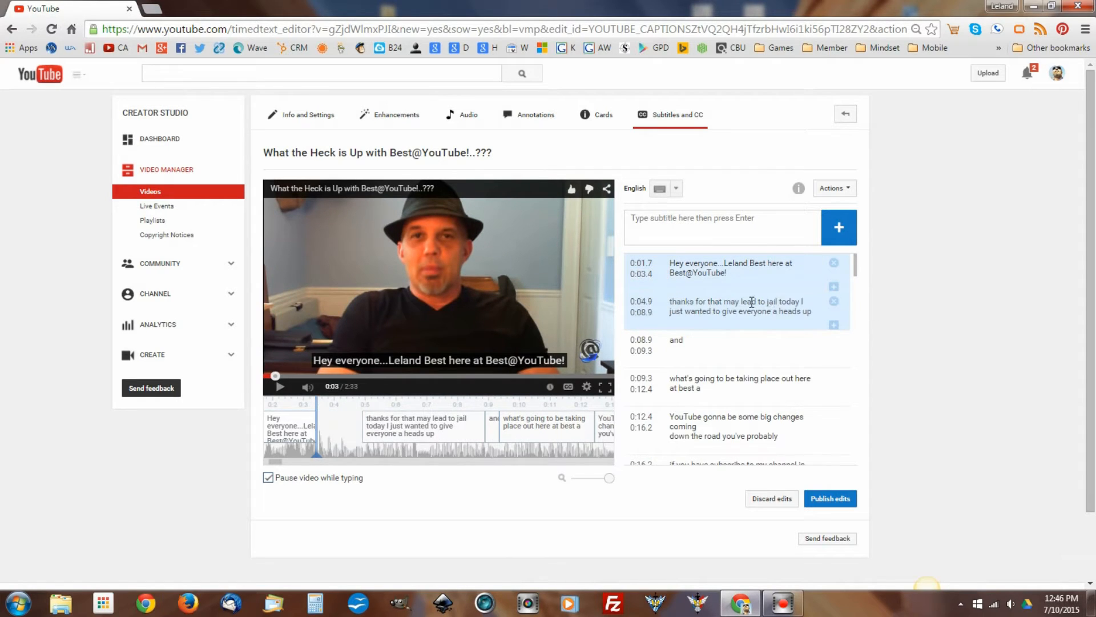
click(641, 273)
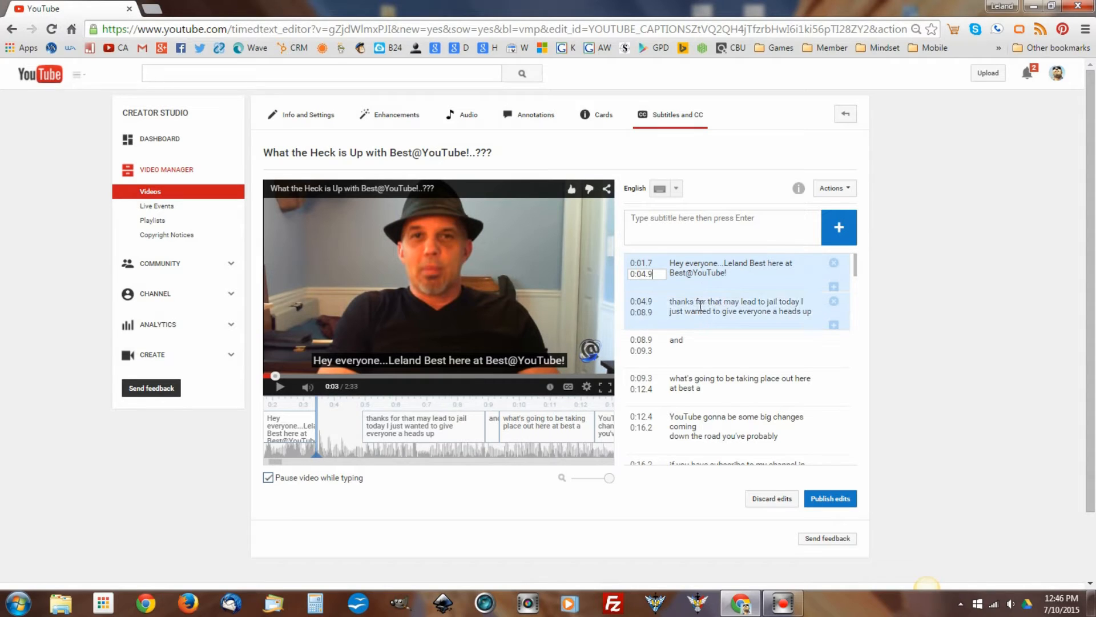
click(713, 273)
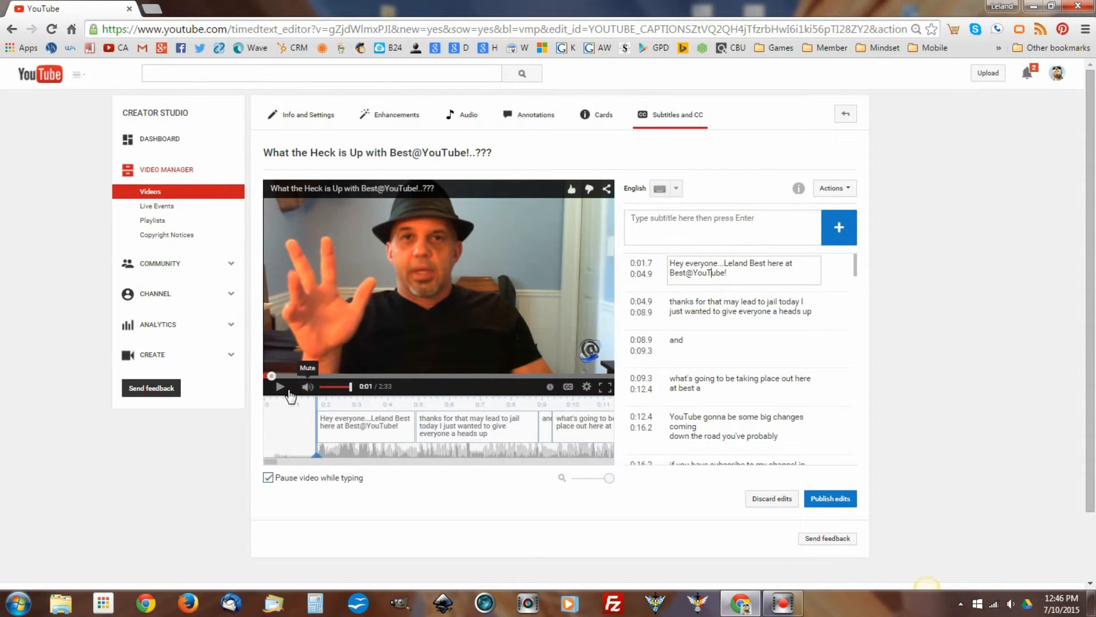
click(279, 386)
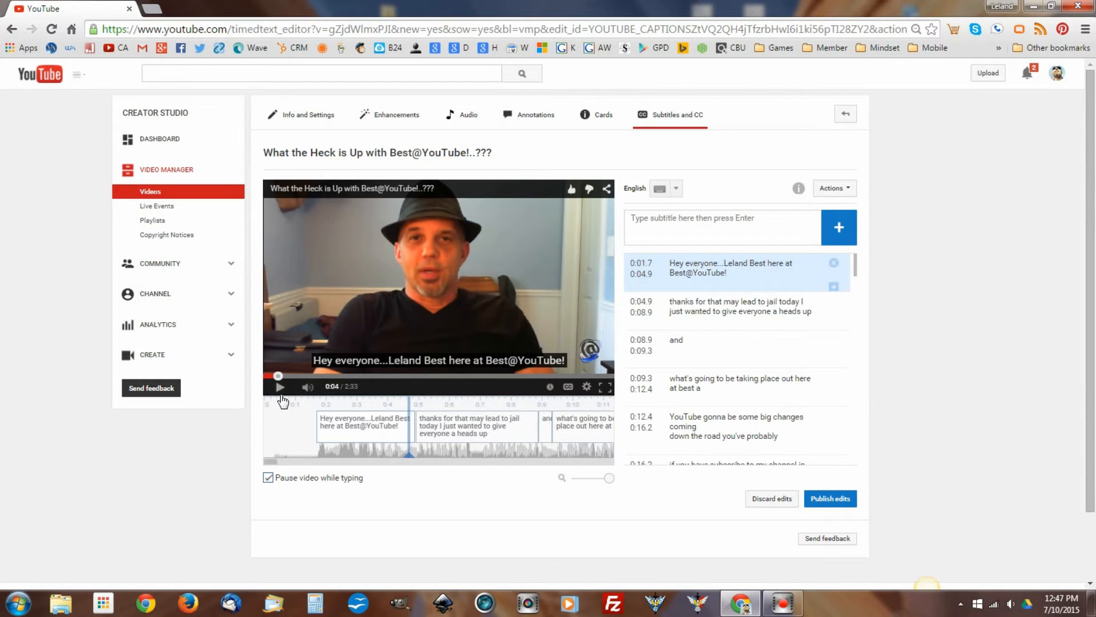
- Correct the second and 'what's going to be' captions and delete the stray 'and' caption
click(280, 387)
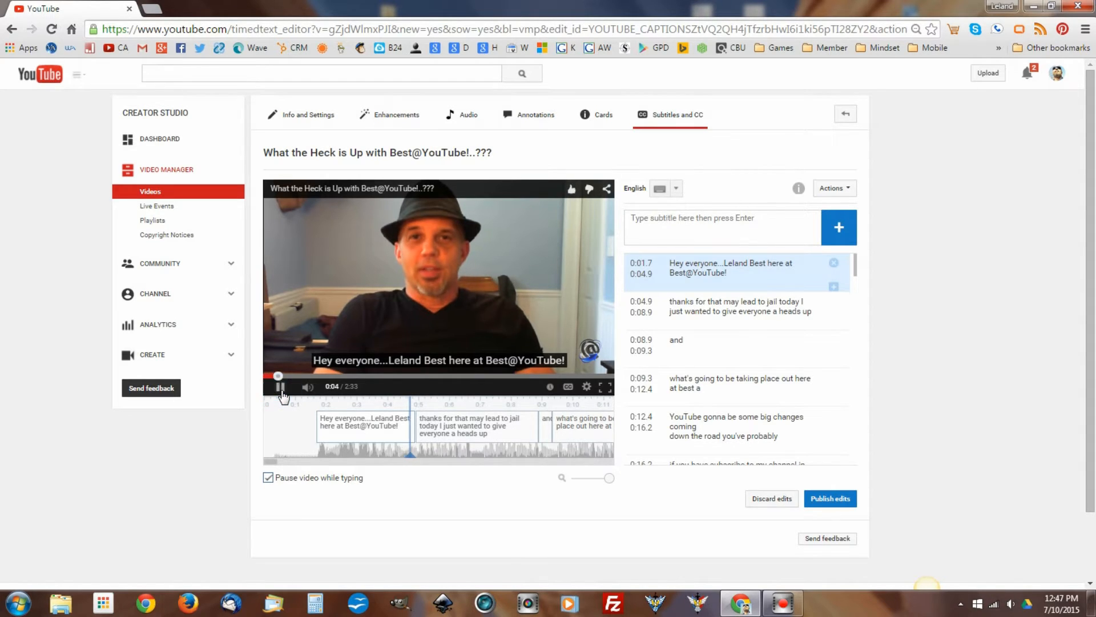
click(280, 386)
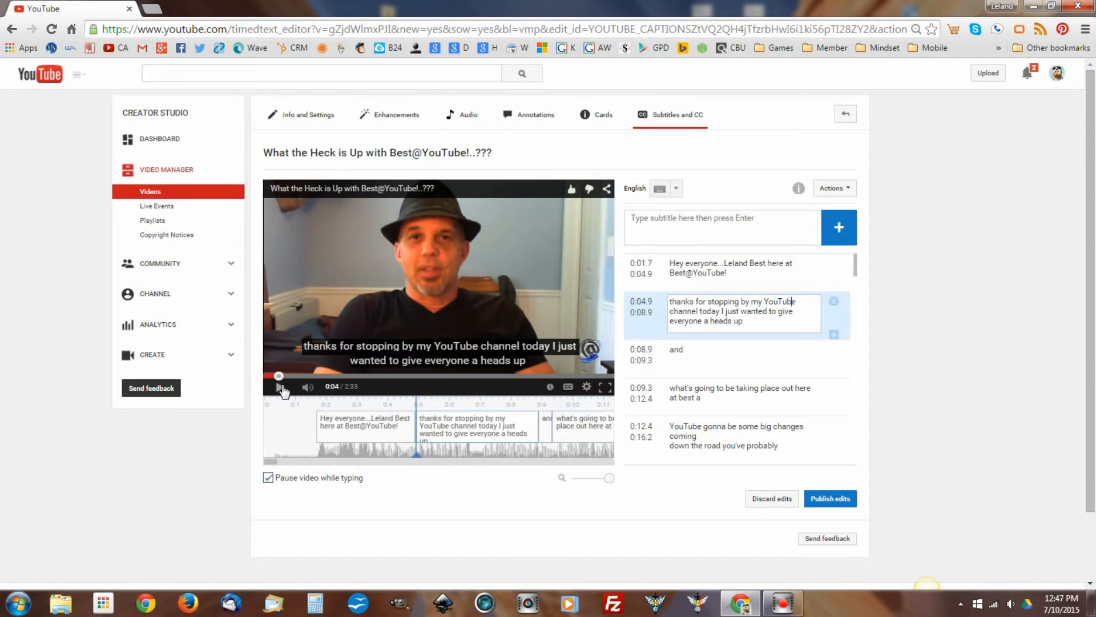
click(279, 387)
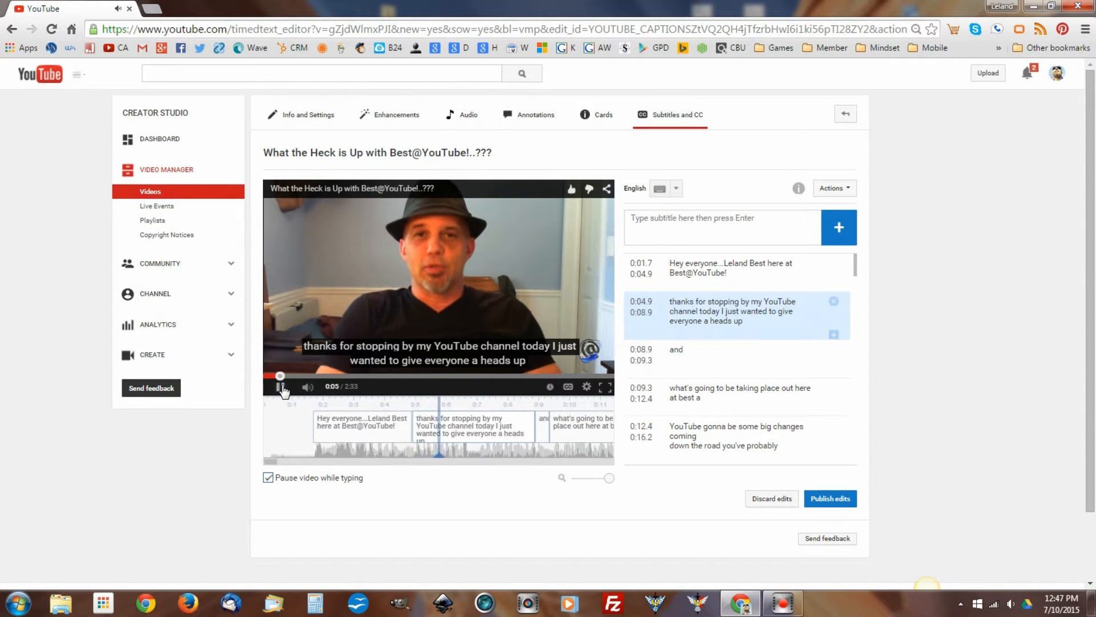
click(282, 386)
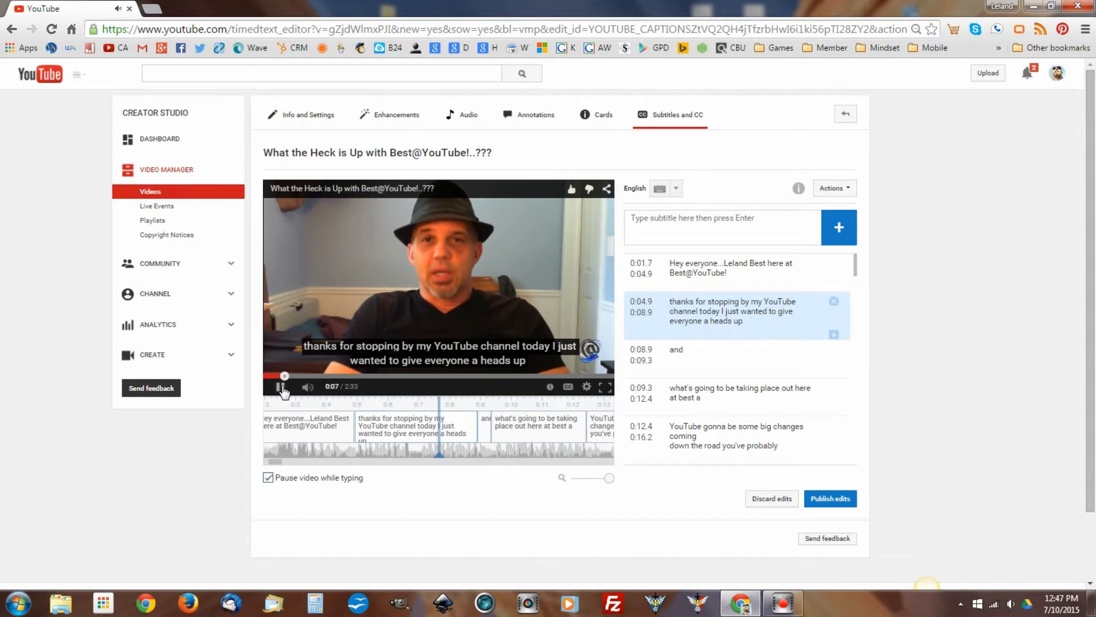
click(281, 388)
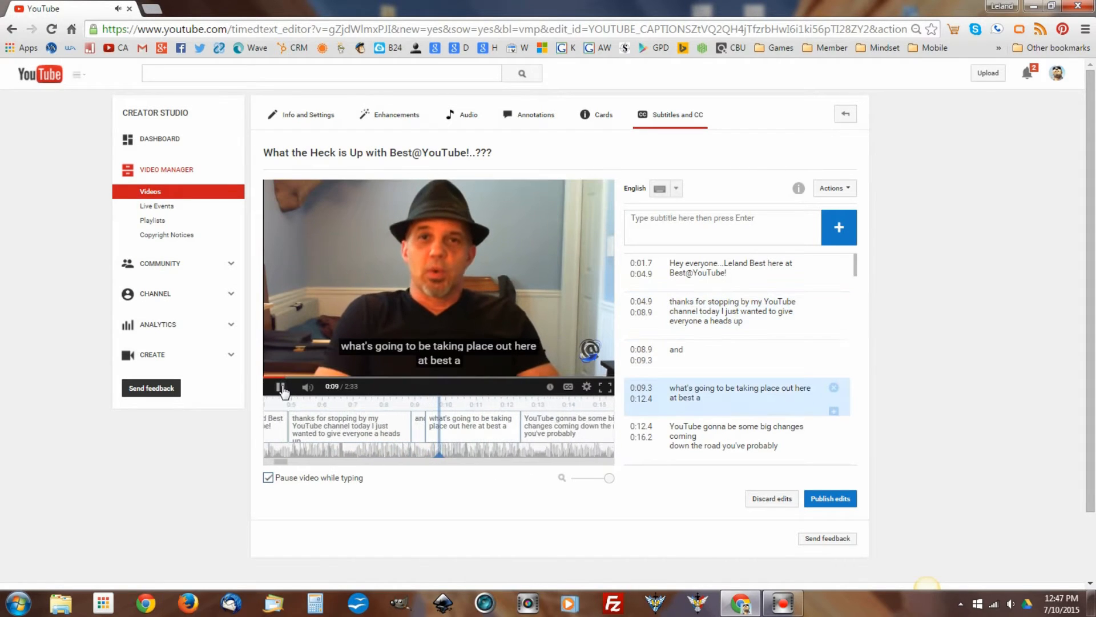
click(280, 388)
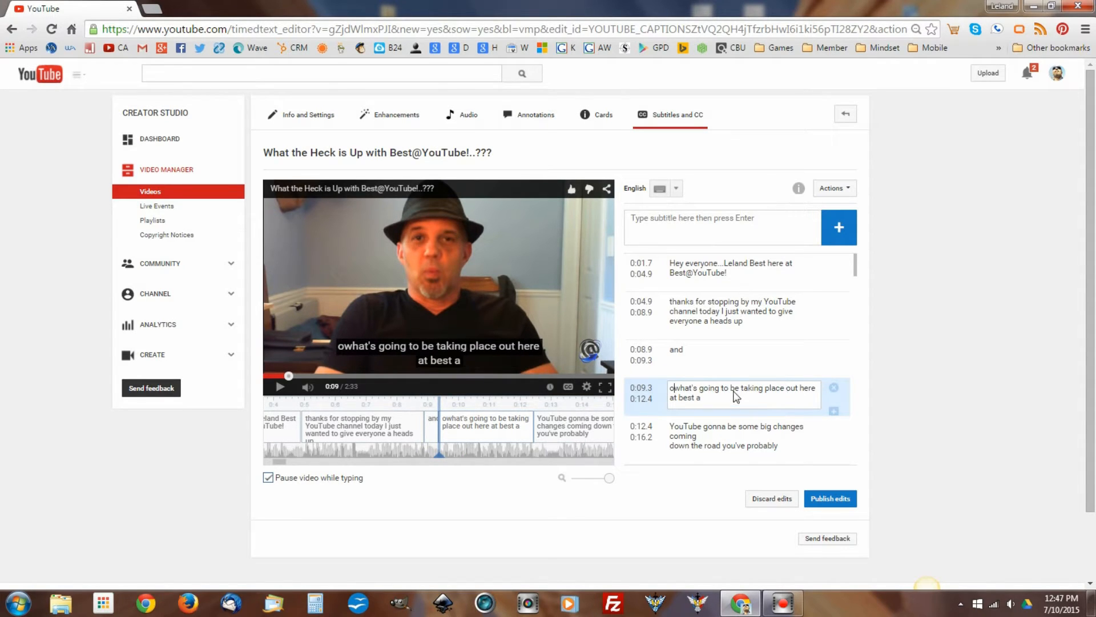
text(on)
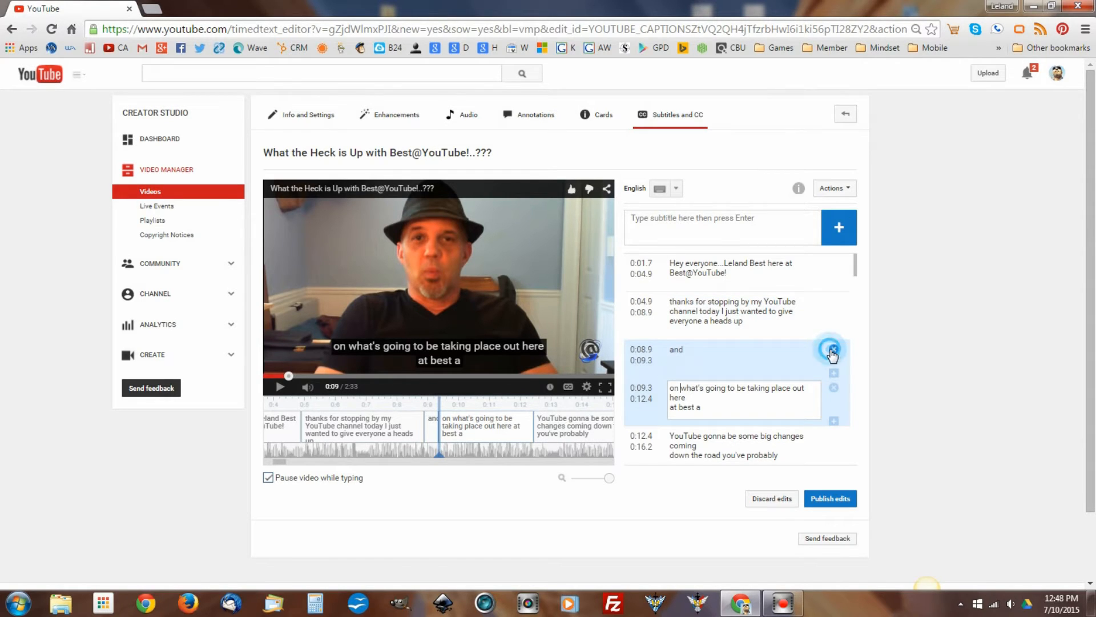
click(830, 349)
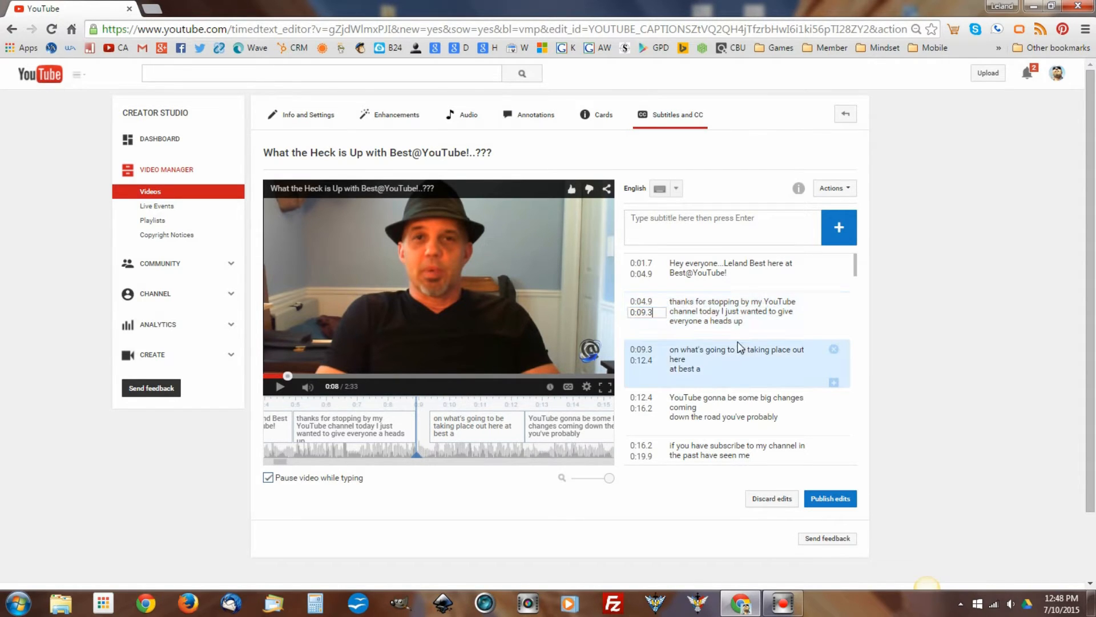
- Replace 'best a' with Best@YouTube! and remove the stray leading 'YouTube' from the gonna be caption
click(735, 359)
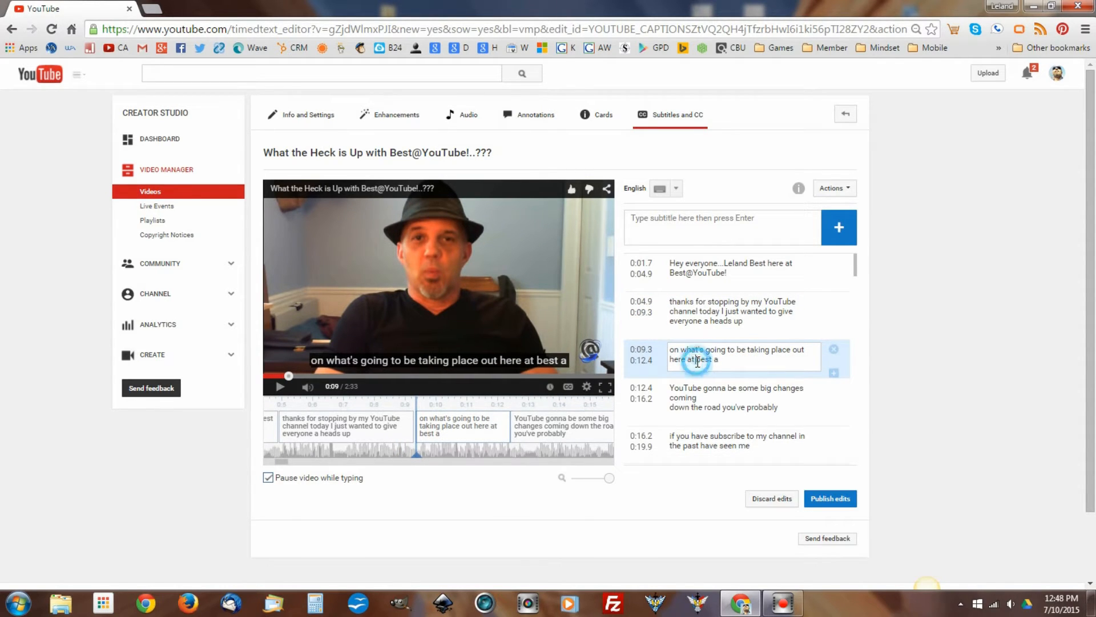
double_click(705, 358)
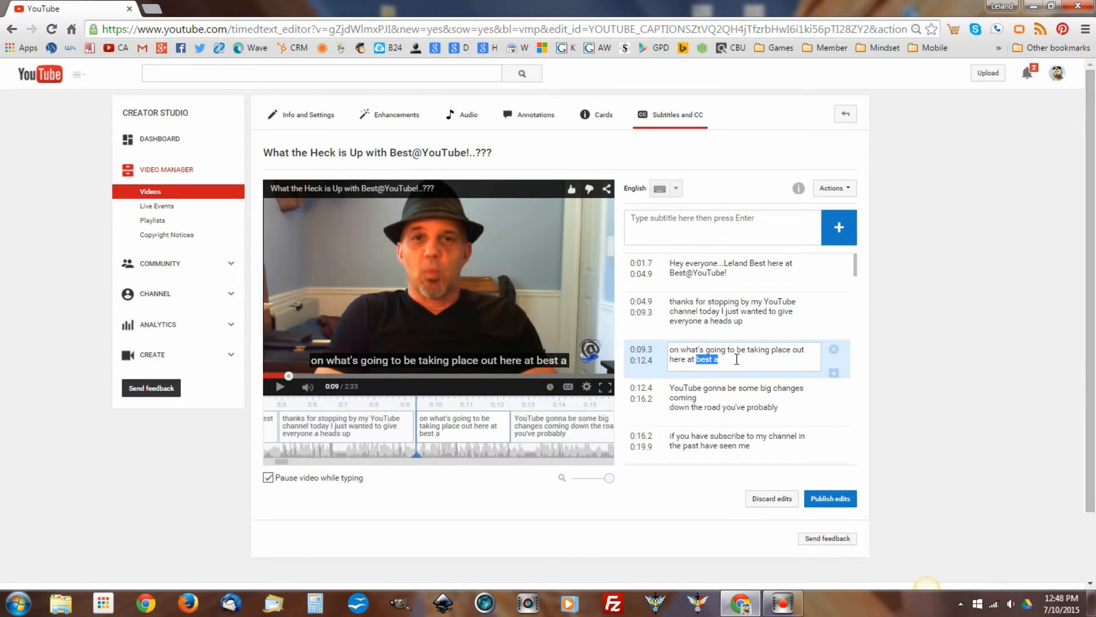
text(B)
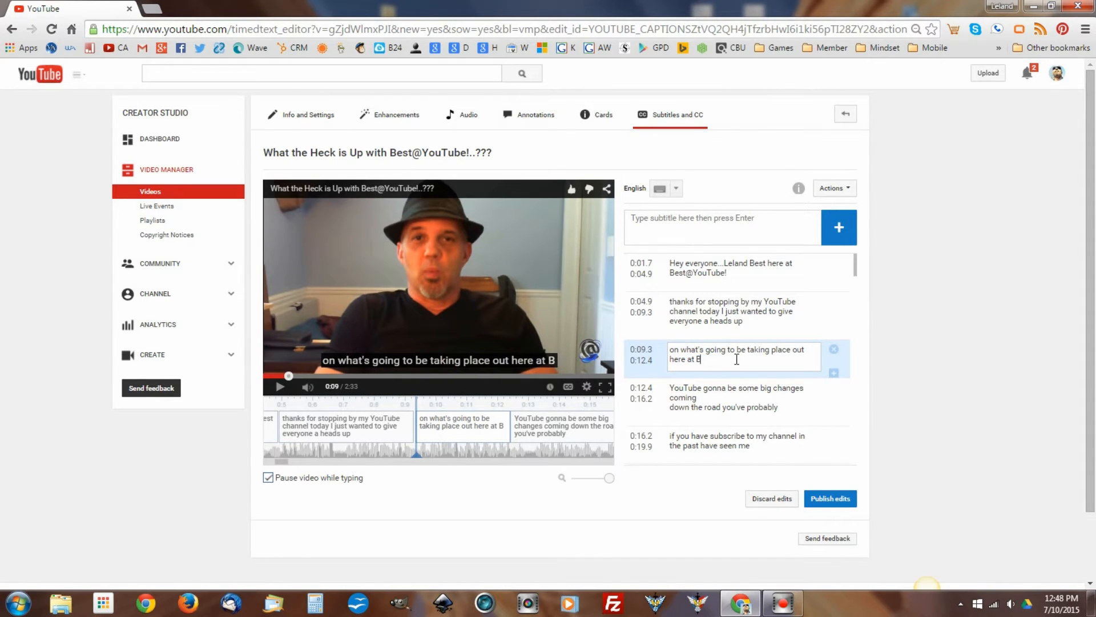
text(est)
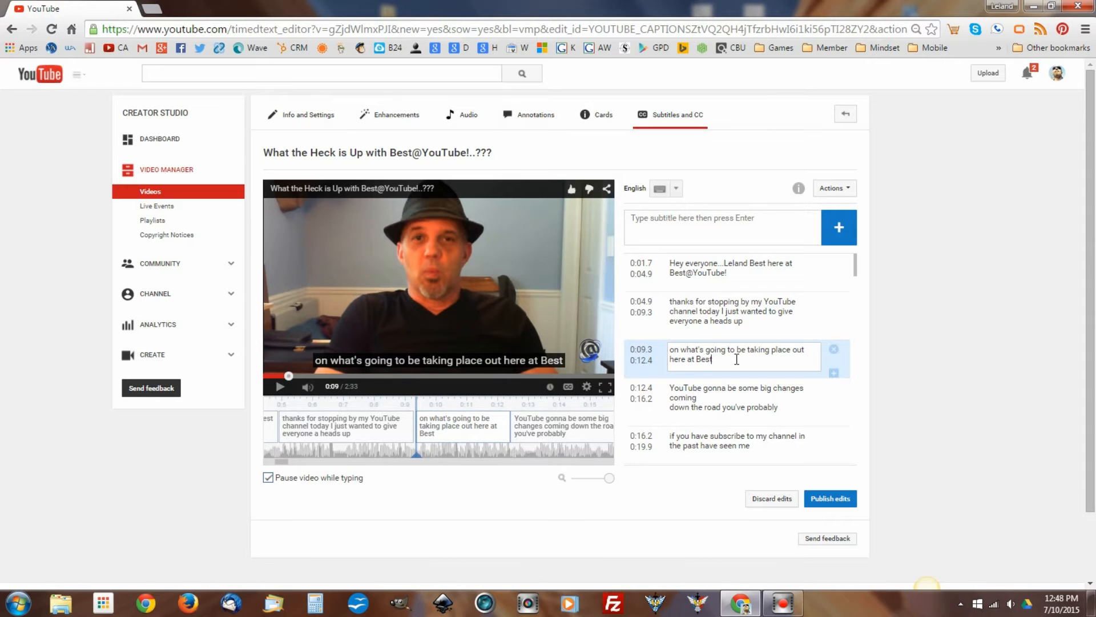
text(@YouTub)
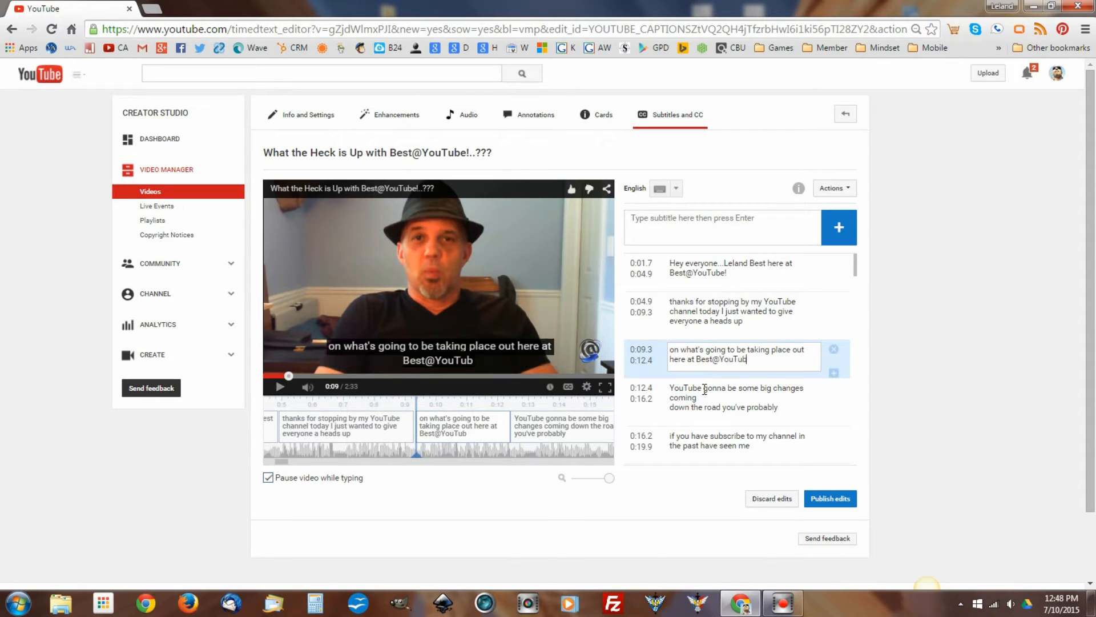
click(735, 398)
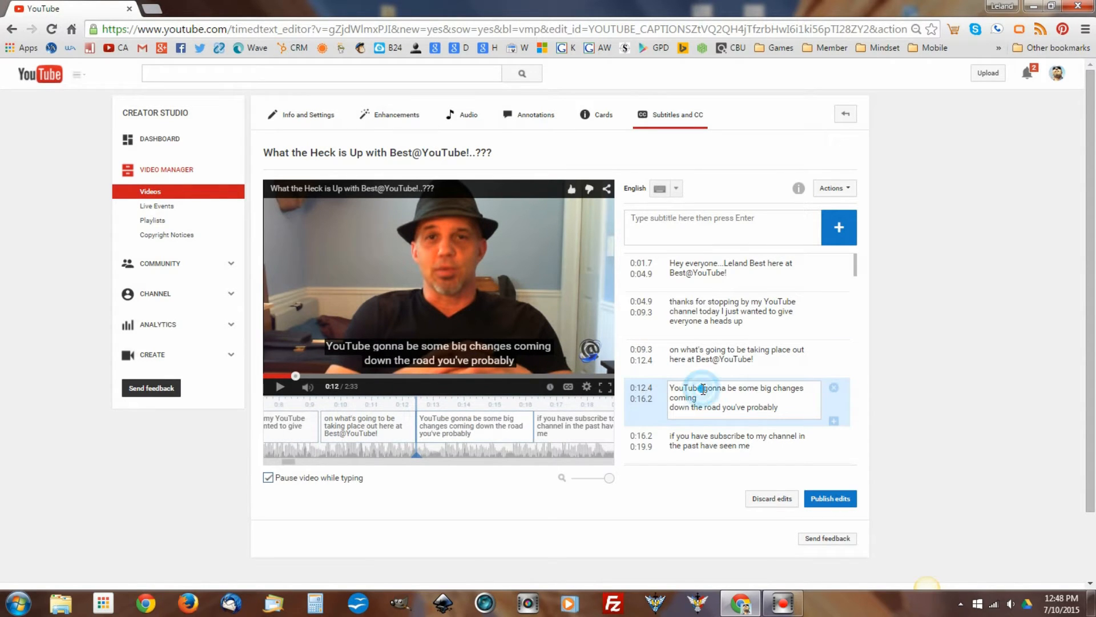
double_click(685, 387)
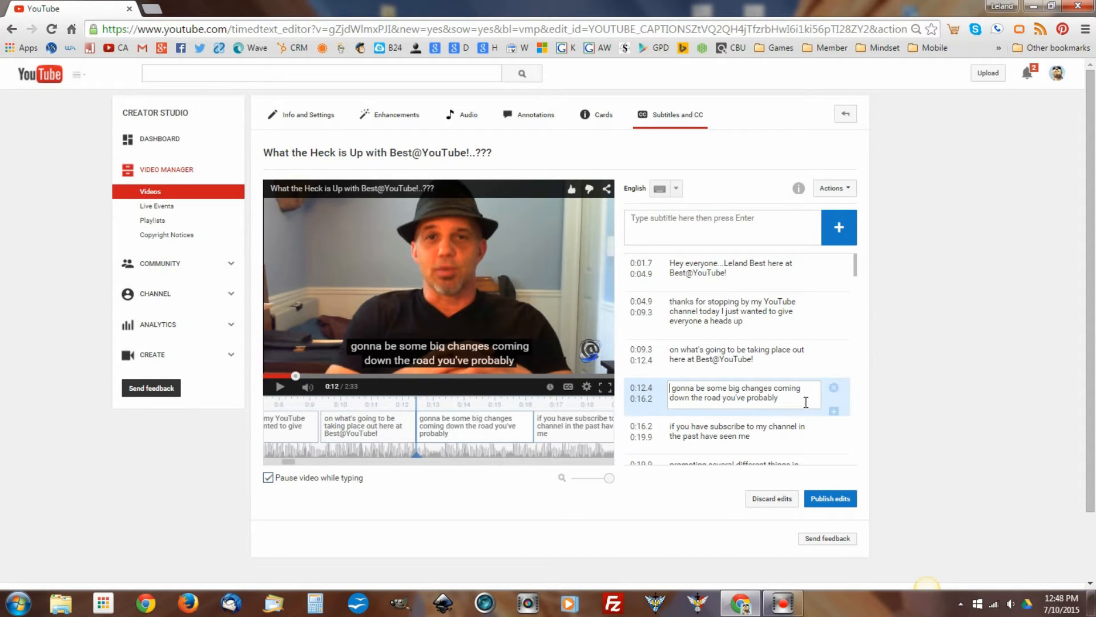
click(737, 430)
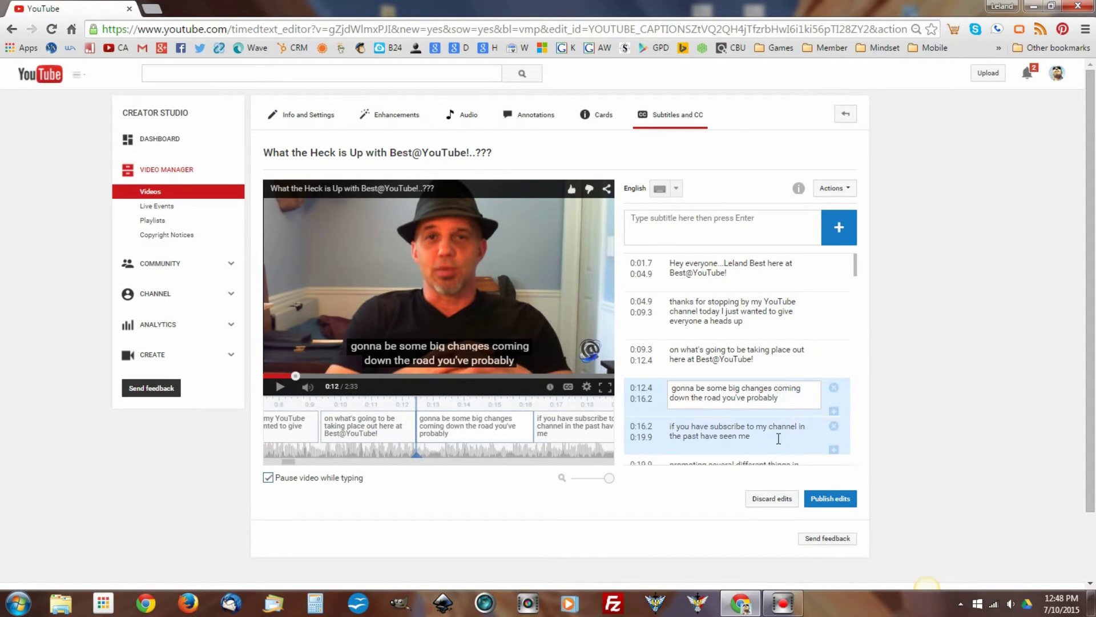
click(744, 431)
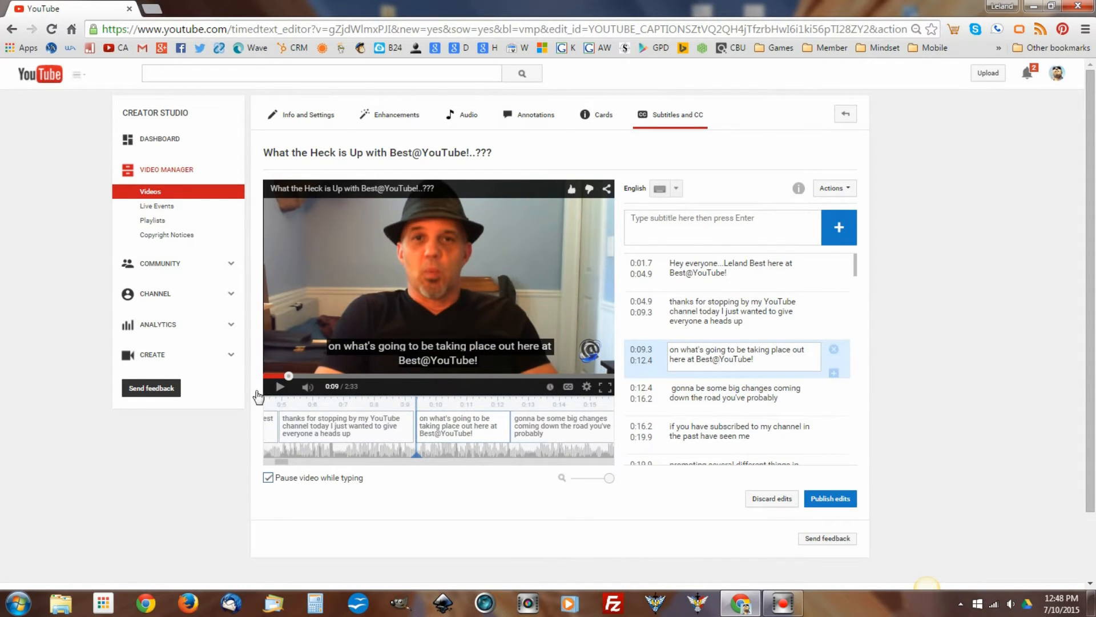
- Correct the 0:23.5 caption to 'some relating to mobile marketing an under Best@Mobile!'
click(278, 386)
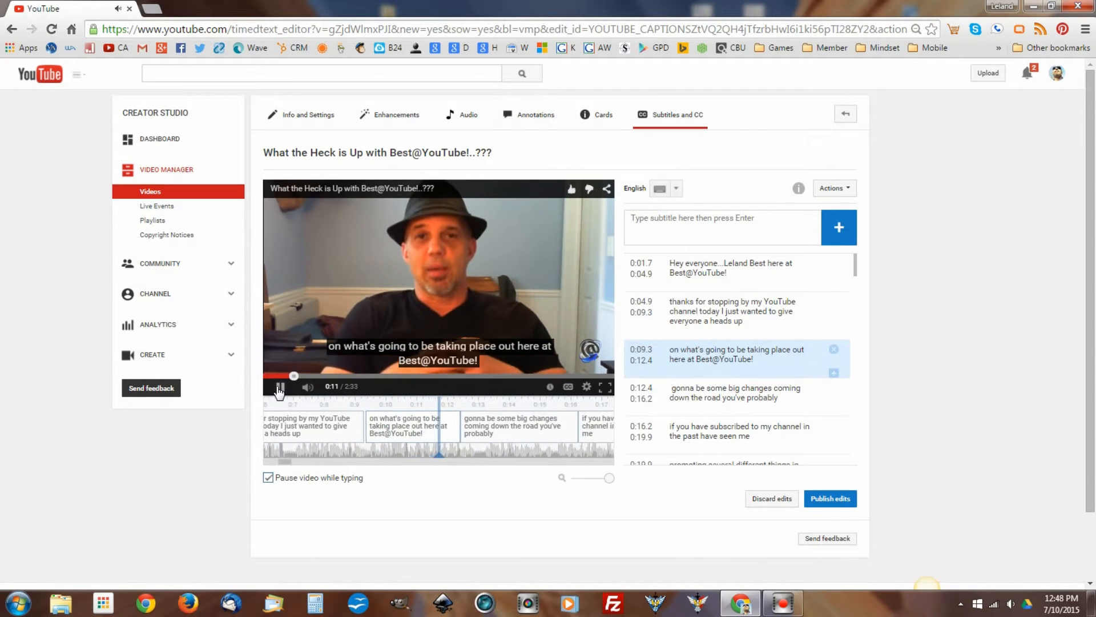
click(279, 387)
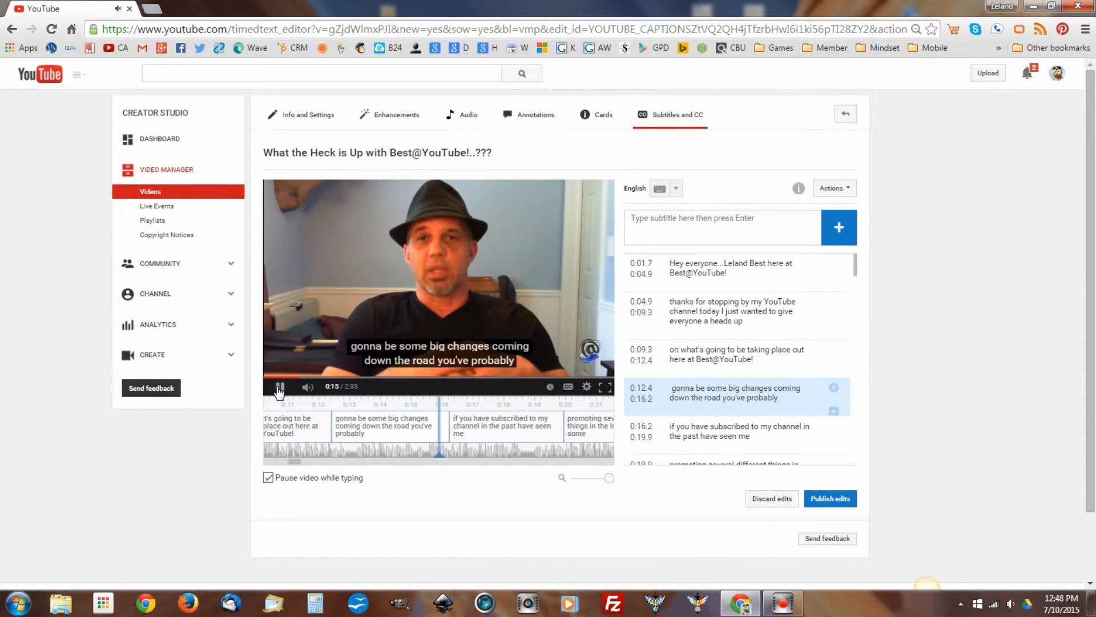
click(279, 388)
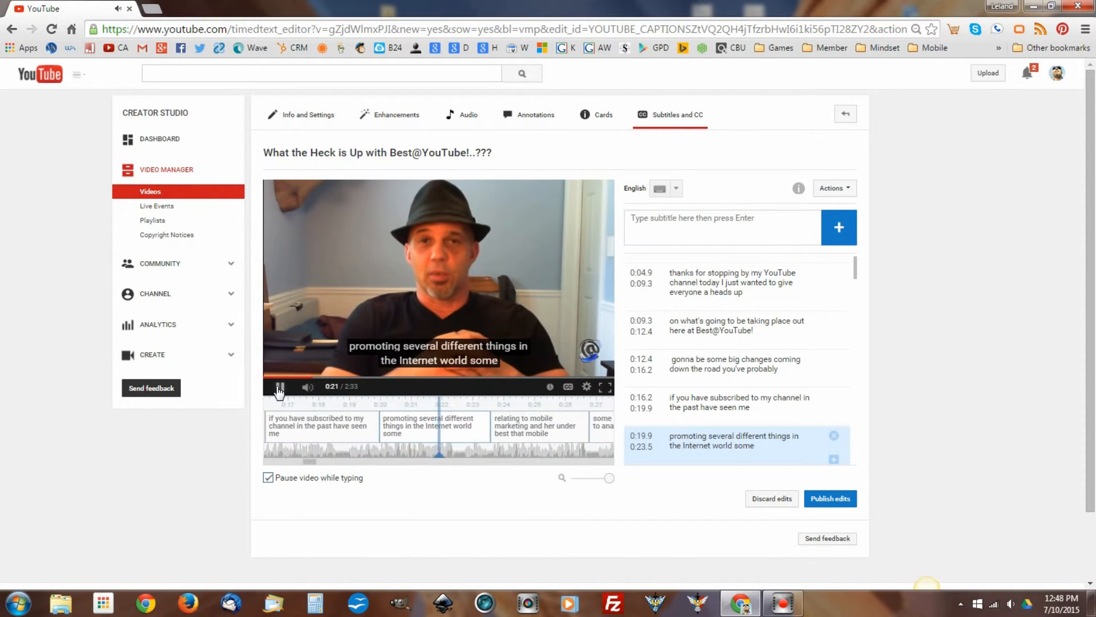
click(279, 388)
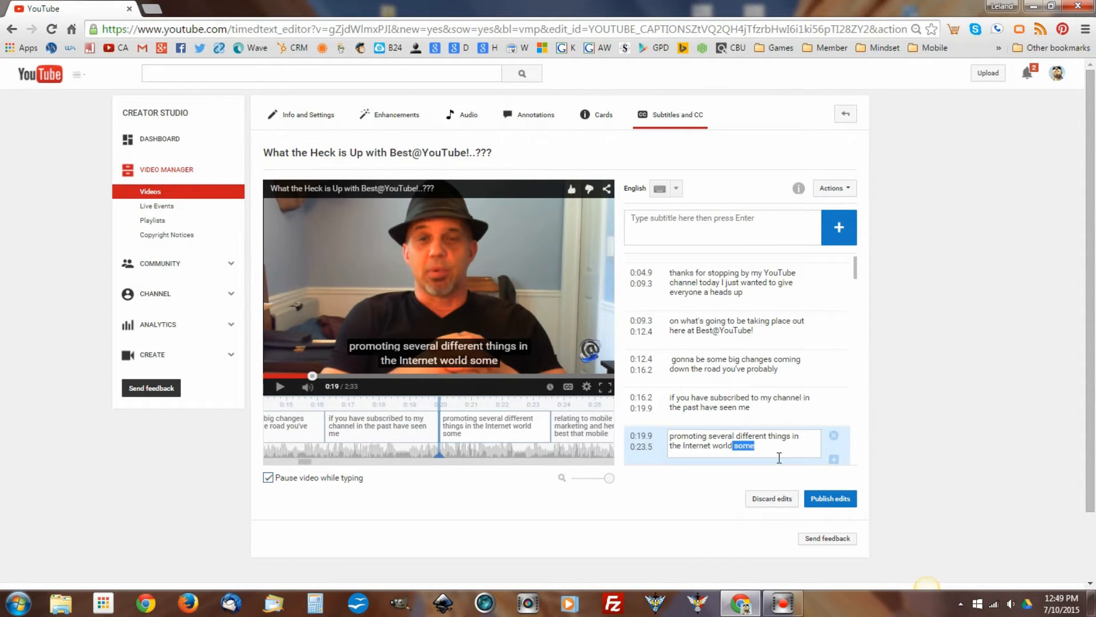
key(Backspace)
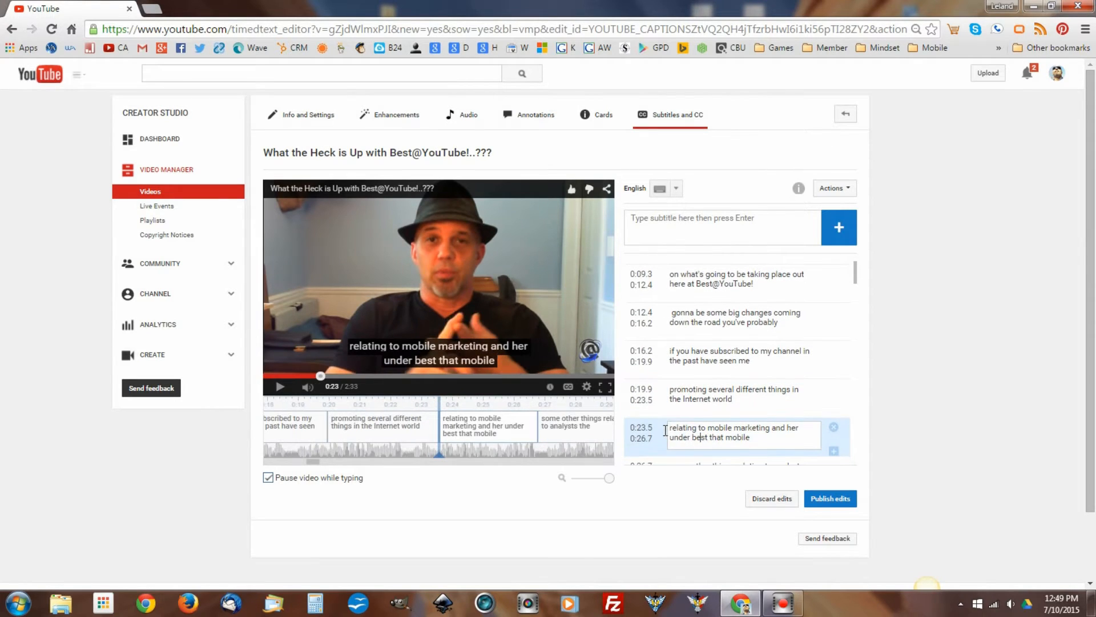
mouse_move(756, 495)
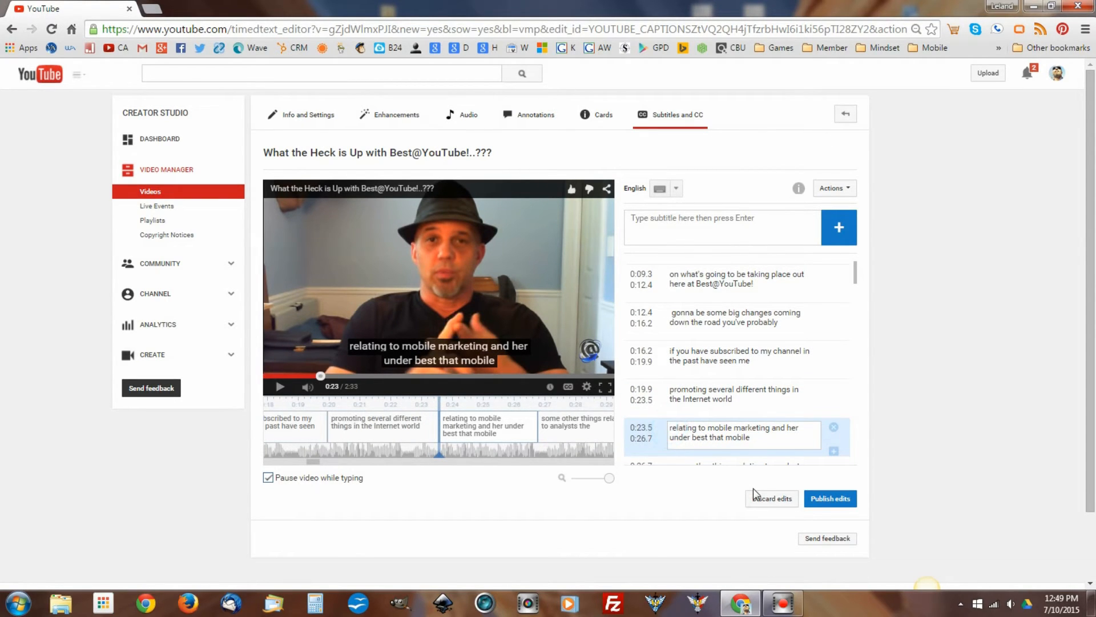
text(some)
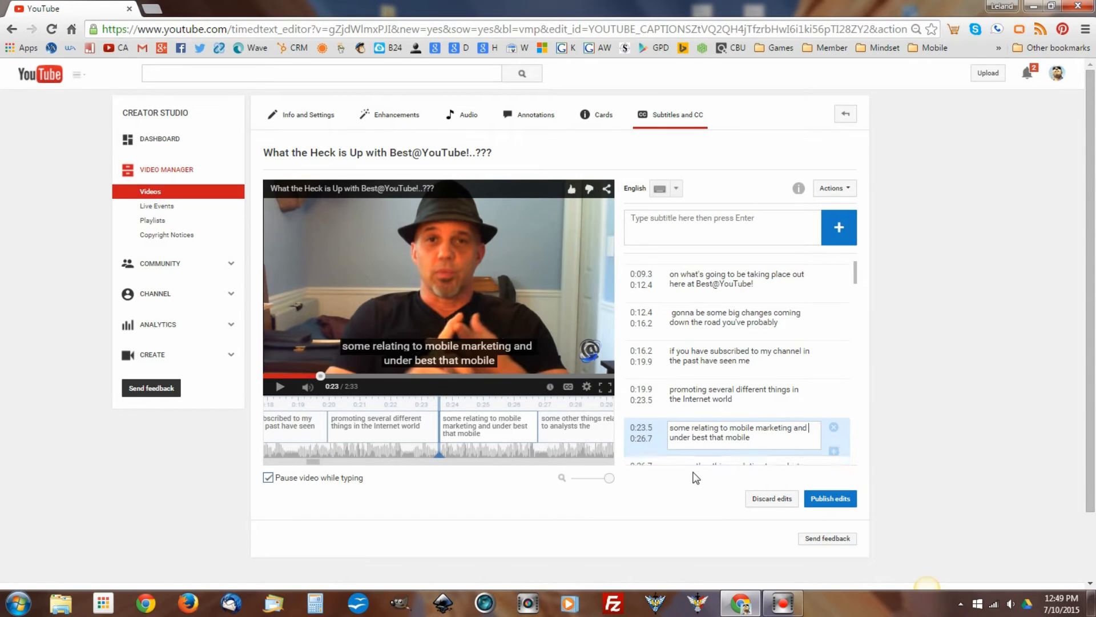
text(annder)
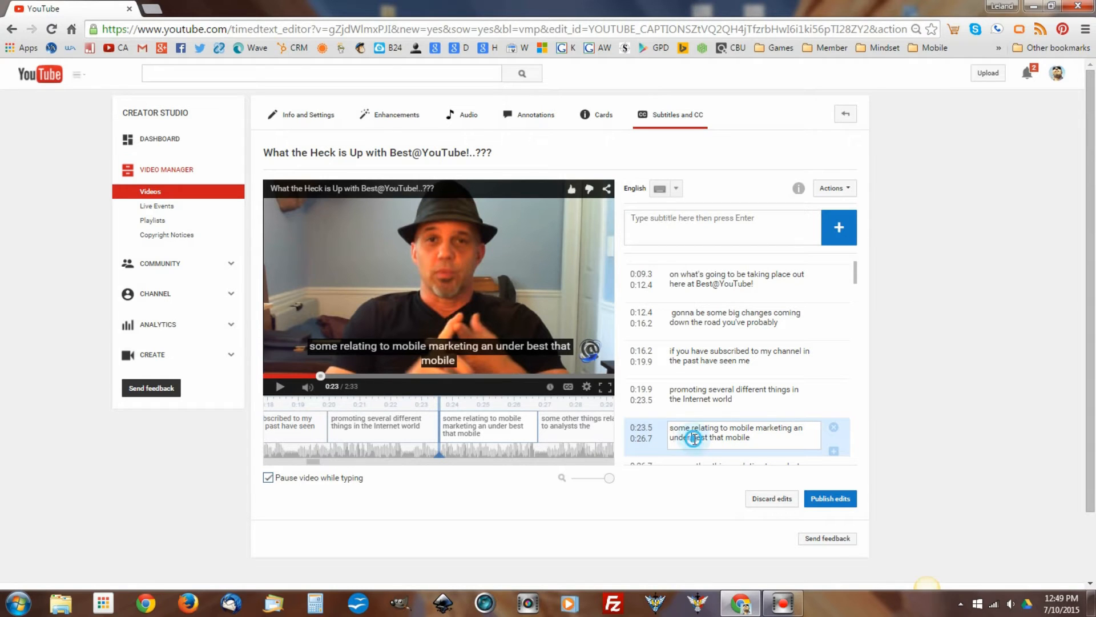
double_click(702, 438)
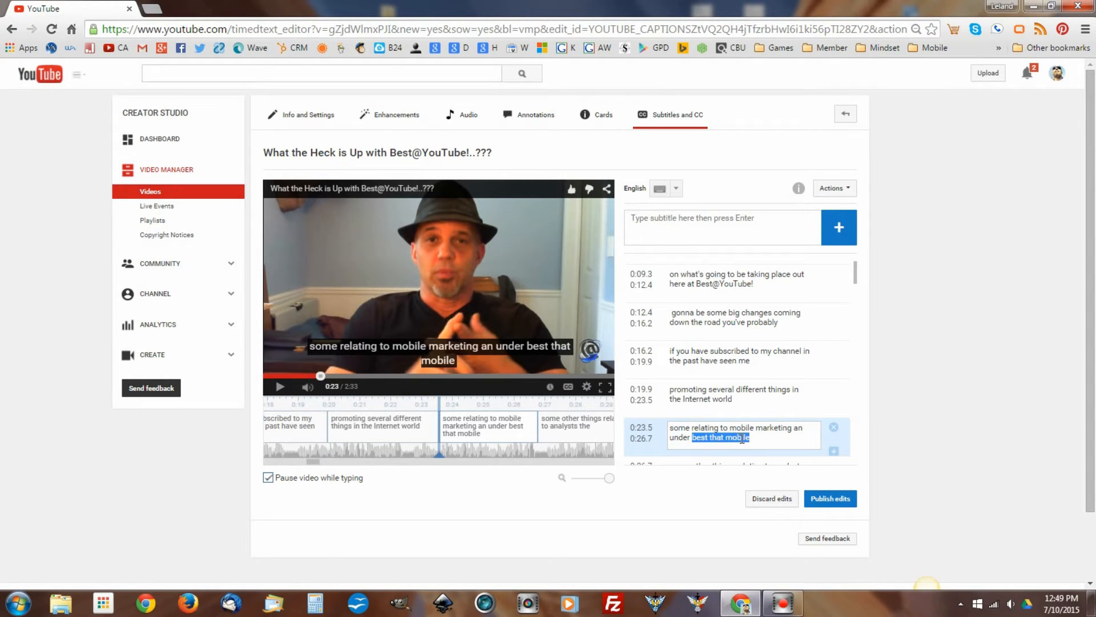
text(B)
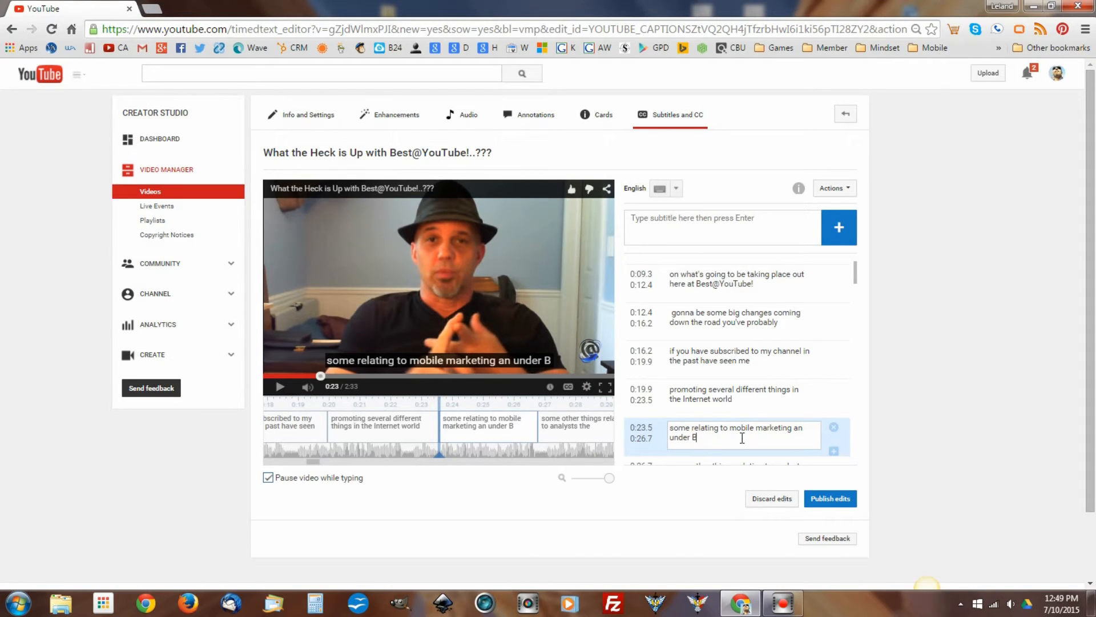
text(est)
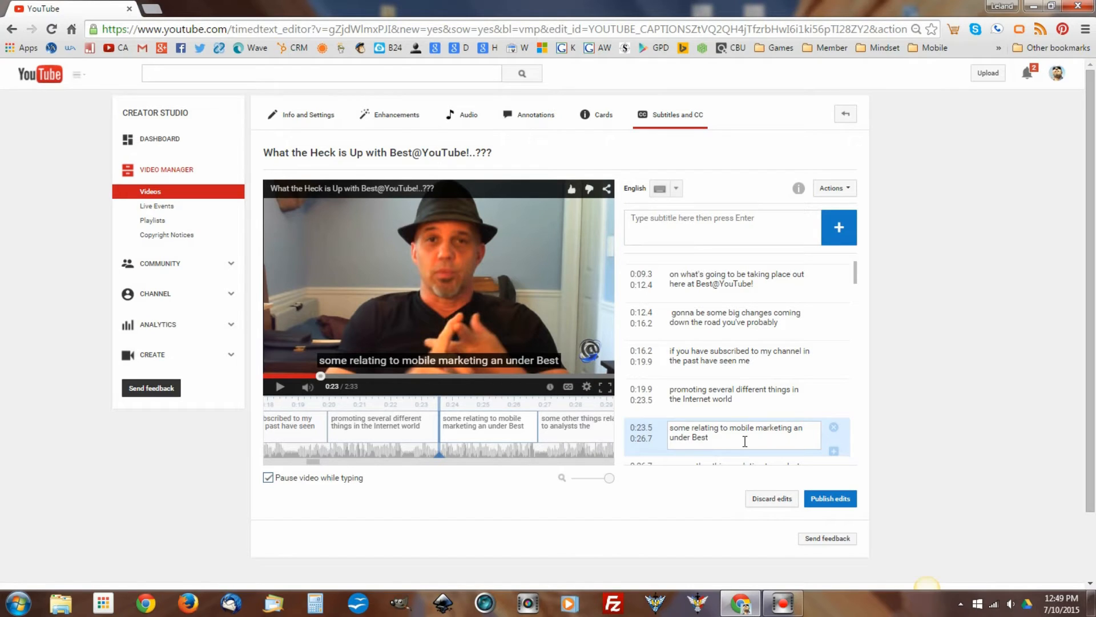
text(@Mobile!)
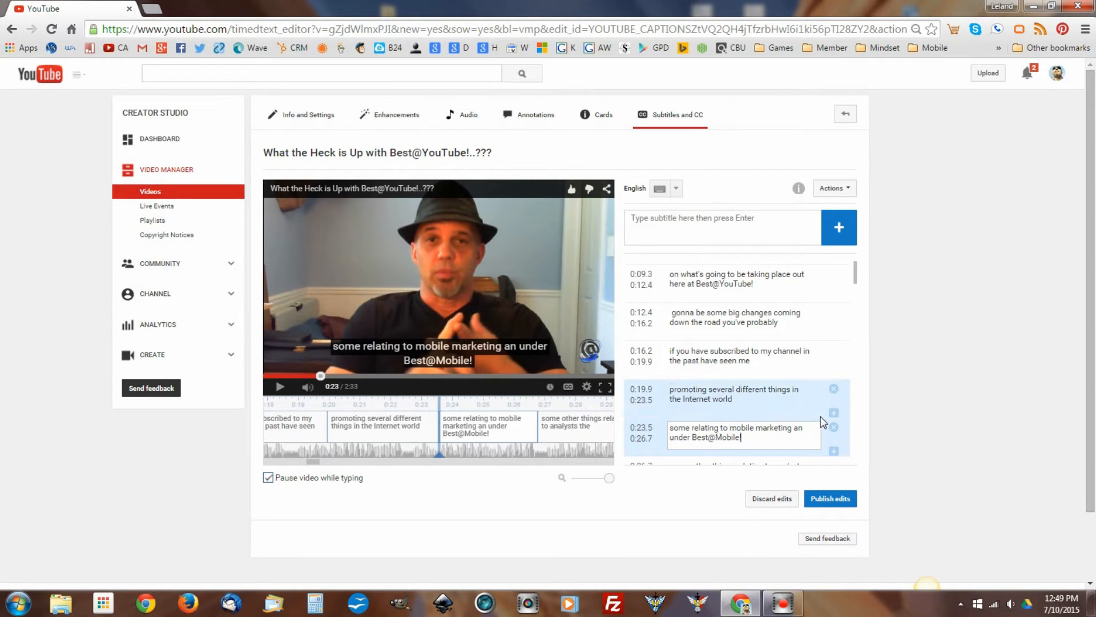
mouse_move(829, 395)
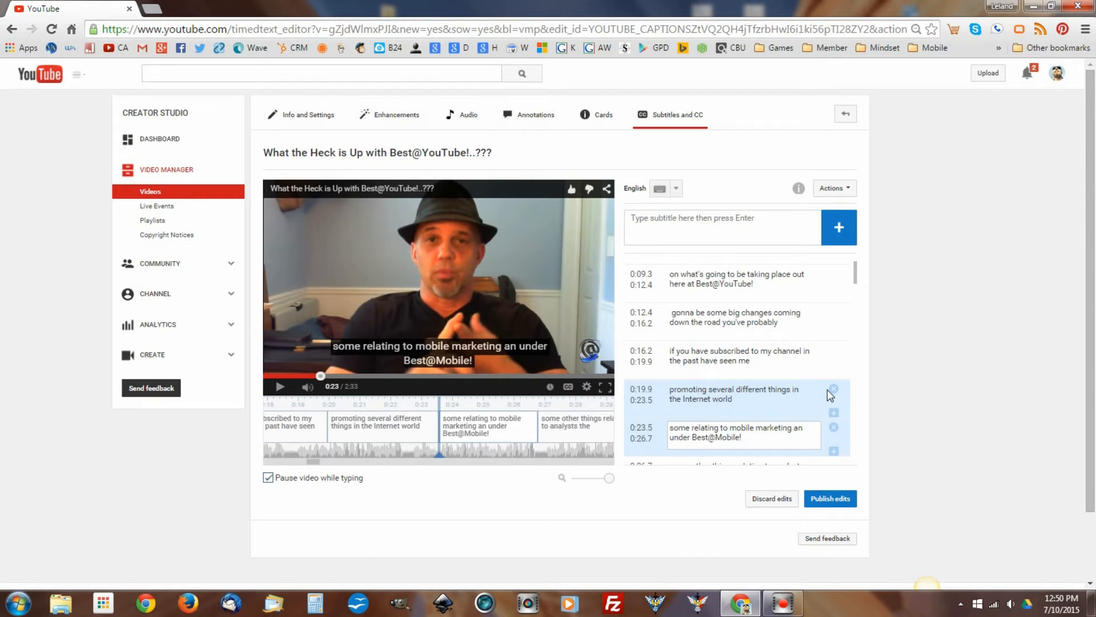
- Finish editing the 0:23.5 caption and review the remaining draft lines before publishing
click(743, 437)
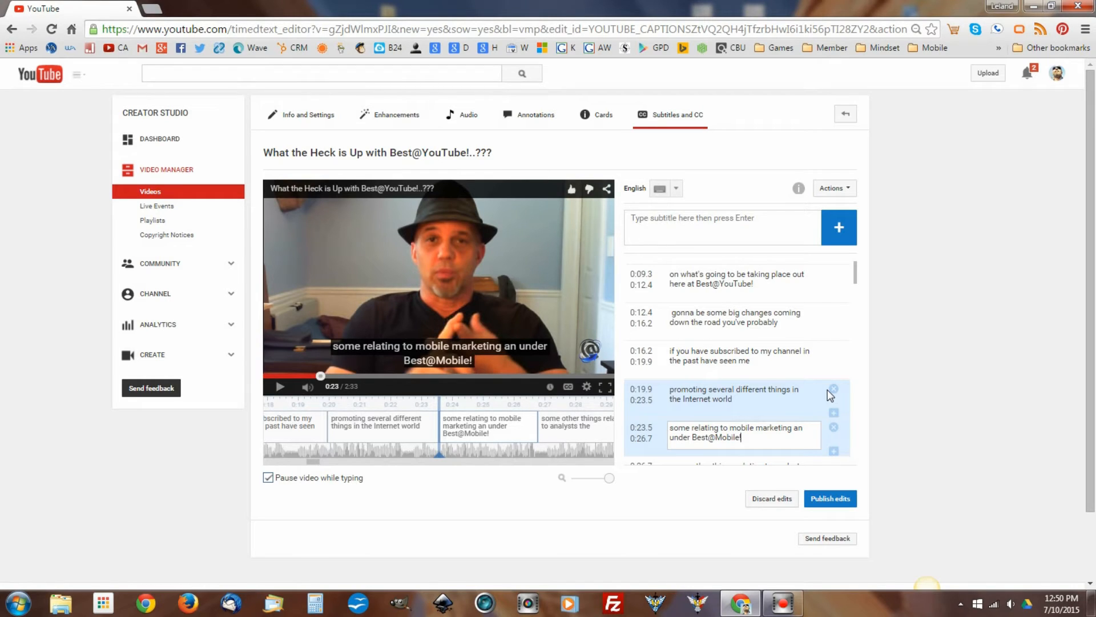
mouse_move(824, 398)
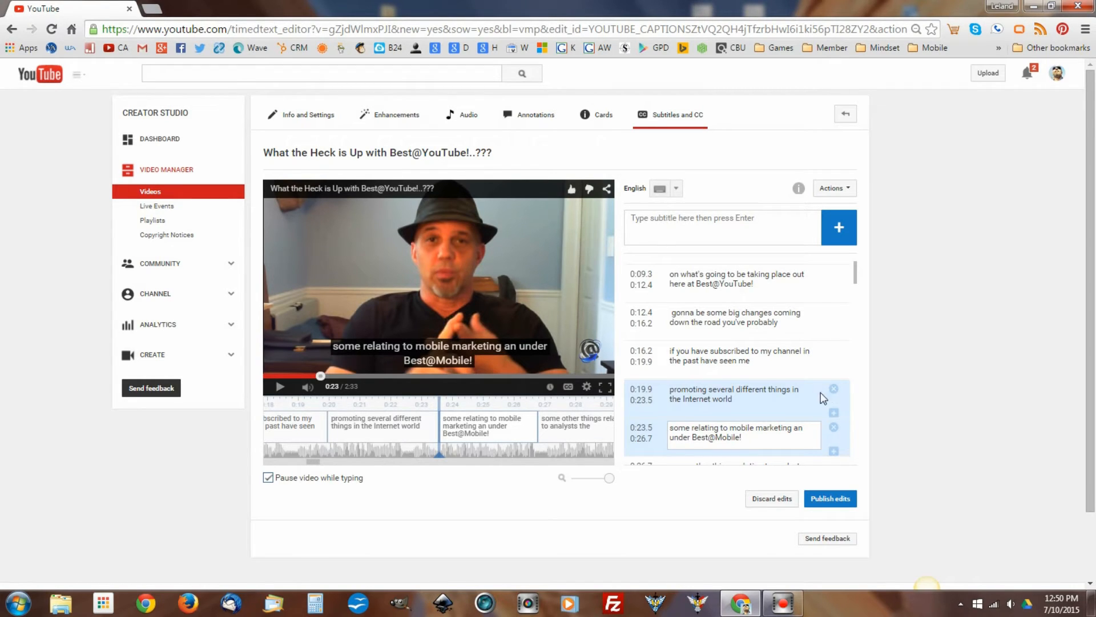
click(741, 437)
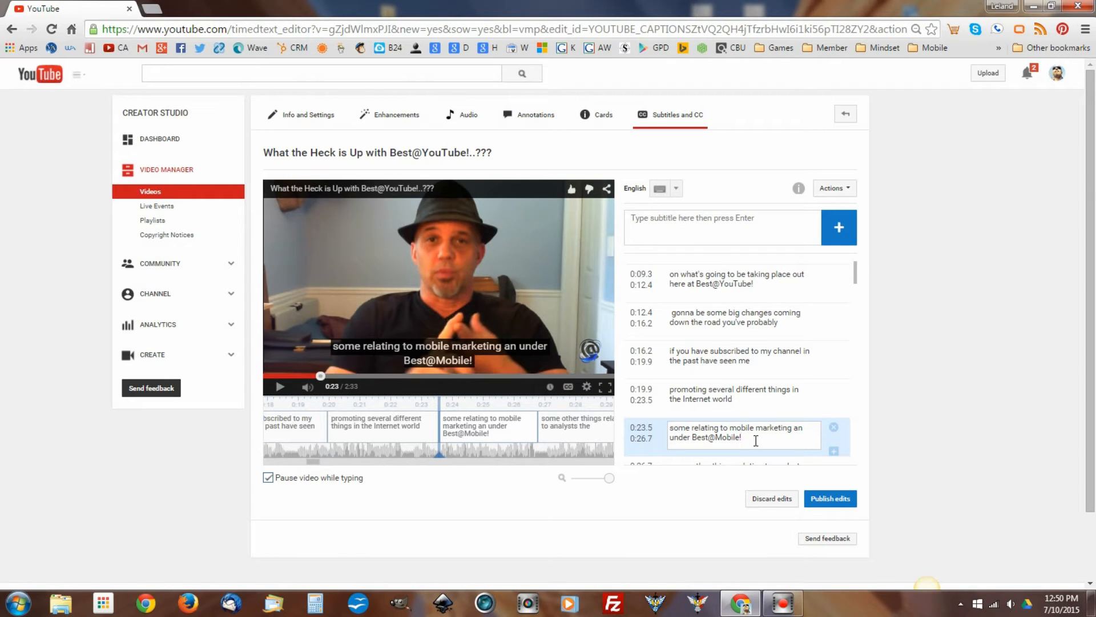
scroll(down, 3)
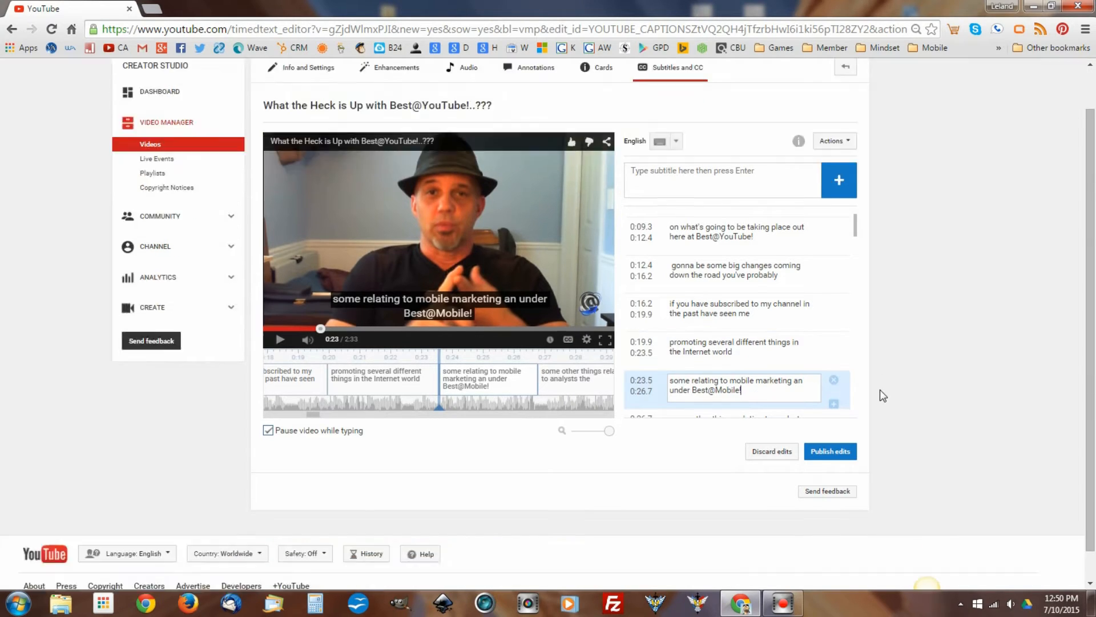
scroll(up, 3)
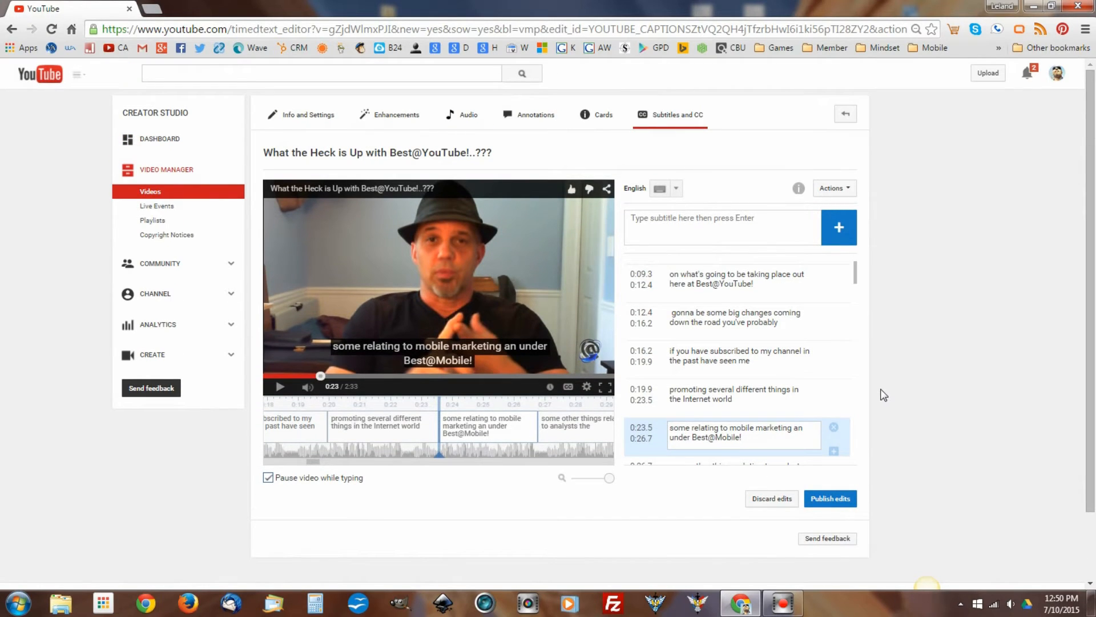
mouse_move(911, 284)
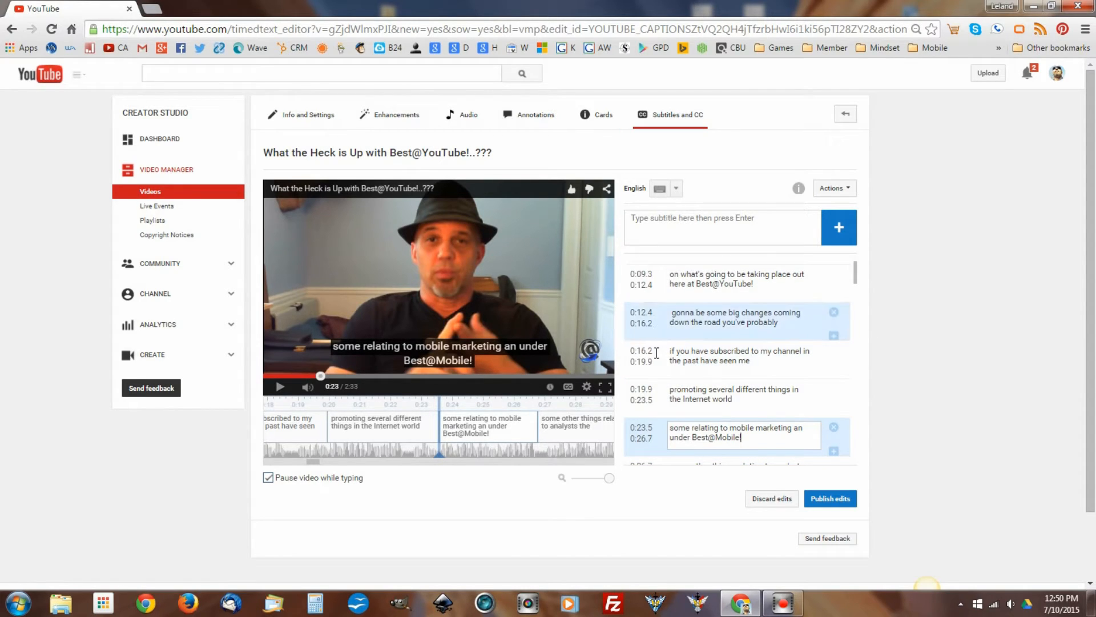
scroll(down, 3)
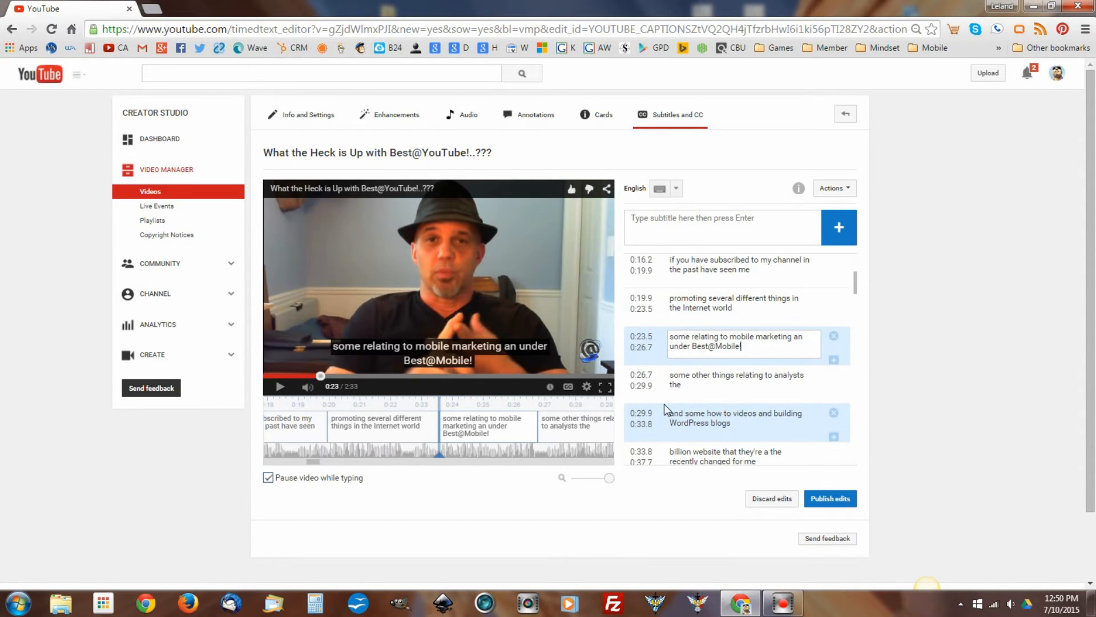
scroll(up, 3)
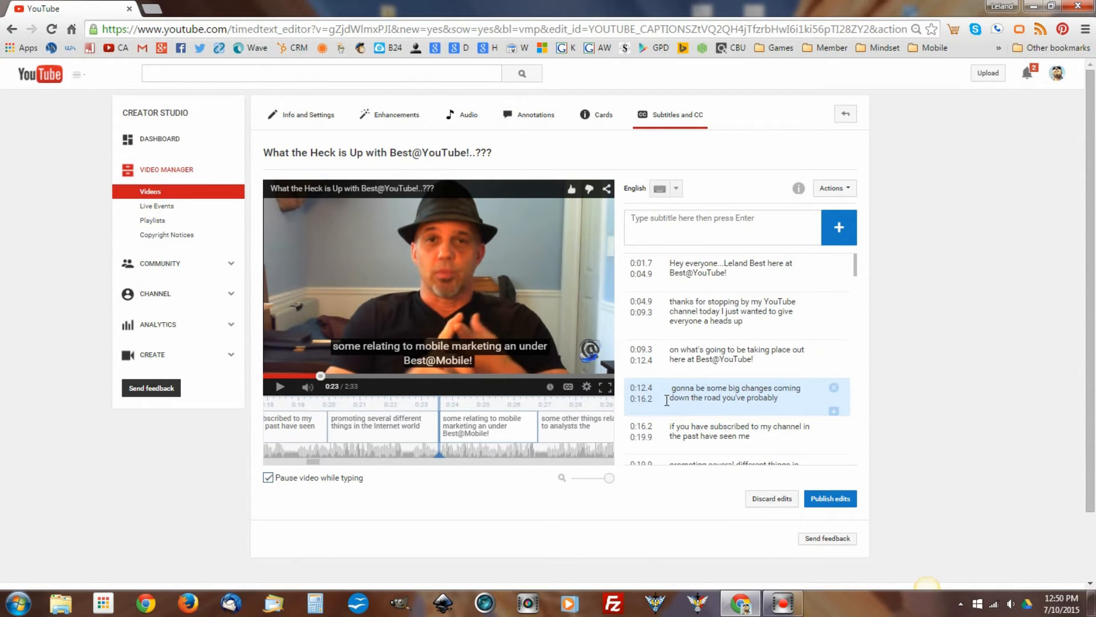
click(734, 311)
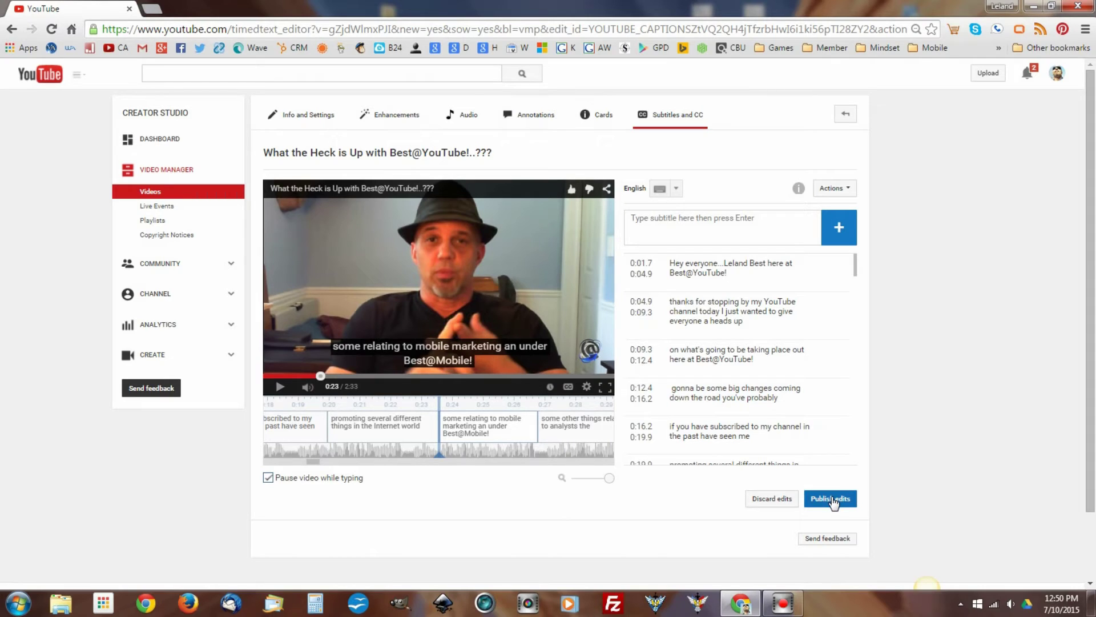
- Publish the corrected subtitles and reopen the published English track
click(830, 499)
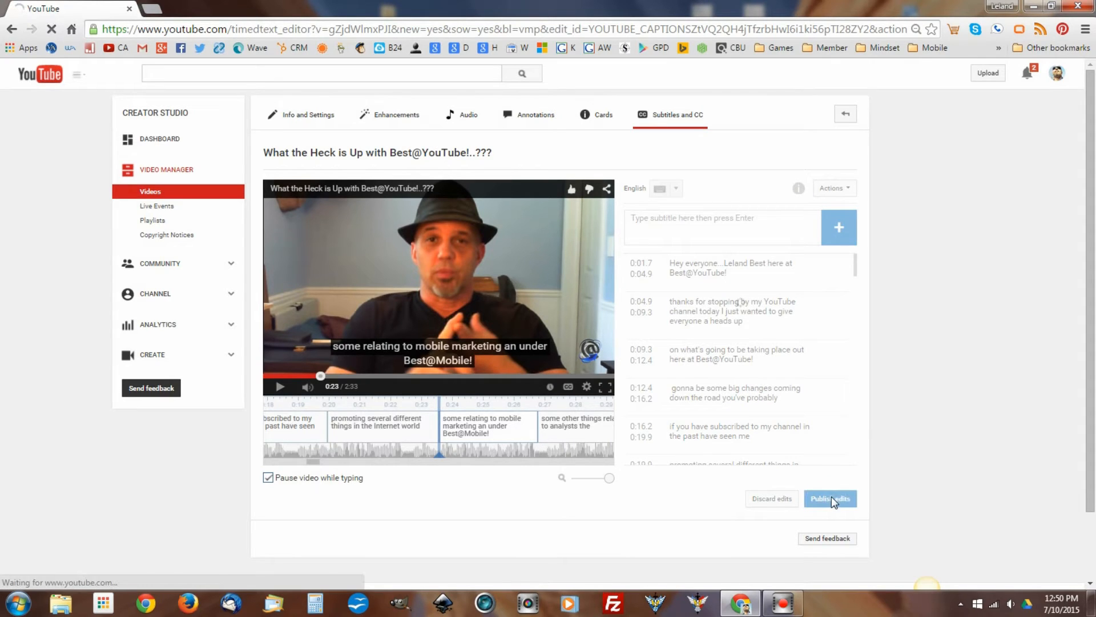
click(829, 499)
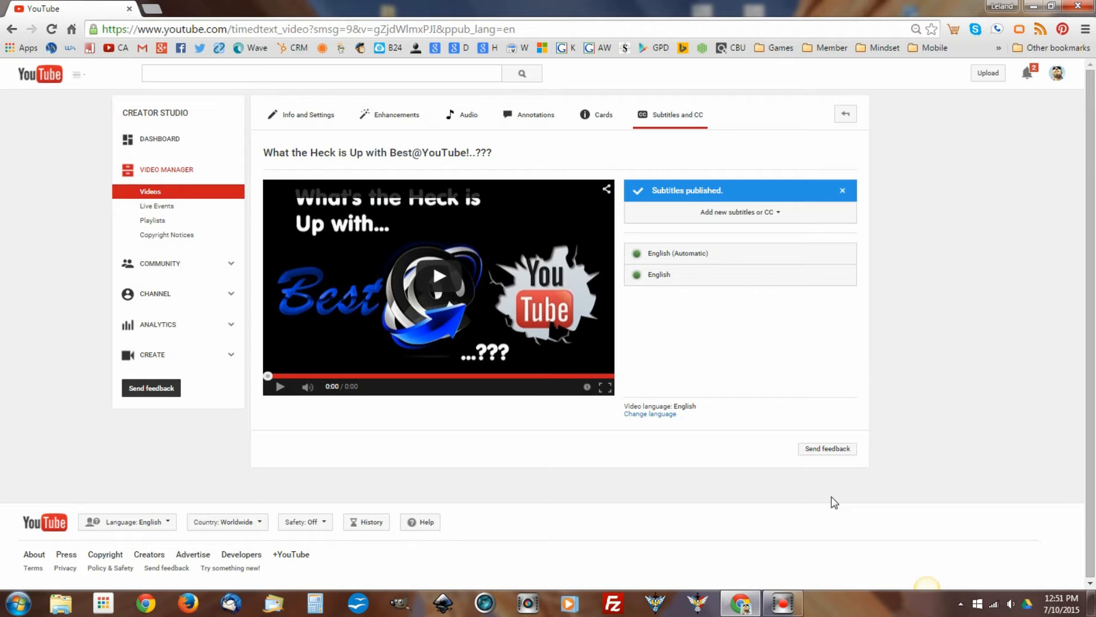
mouse_move(839, 234)
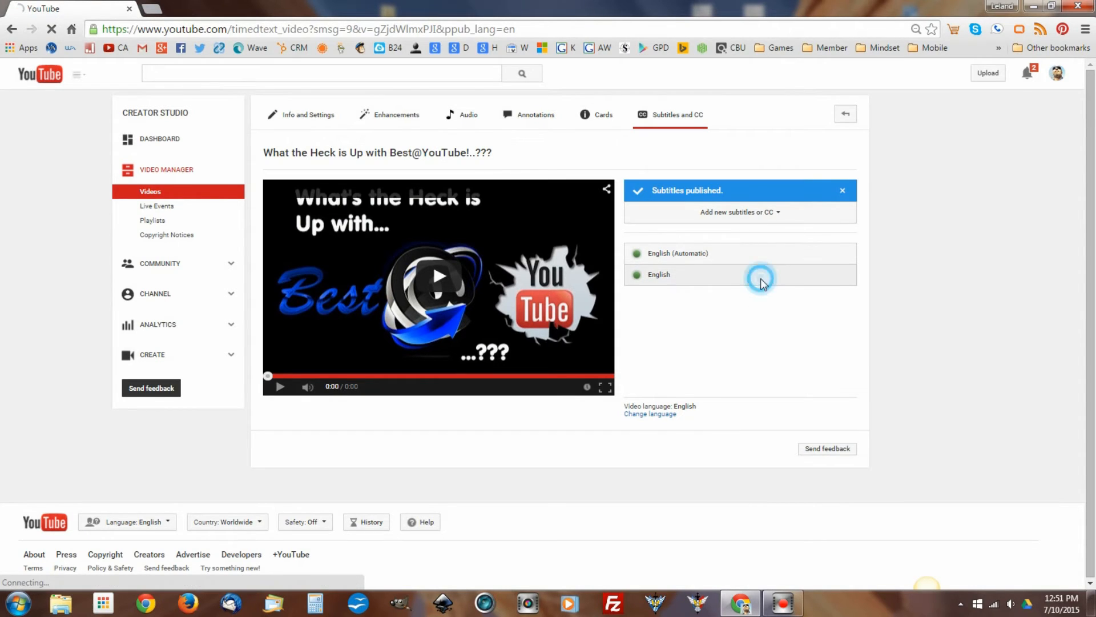
click(657, 274)
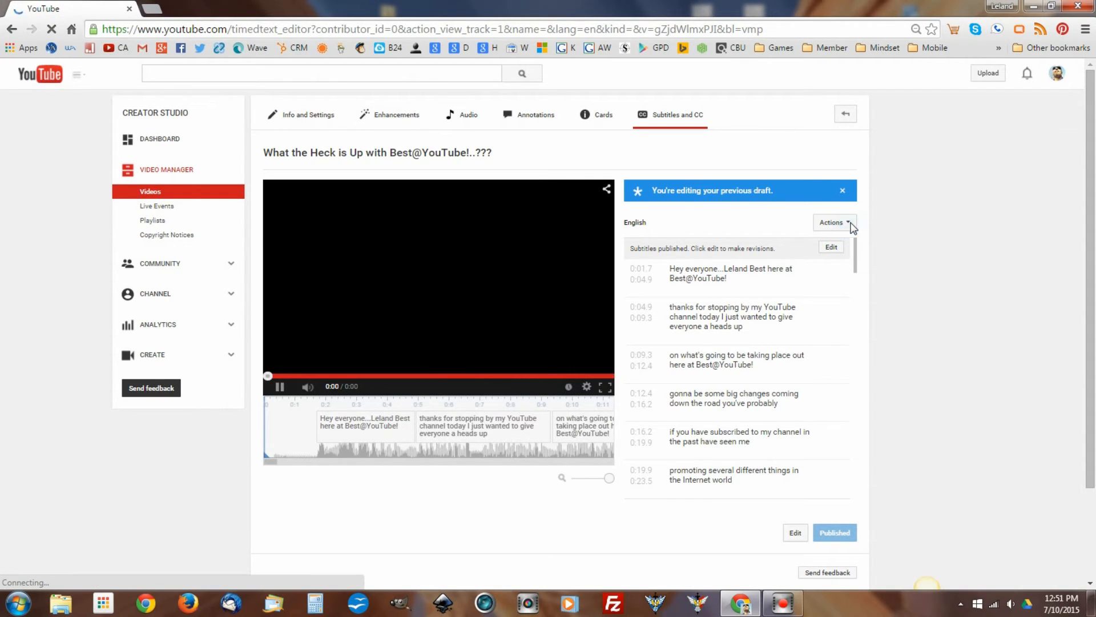
- Download the English captions as a .vtt file and view it in Notepad
click(831, 221)
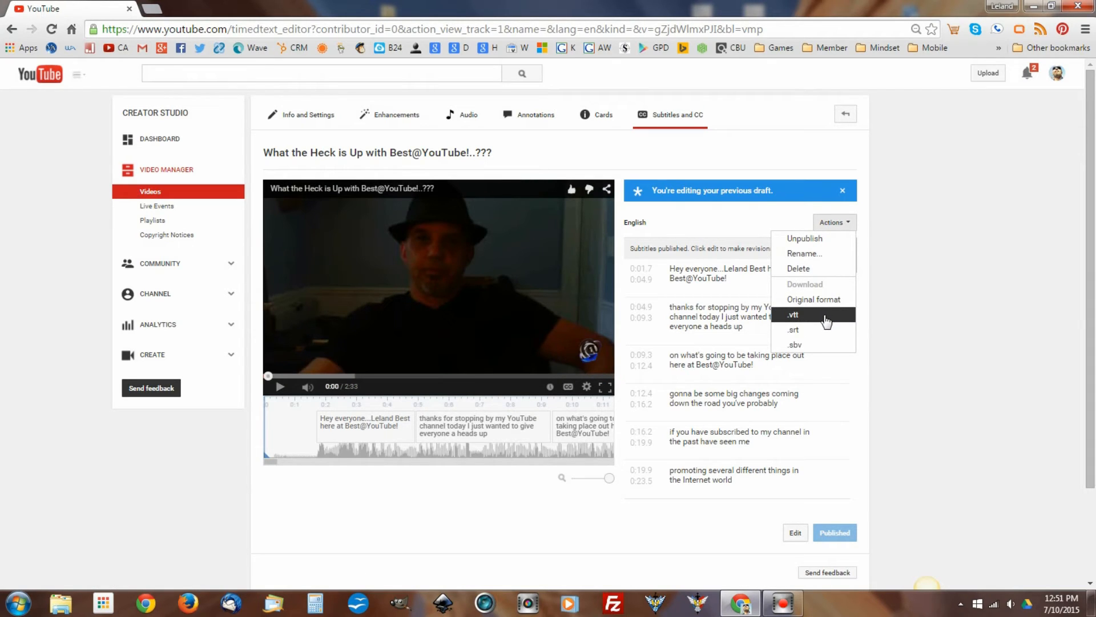
click(792, 315)
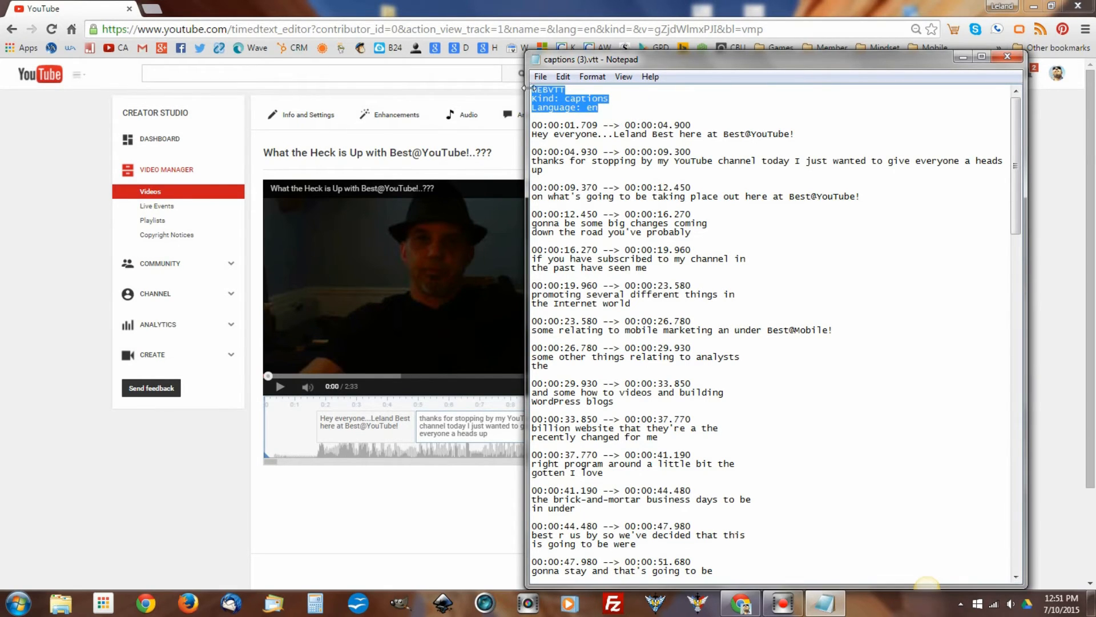
- Scroll to the top of captions (3).vtt so the WEBVTT, Kind and Language header lines can be deleted
scroll(up, 3)
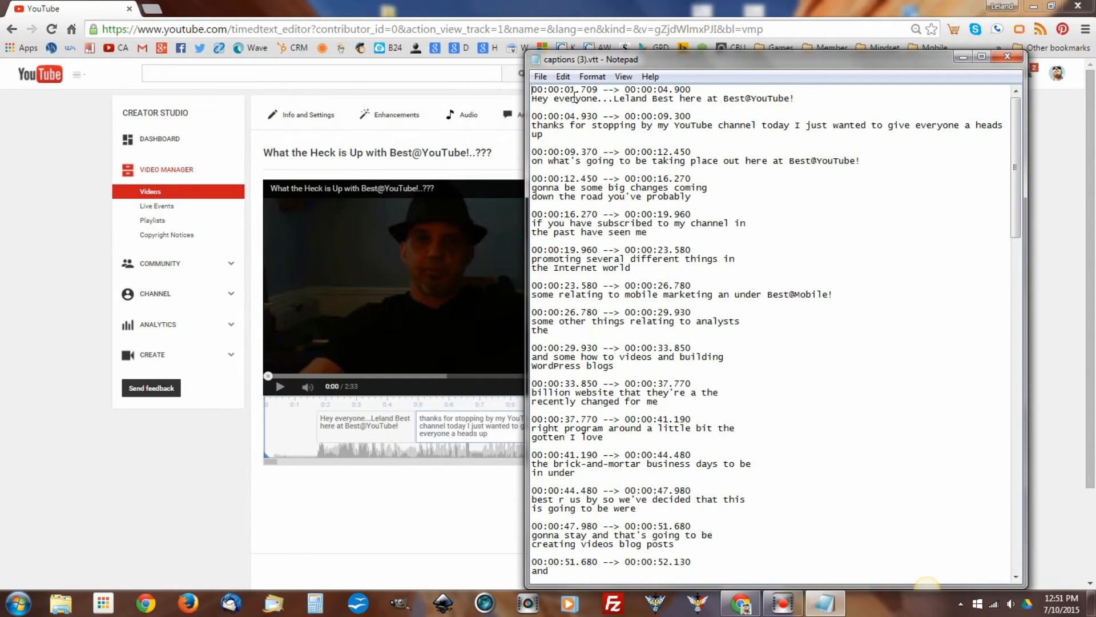
mouse_move(604, 132)
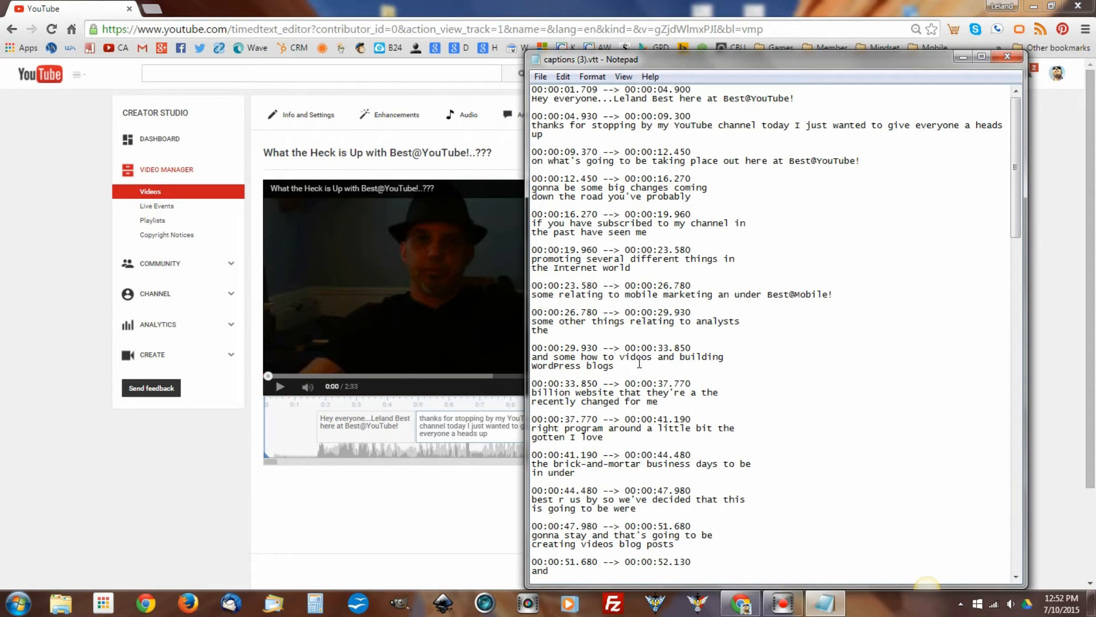
mouse_move(597, 254)
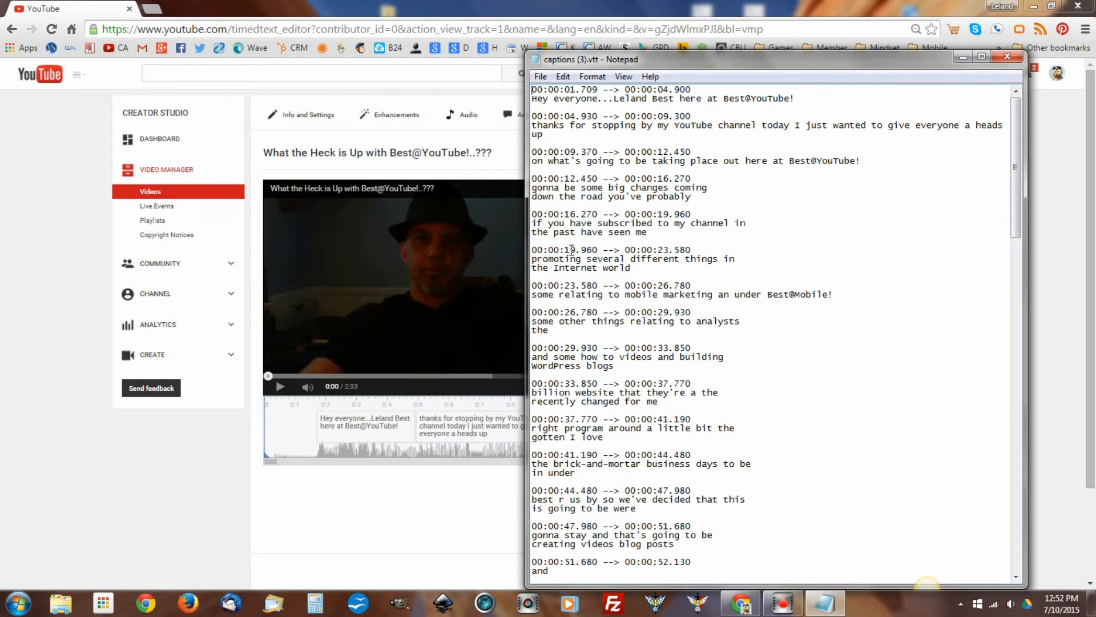
mouse_move(603, 251)
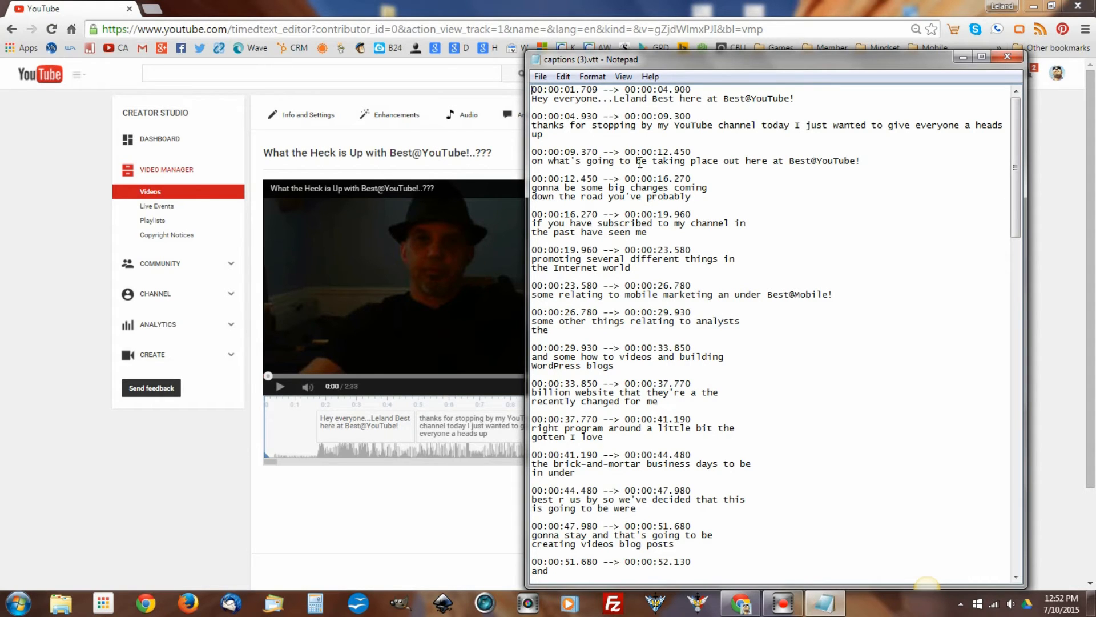
mouse_move(705, 250)
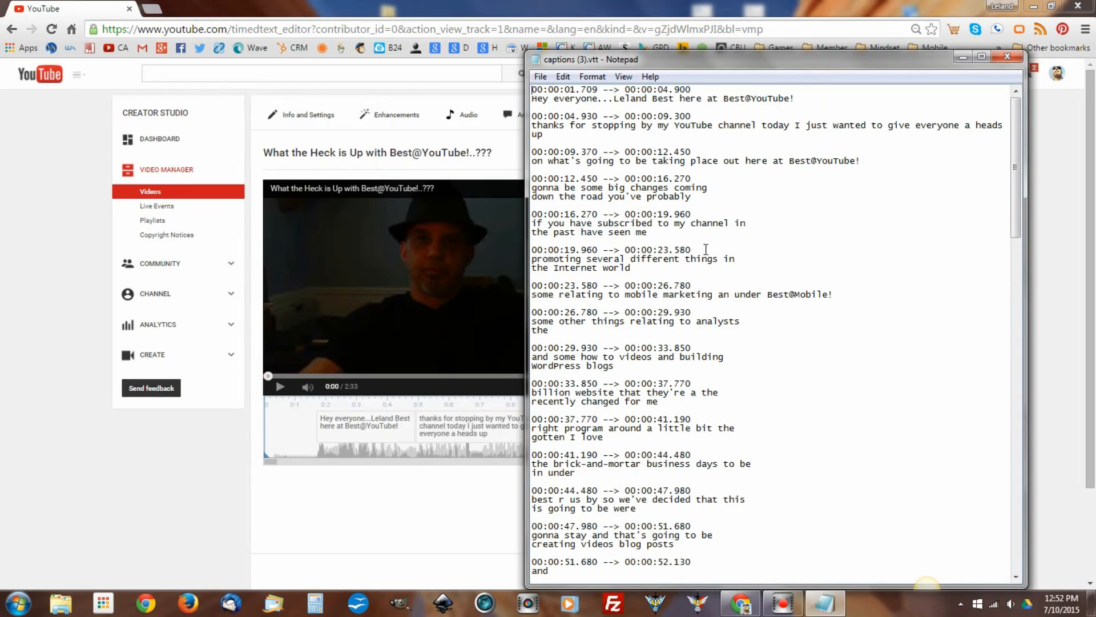
mouse_move(563, 77)
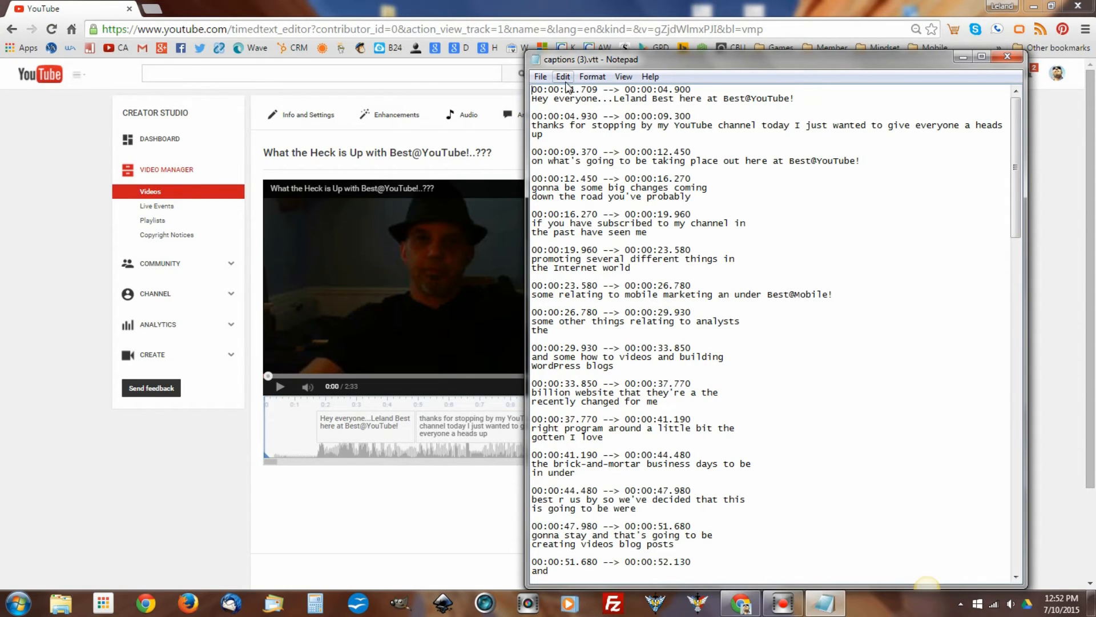
- Bring up Notepad's Replace dialog from the Edit menu, then cancel it
click(563, 77)
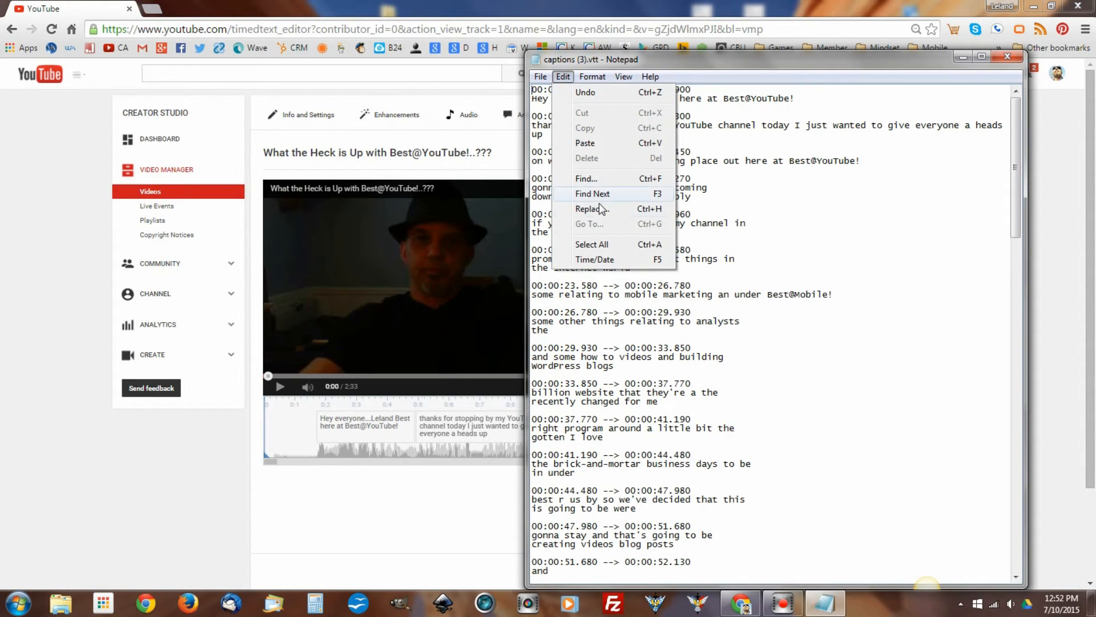
click(591, 208)
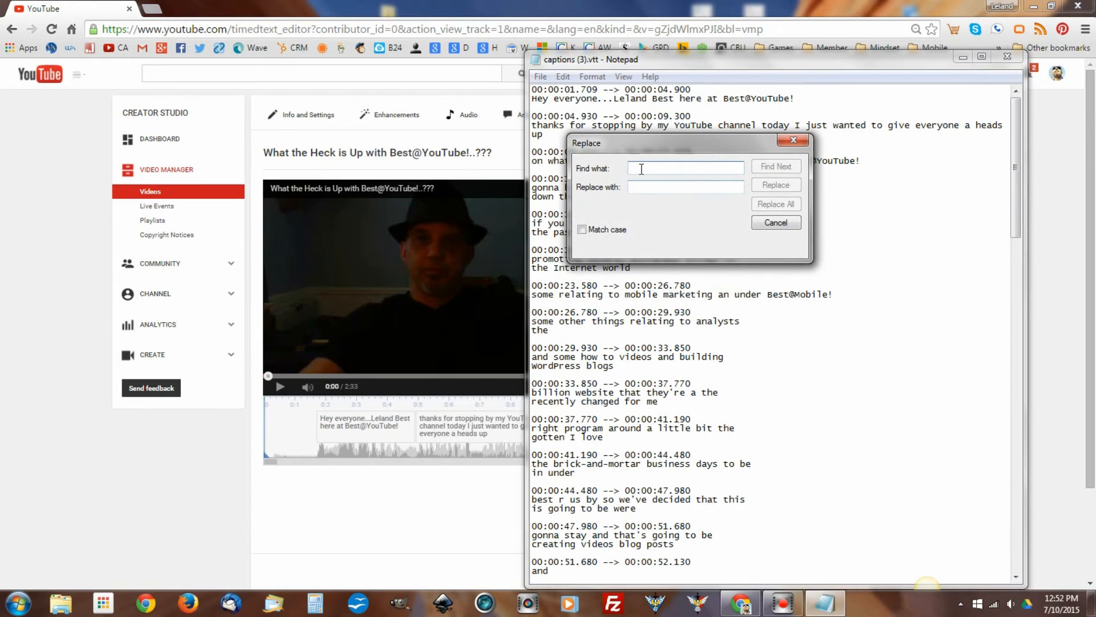
mouse_move(671, 186)
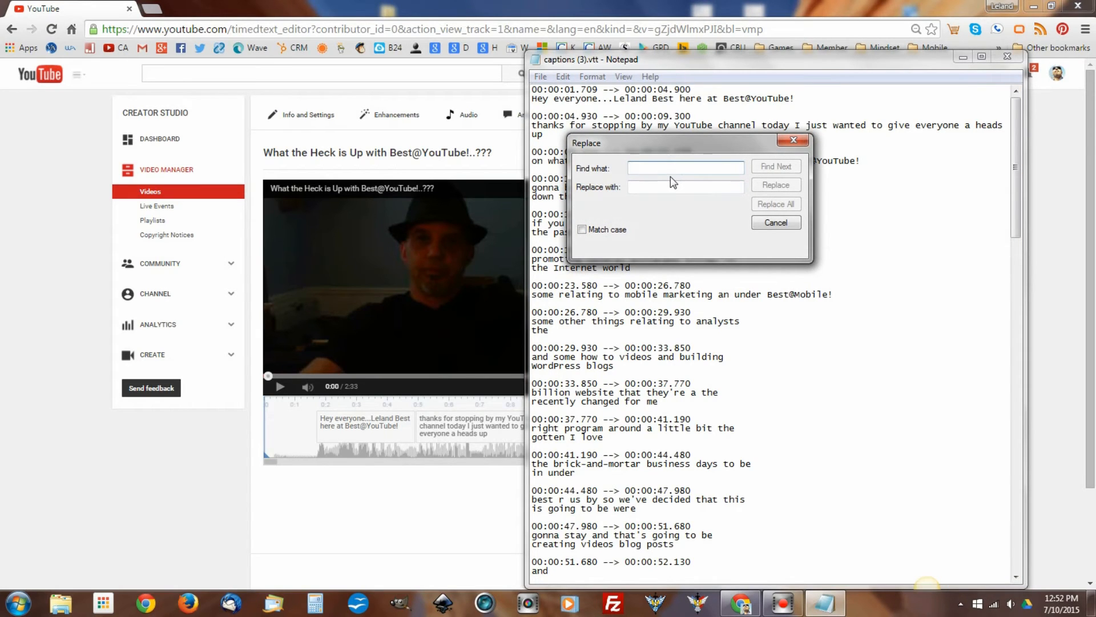
click(775, 223)
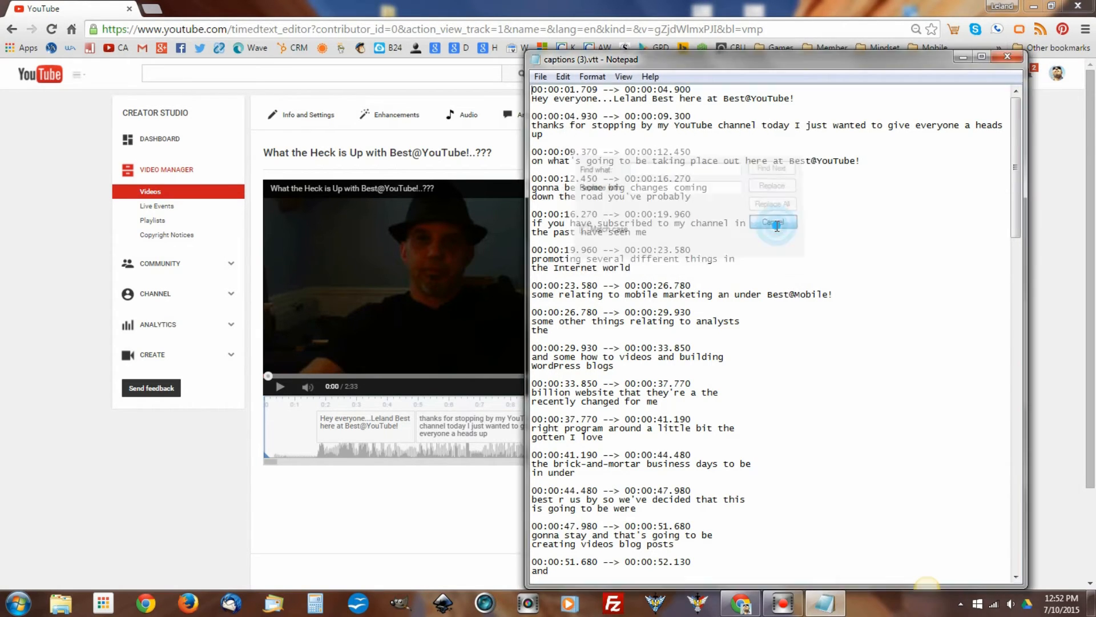
- Select the captions through Best@Mobile! and bring the Replace dialog back up with empty fields
click(772, 222)
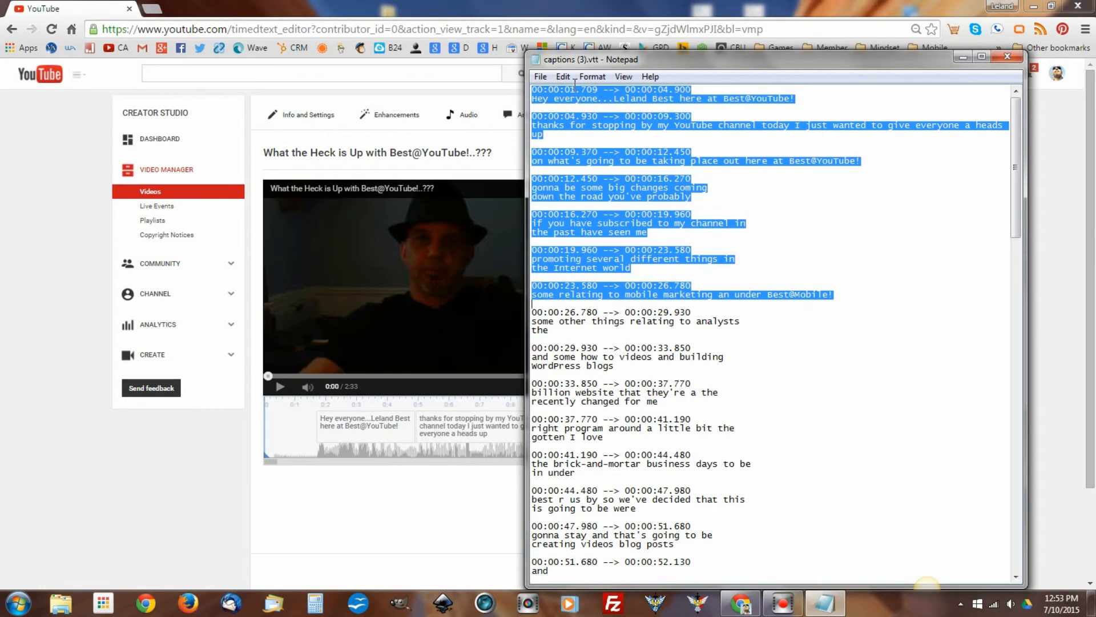
click(561, 77)
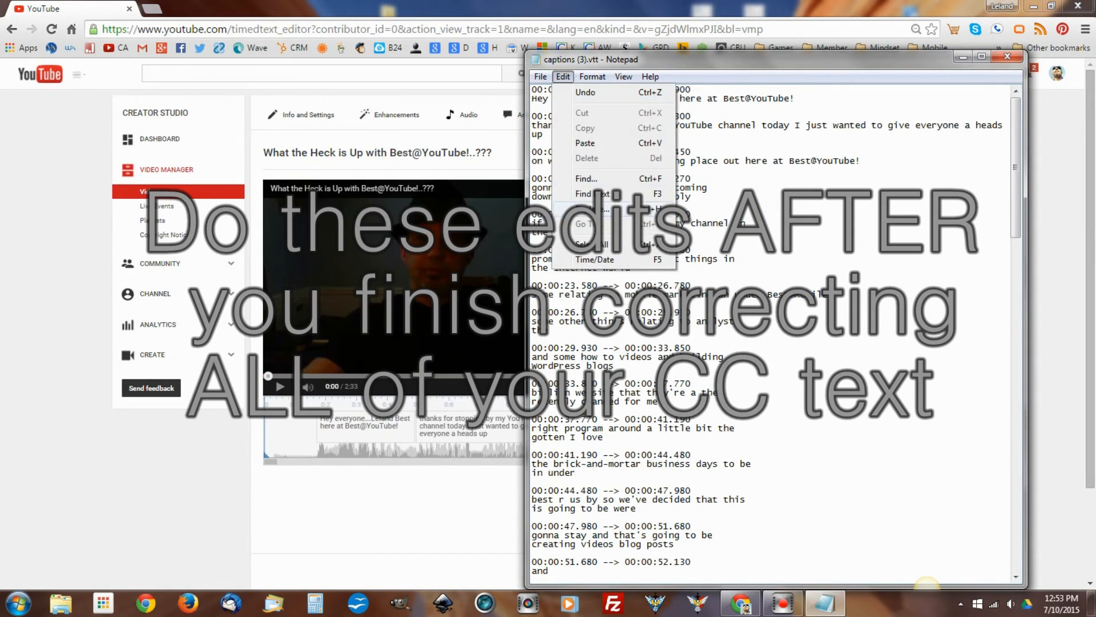
click(597, 209)
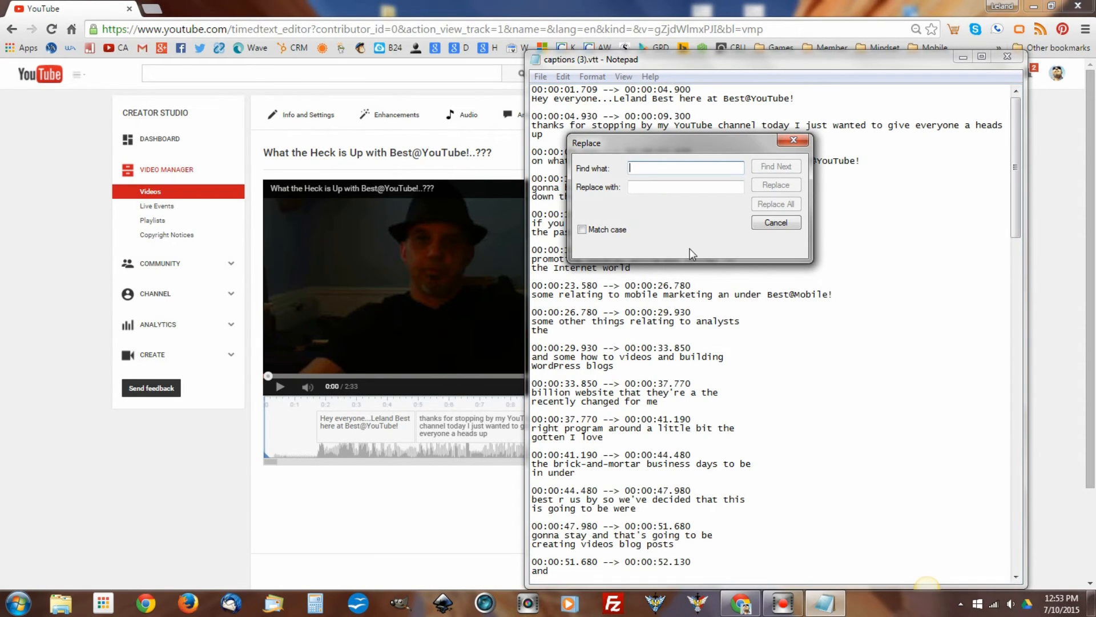
- Replace All the digits 0 through 4 with nothing to strip them from the timestamps
text(0)
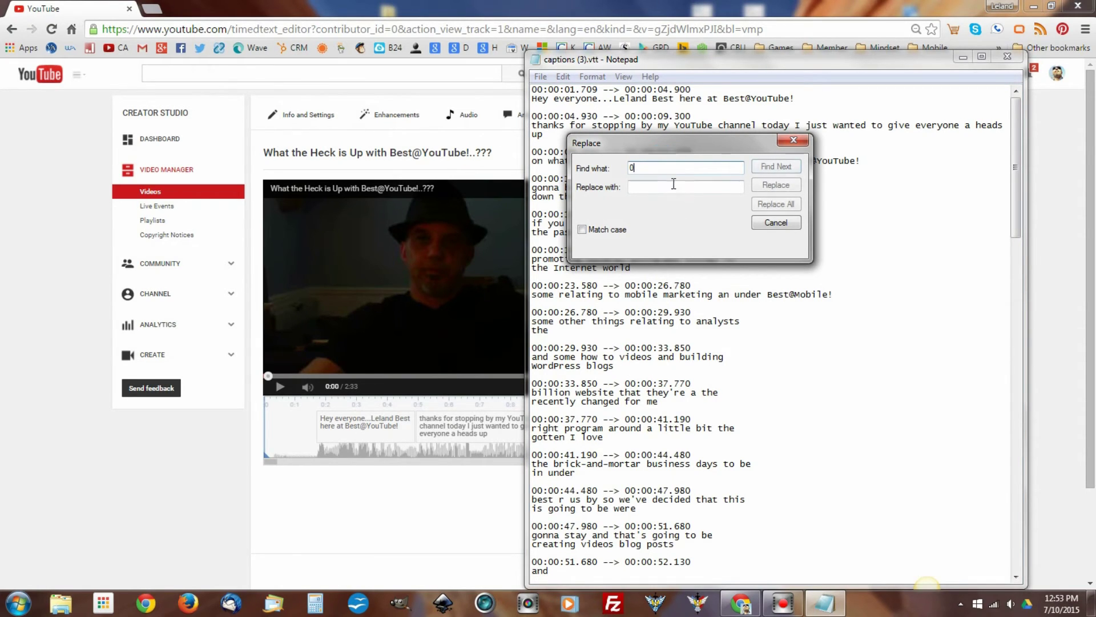
click(674, 186)
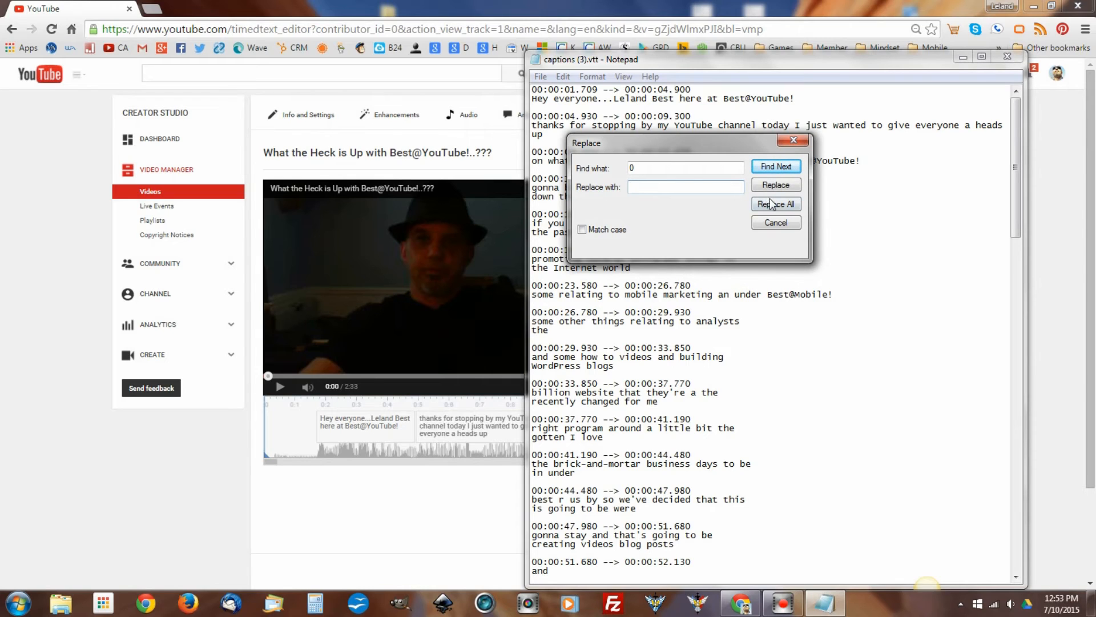
click(775, 203)
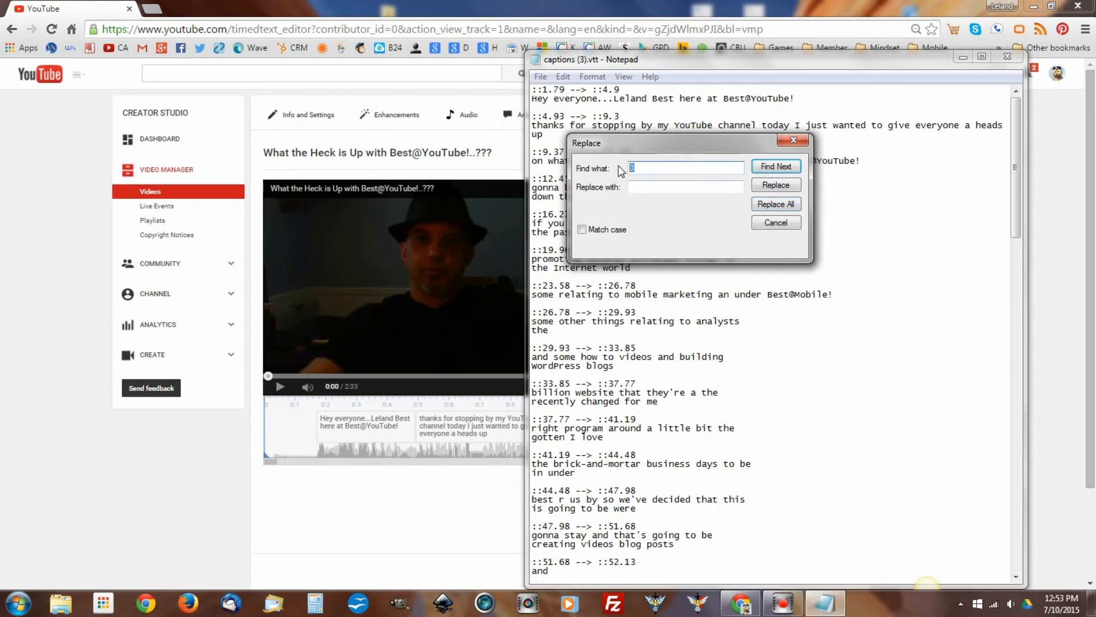
click(775, 204)
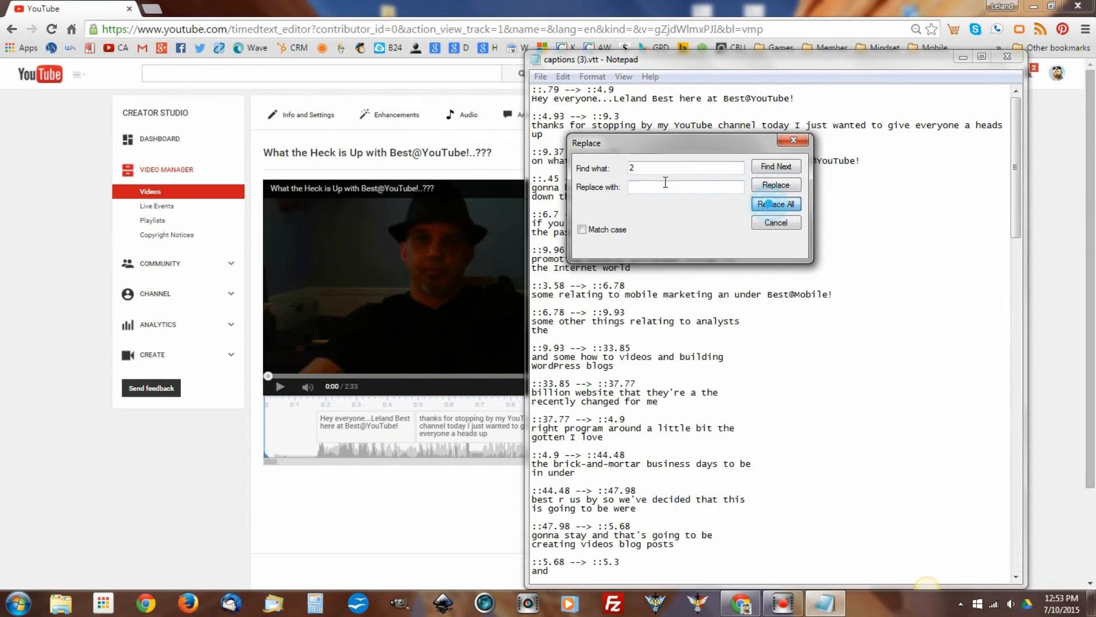
click(775, 203)
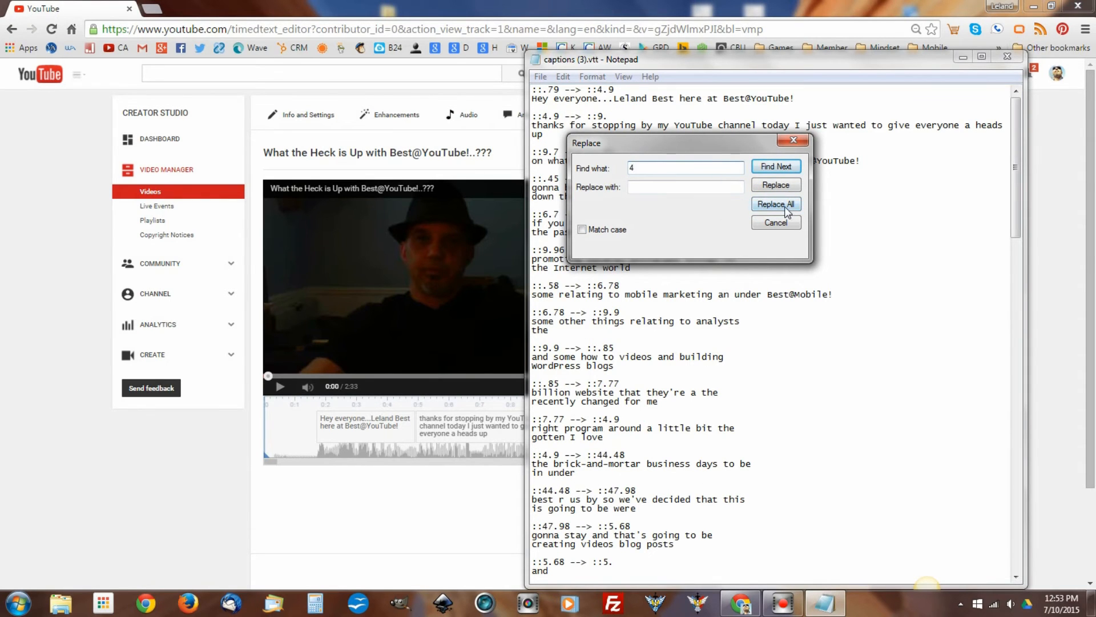
click(775, 203)
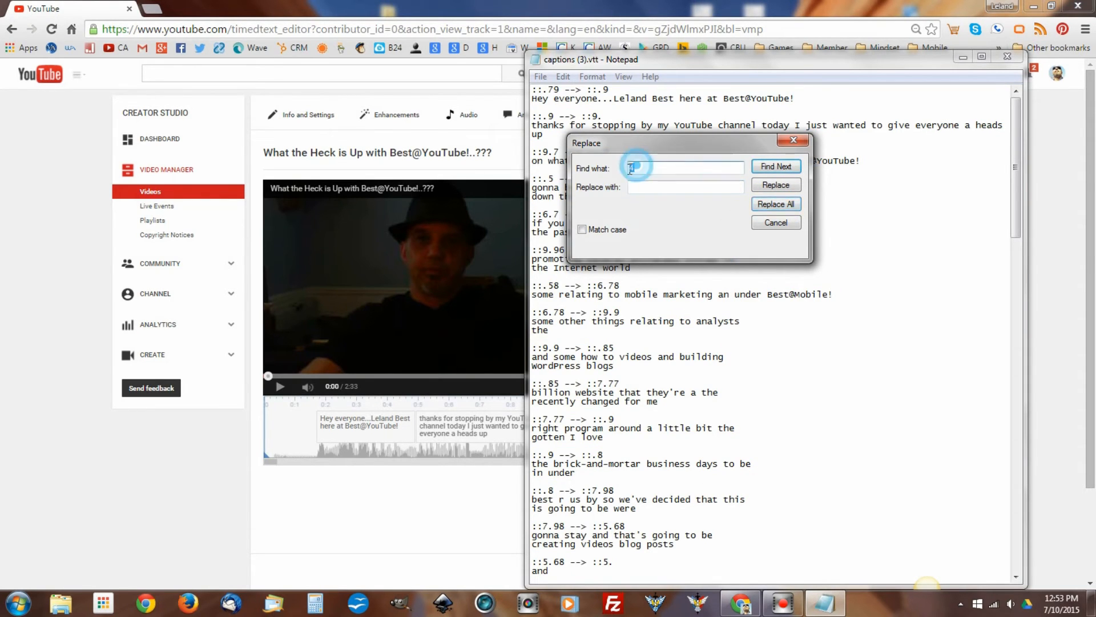
- Replace All digits 5 through 9 and the leftover '::. --> ::.' arrow pattern with nothing
text(5)
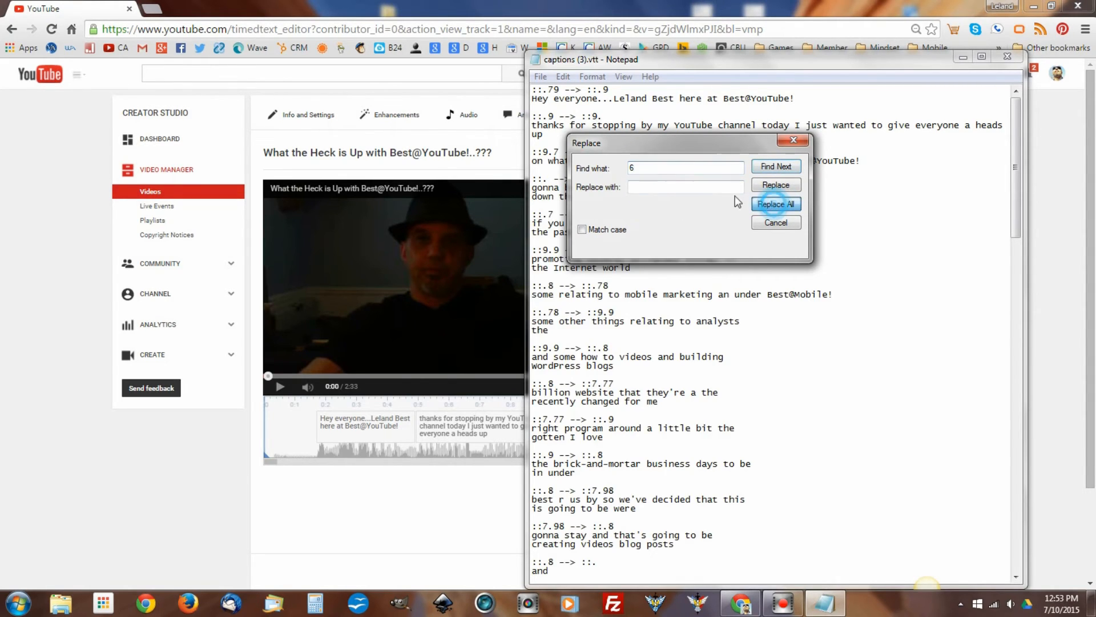
text(7)
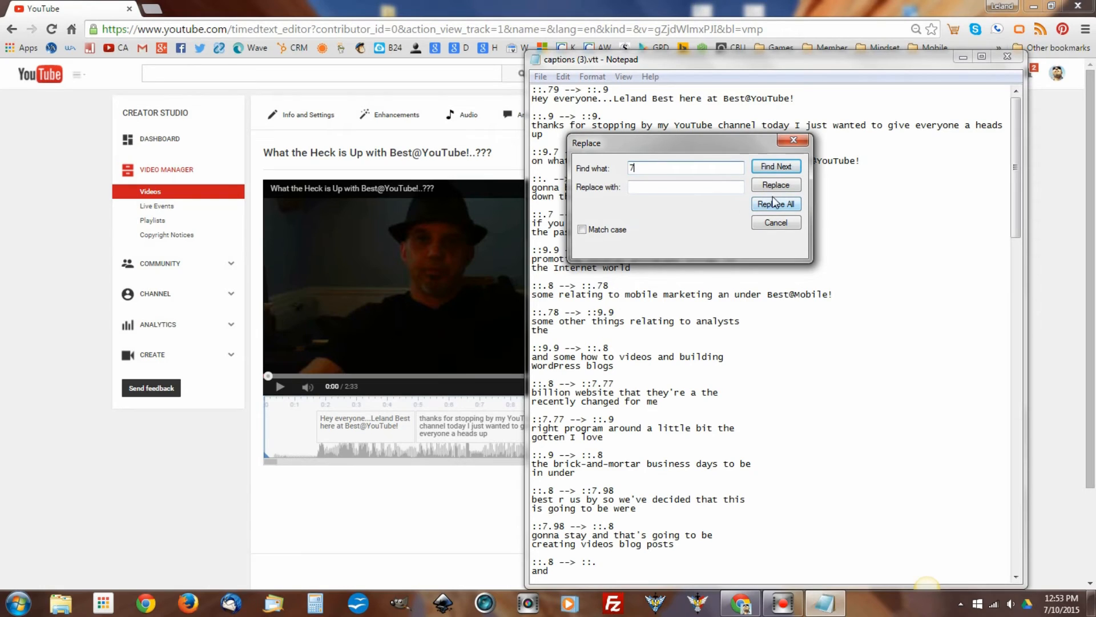
click(775, 203)
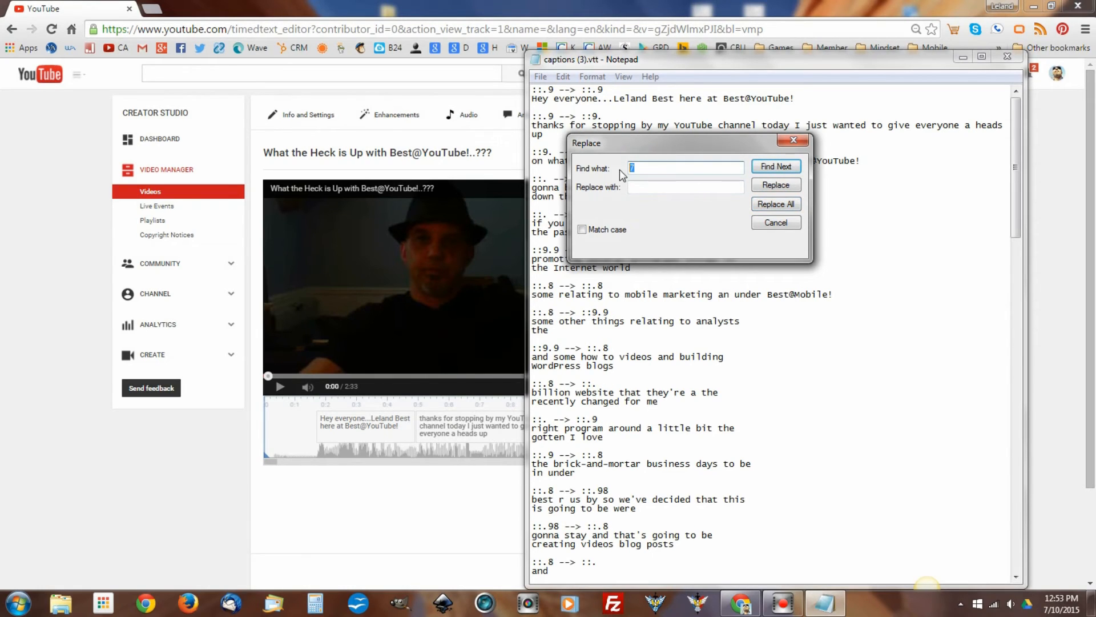
click(775, 203)
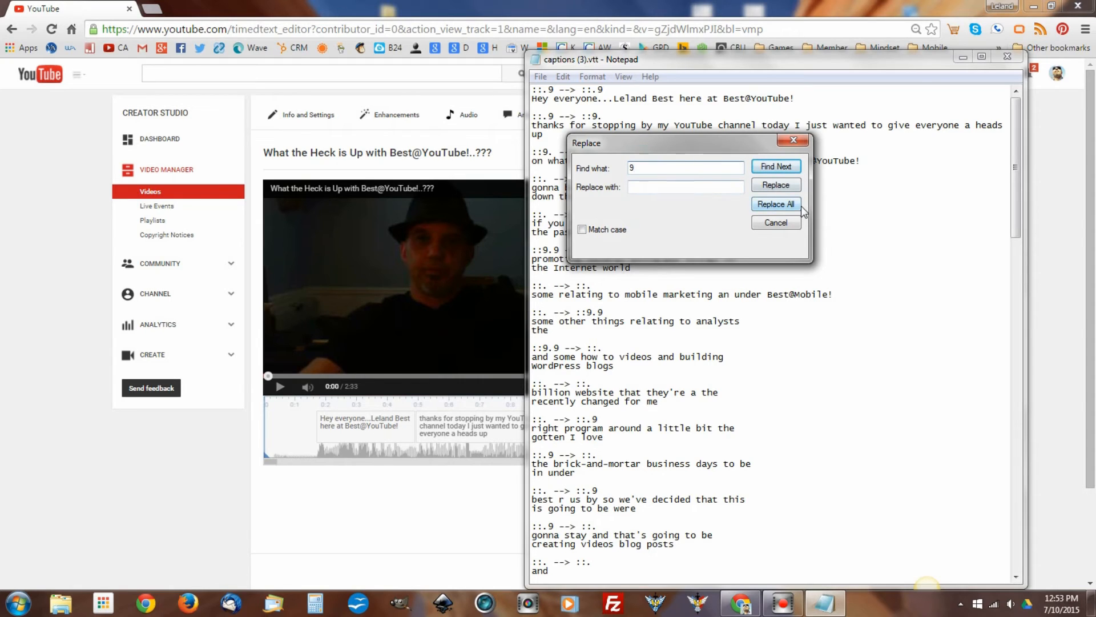
click(775, 203)
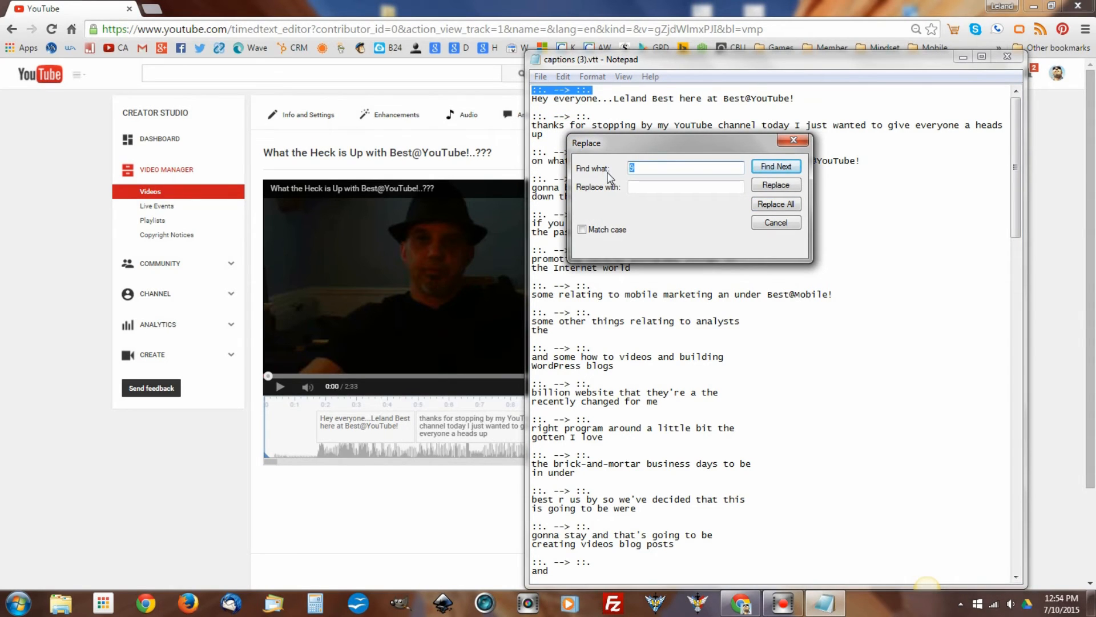
click(776, 204)
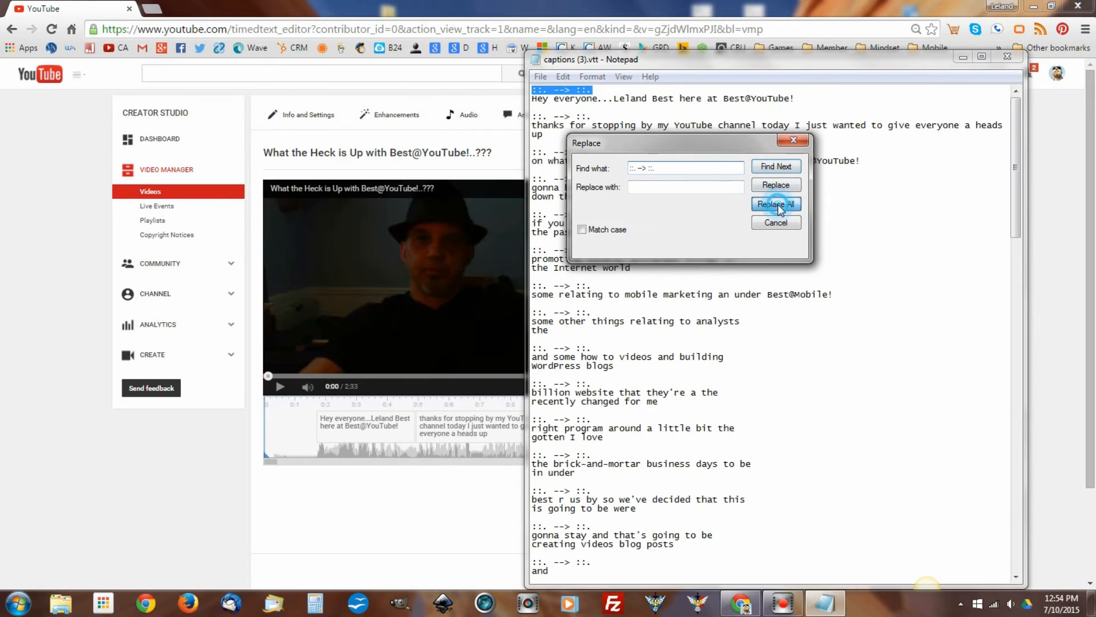
click(775, 203)
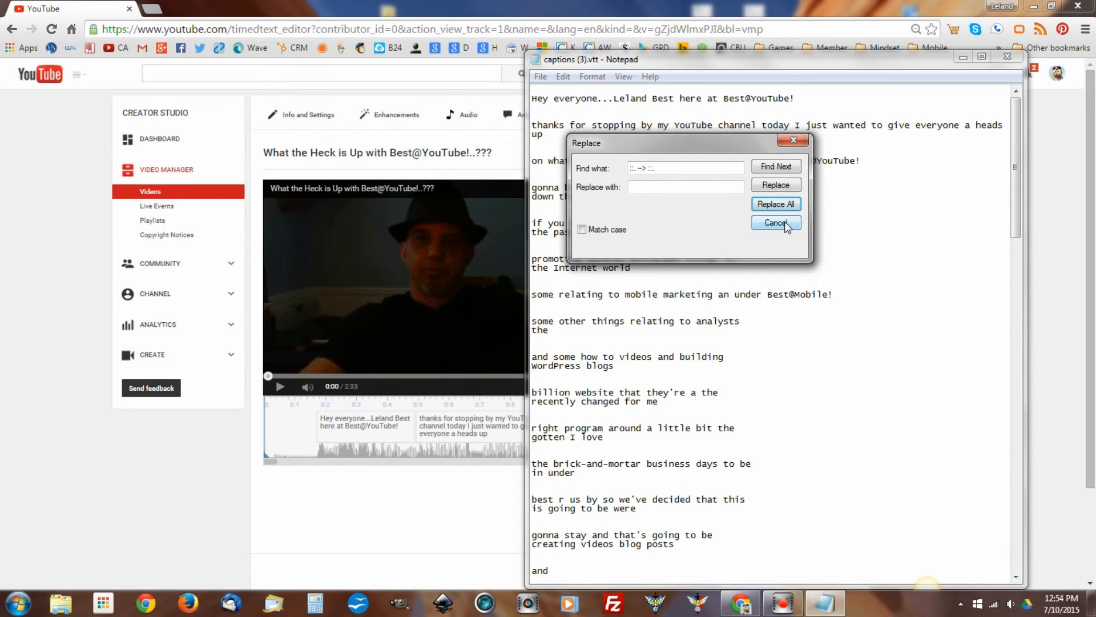
- Close the Replace dialog and review the cleaned file end to end, returning to the opening greeting
click(776, 222)
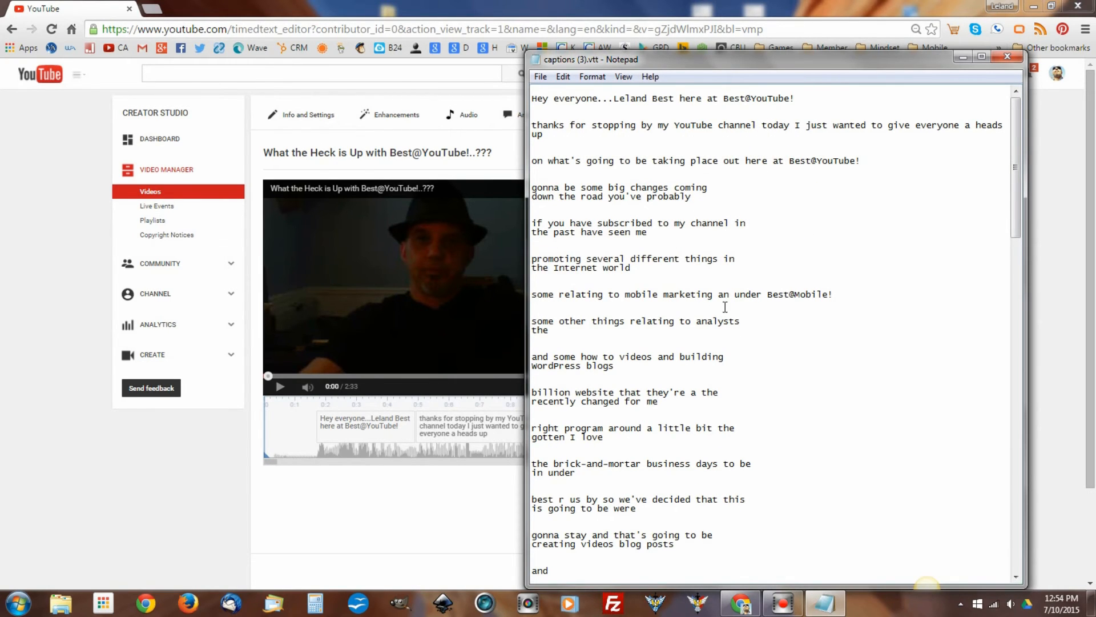
scroll(down, 3)
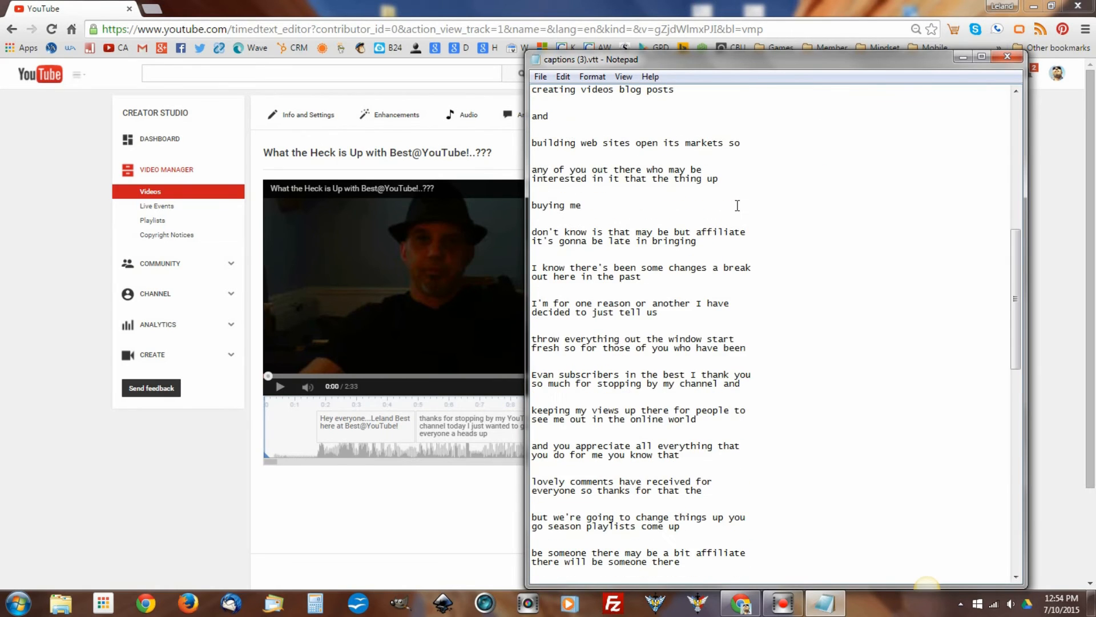
mouse_move(735, 213)
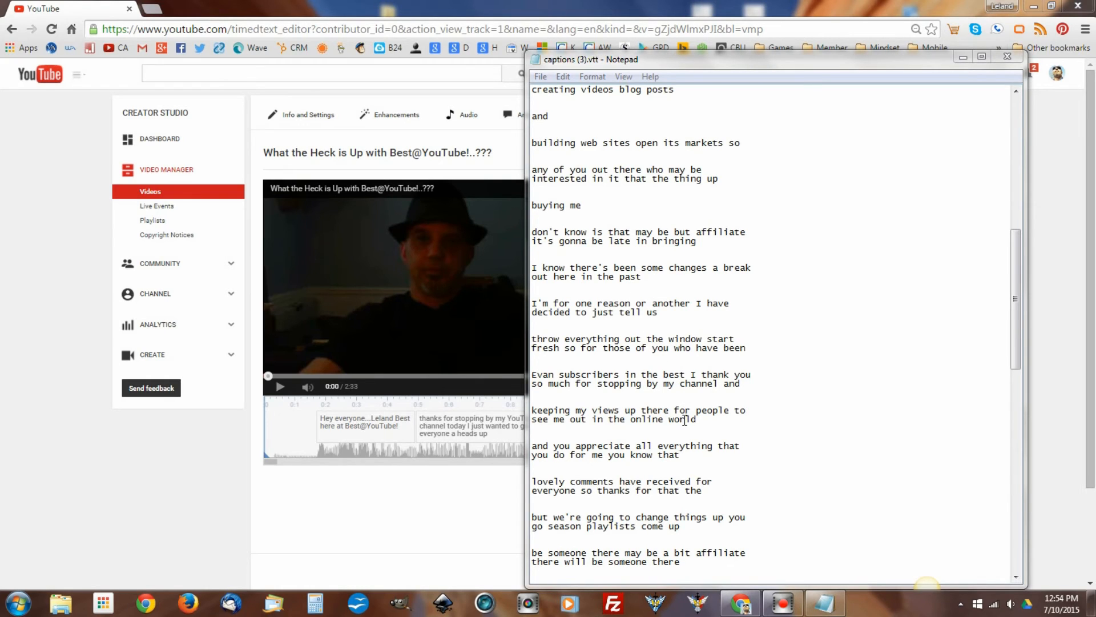
mouse_move(674, 213)
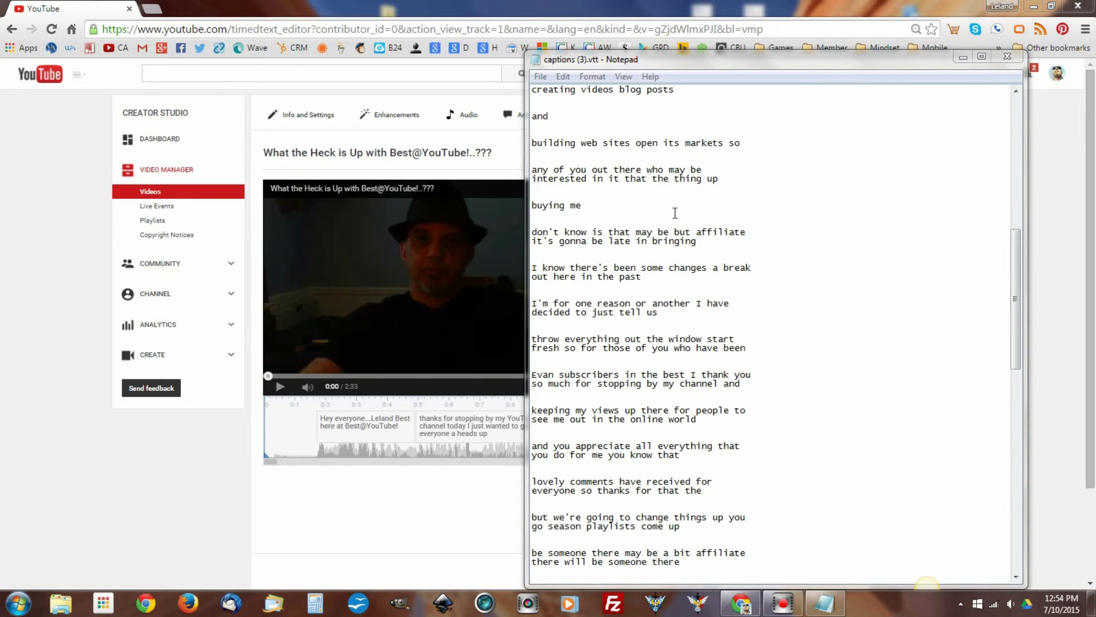
scroll(up, 3)
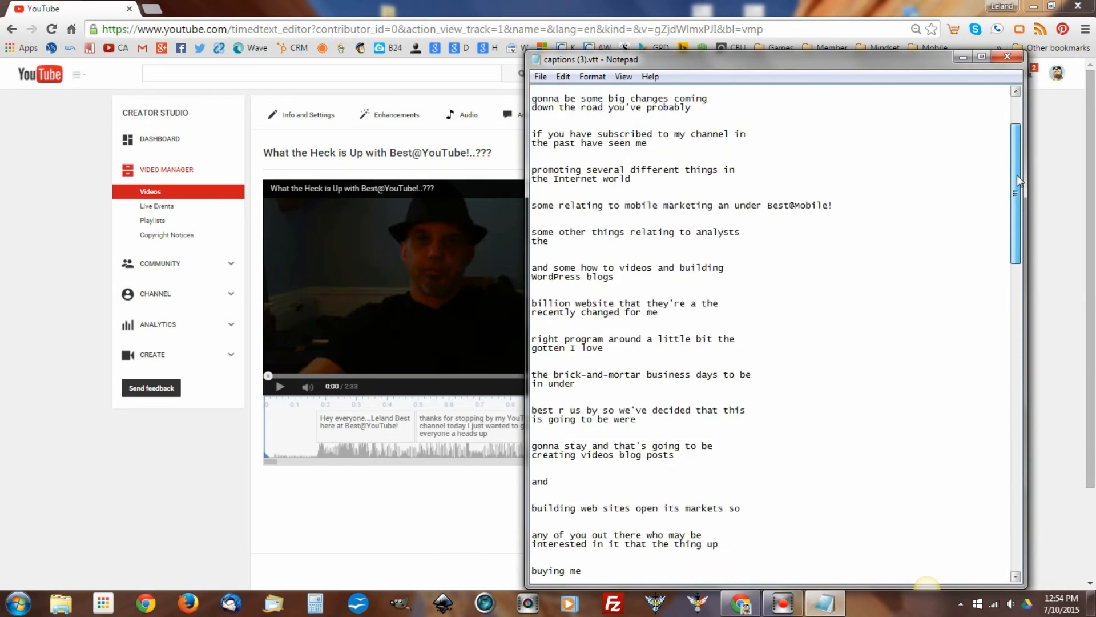
scroll(up, 3)
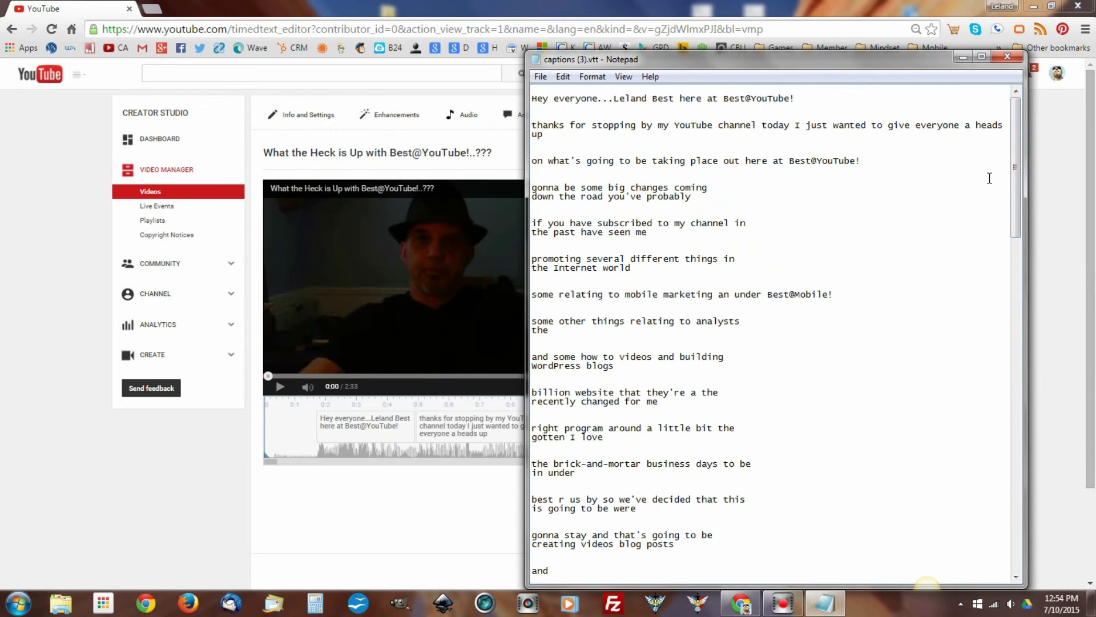
mouse_move(528, 116)
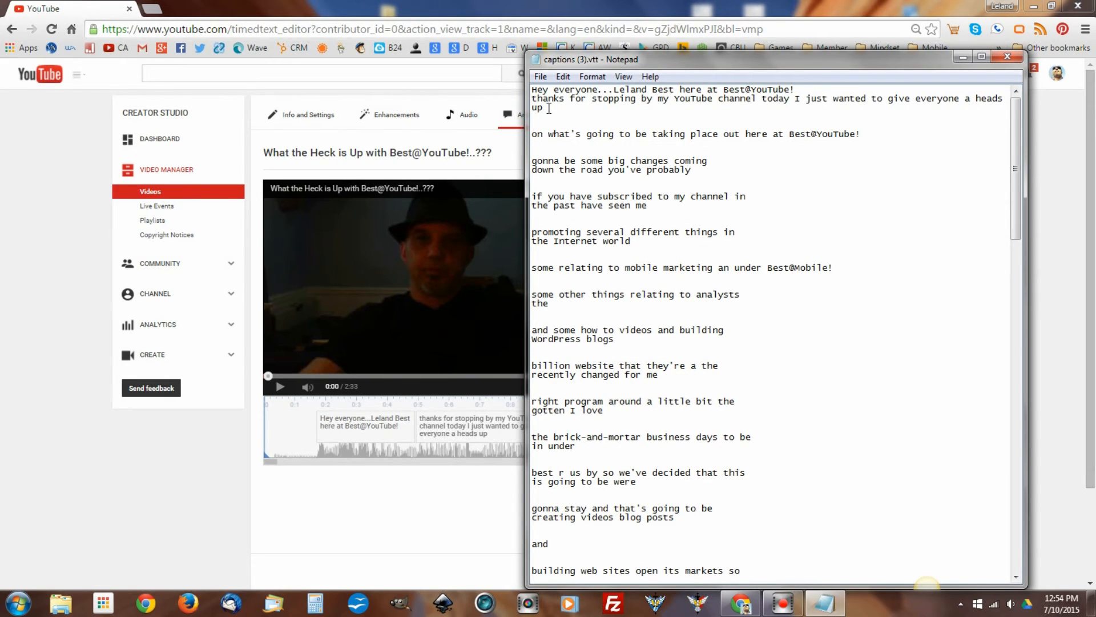
- Remove the blank lines between the first four captions so they run as consecutive lines
scroll(up, 3)
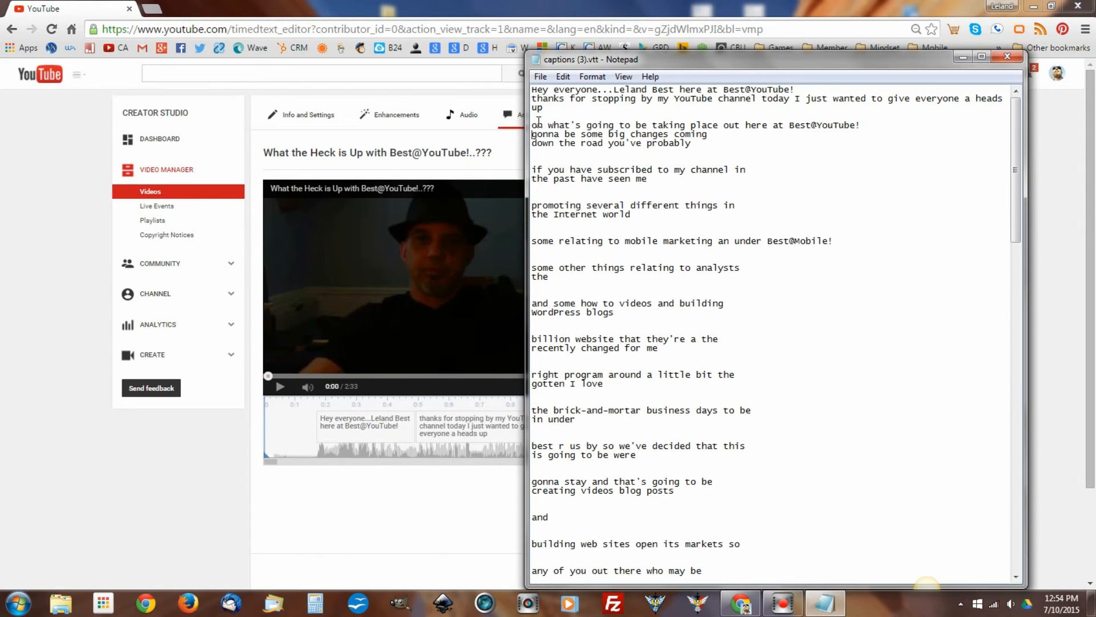
scroll(up, 3)
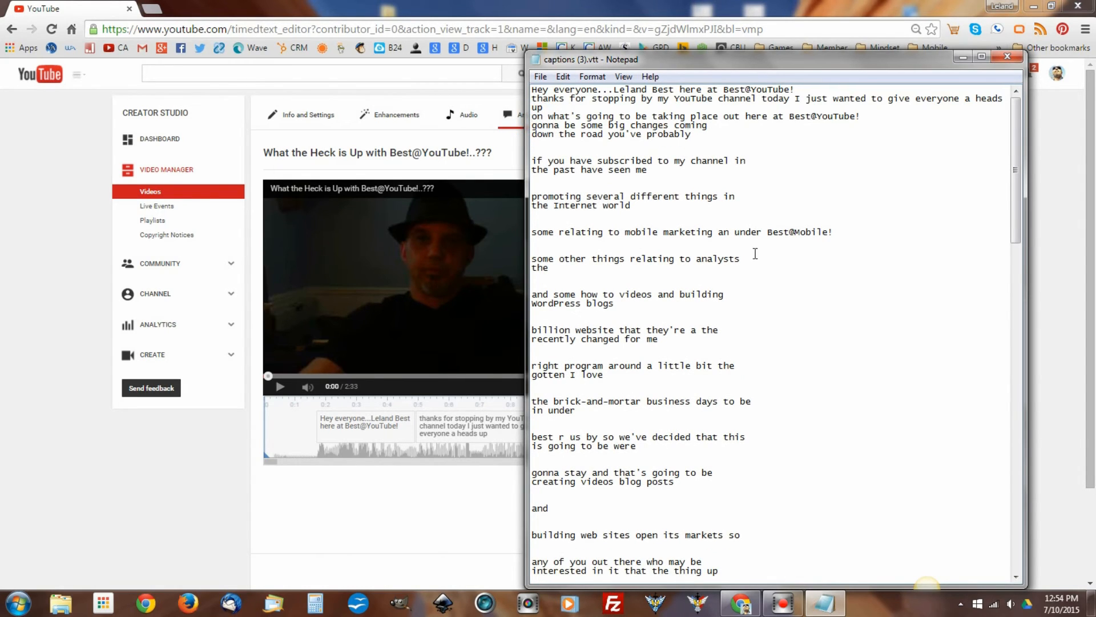
mouse_move(769, 382)
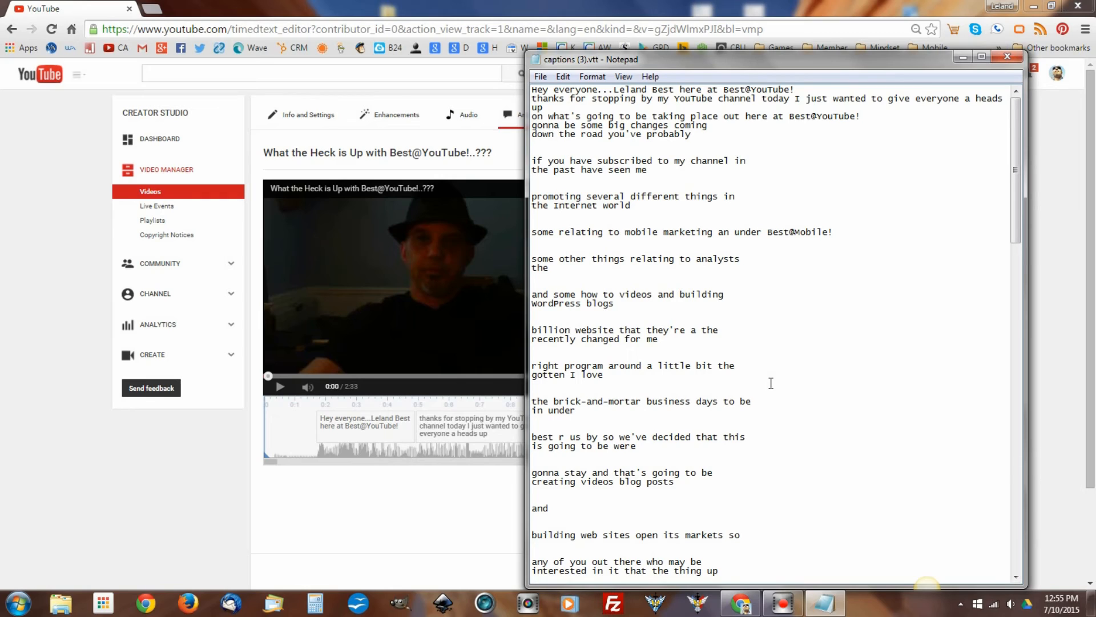
click(533, 117)
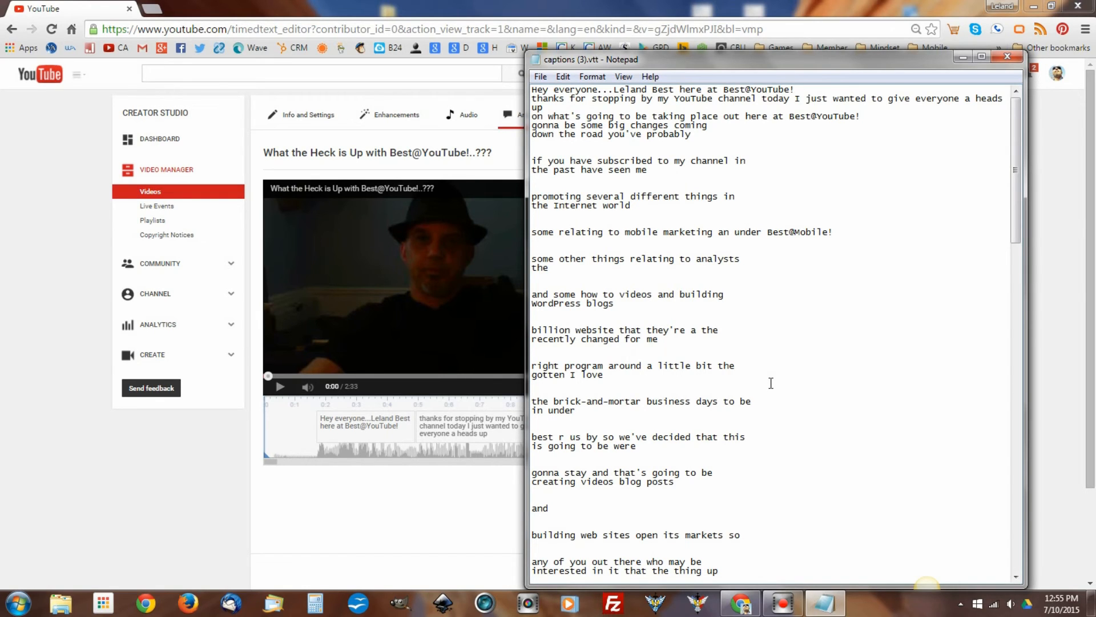
mouse_move(511, 475)
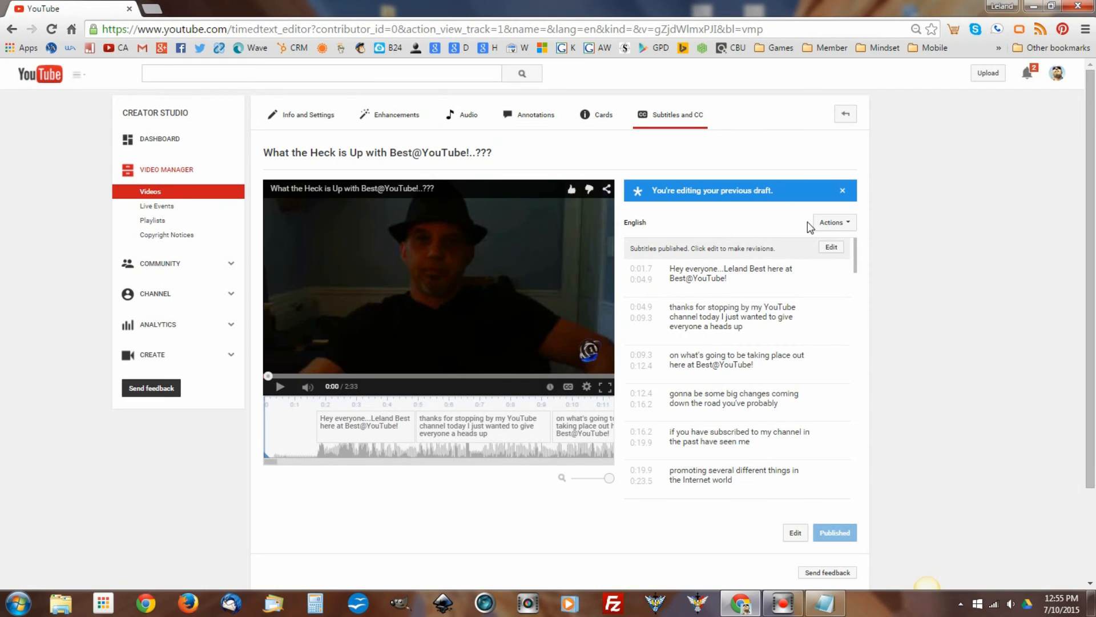
- Show the actions list for the published English subtitle track with its download formats
click(832, 222)
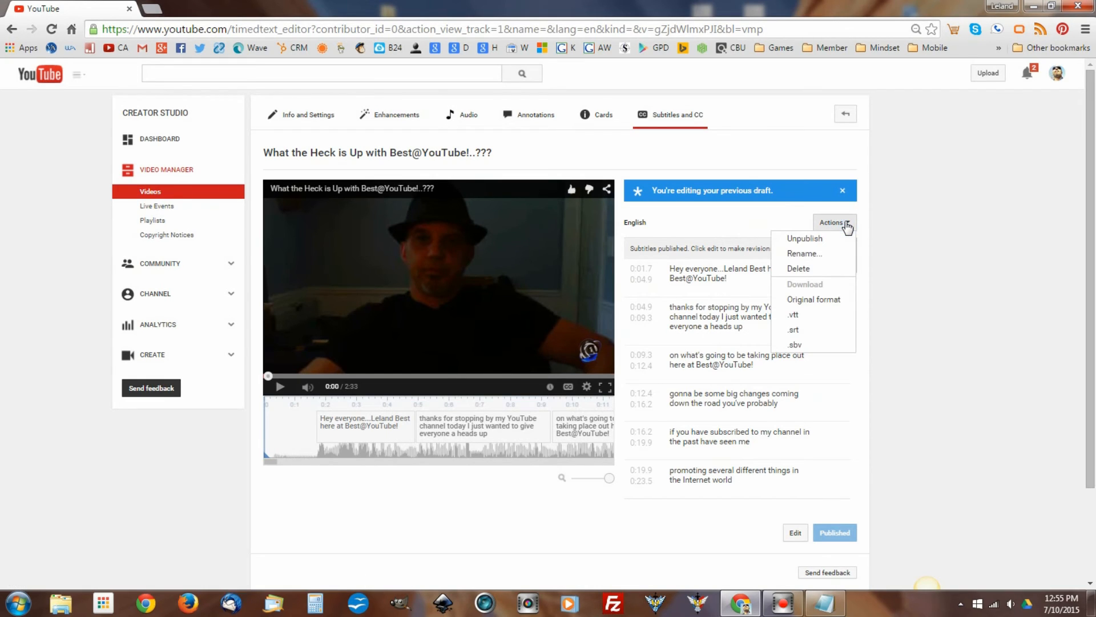
mouse_move(813, 269)
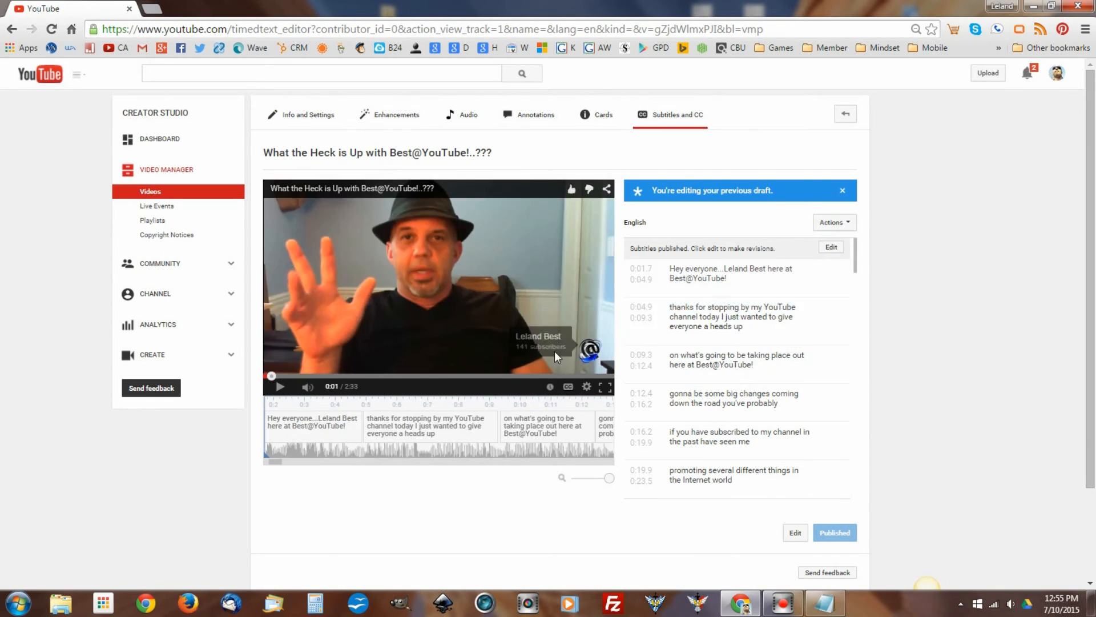
mouse_move(416, 320)
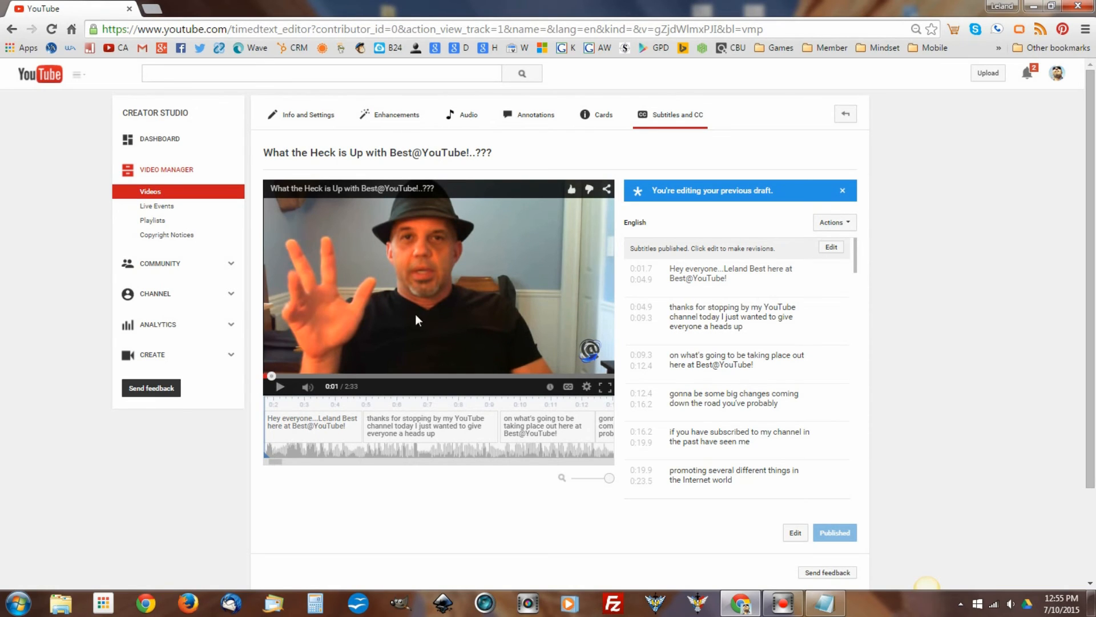
mouse_move(281, 387)
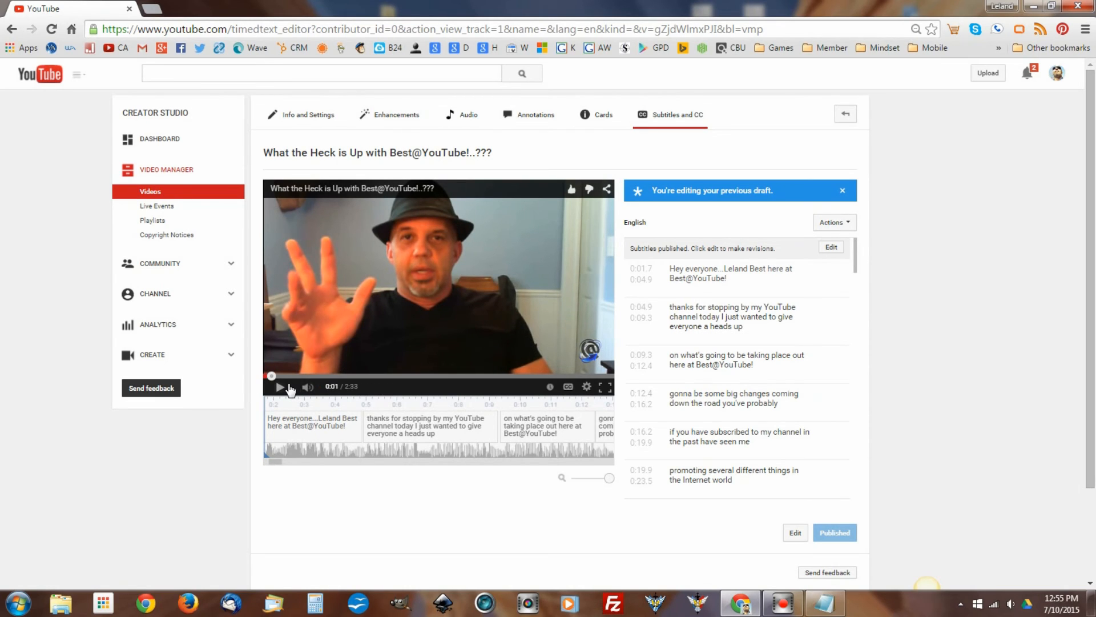
mouse_move(809, 293)
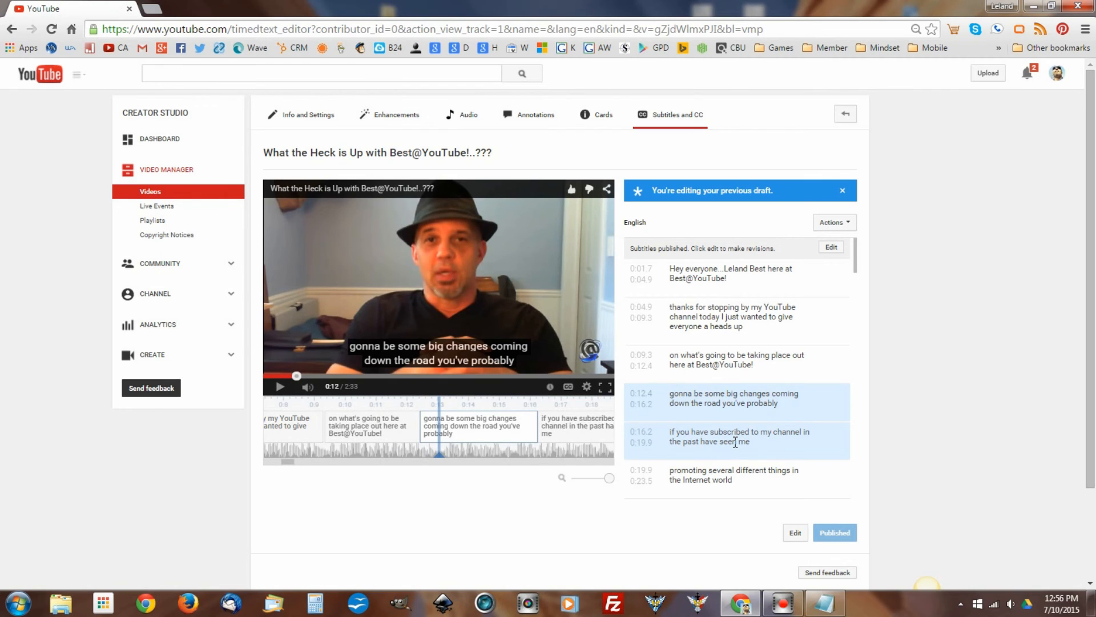
mouse_move(868, 478)
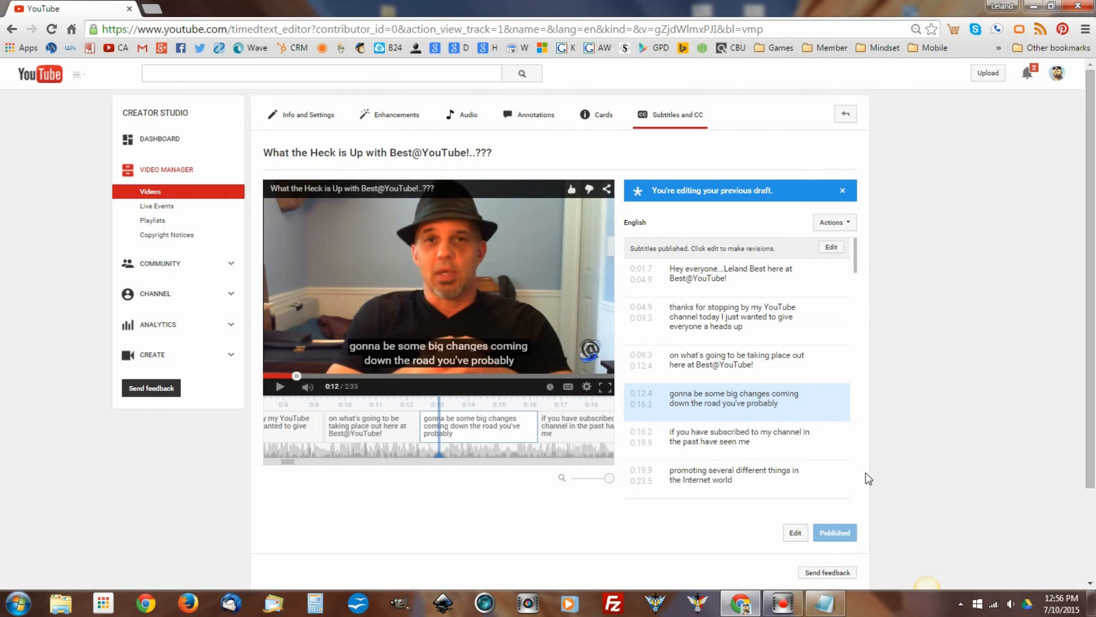
mouse_move(844, 240)
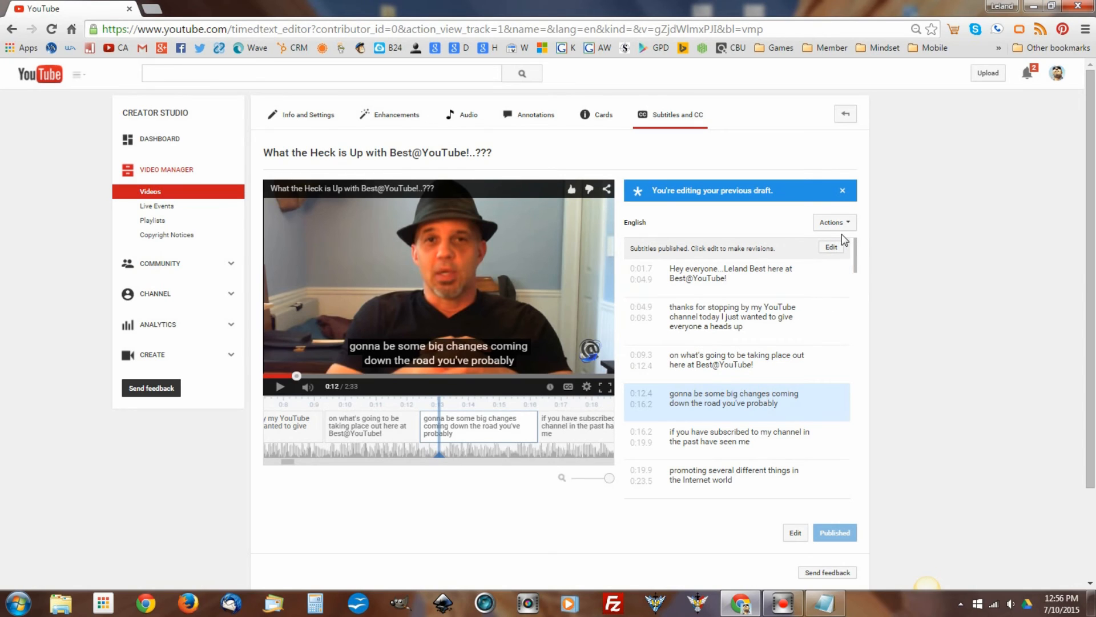
mouse_move(848, 204)
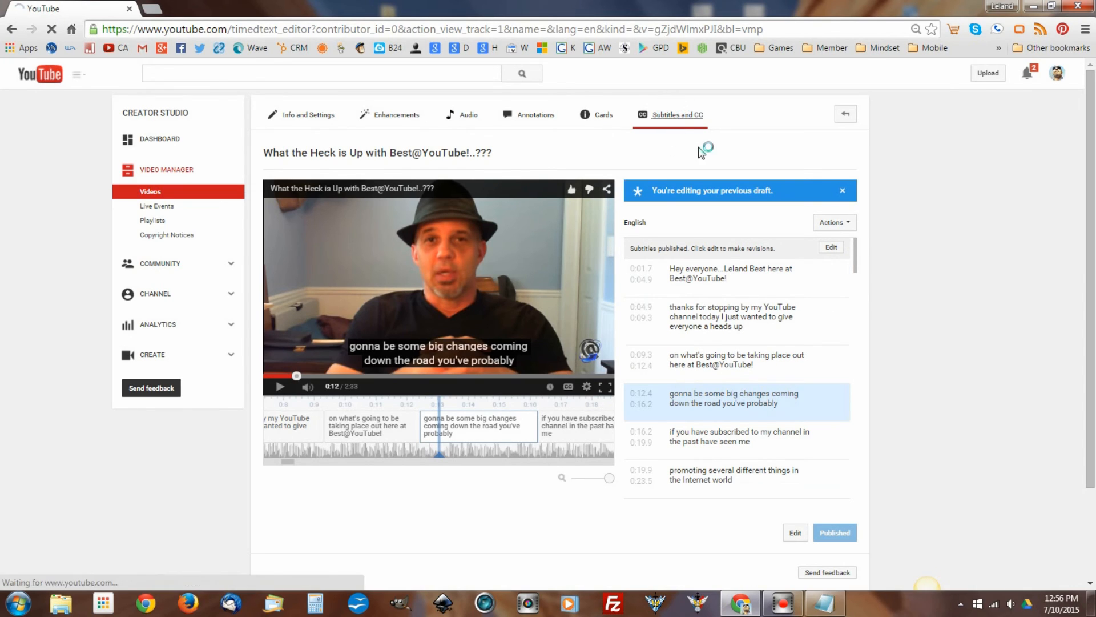
- Return to the caption track list, select English (Automatic) and go to Info and Settings
click(845, 113)
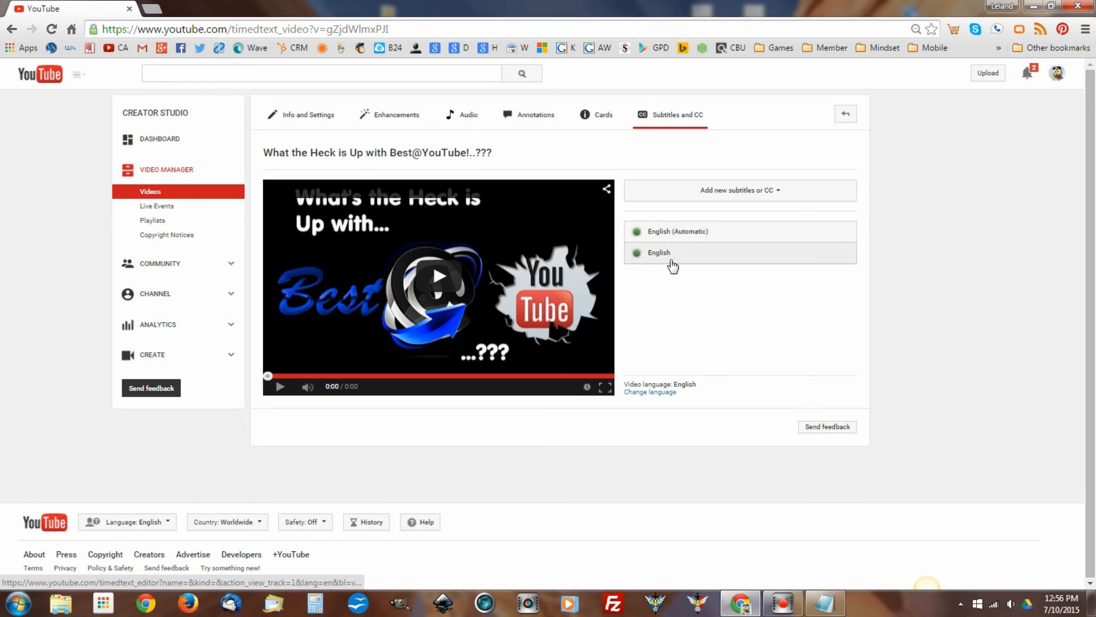
click(659, 252)
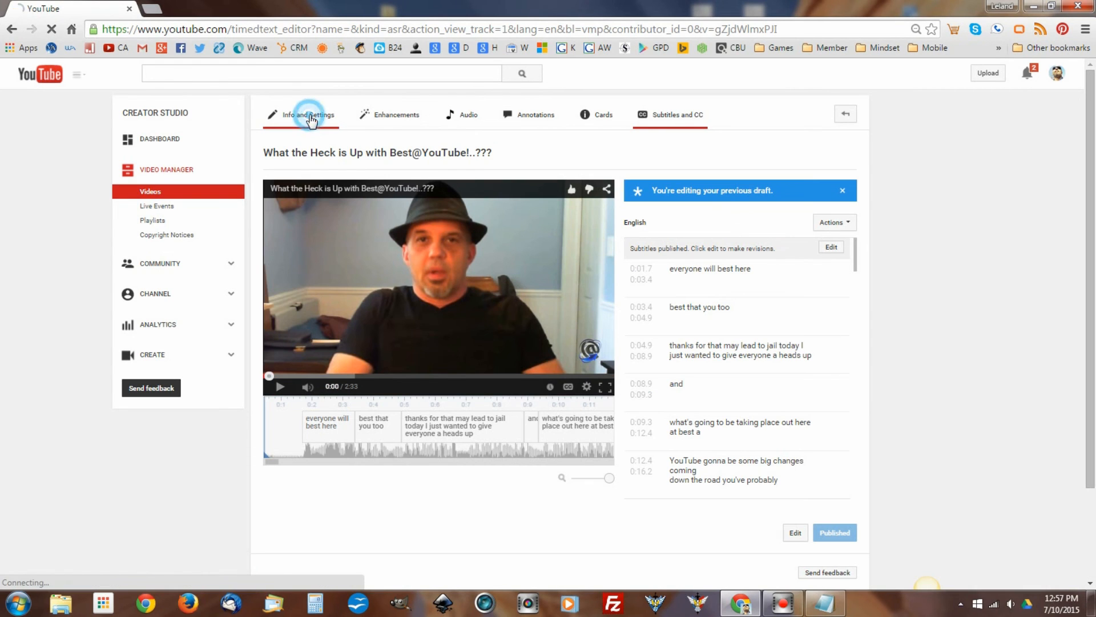
click(306, 114)
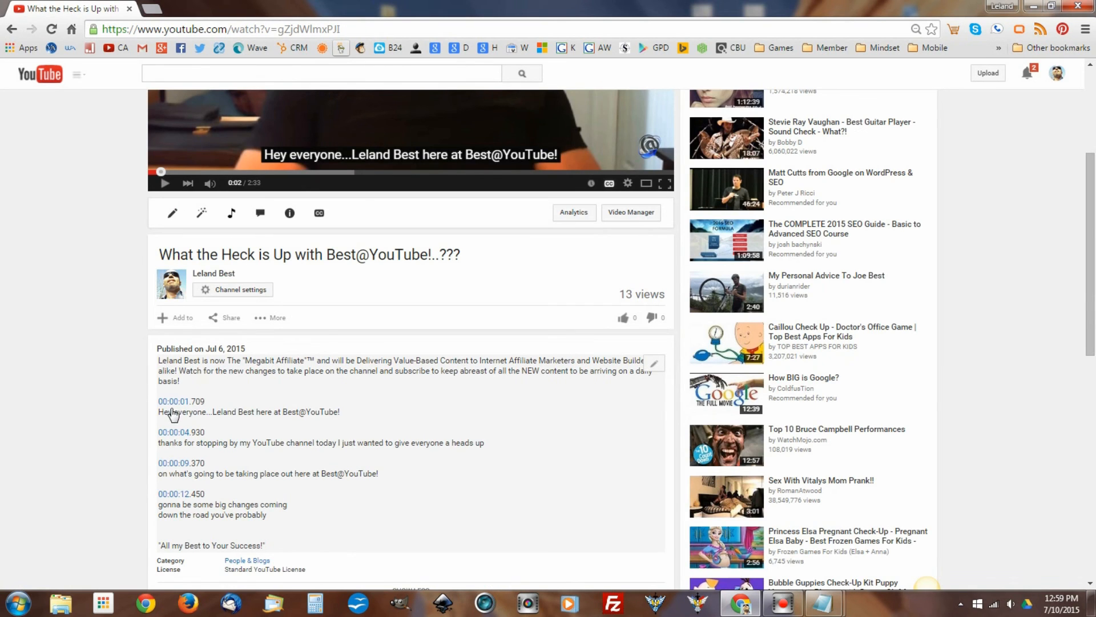
mouse_move(208, 409)
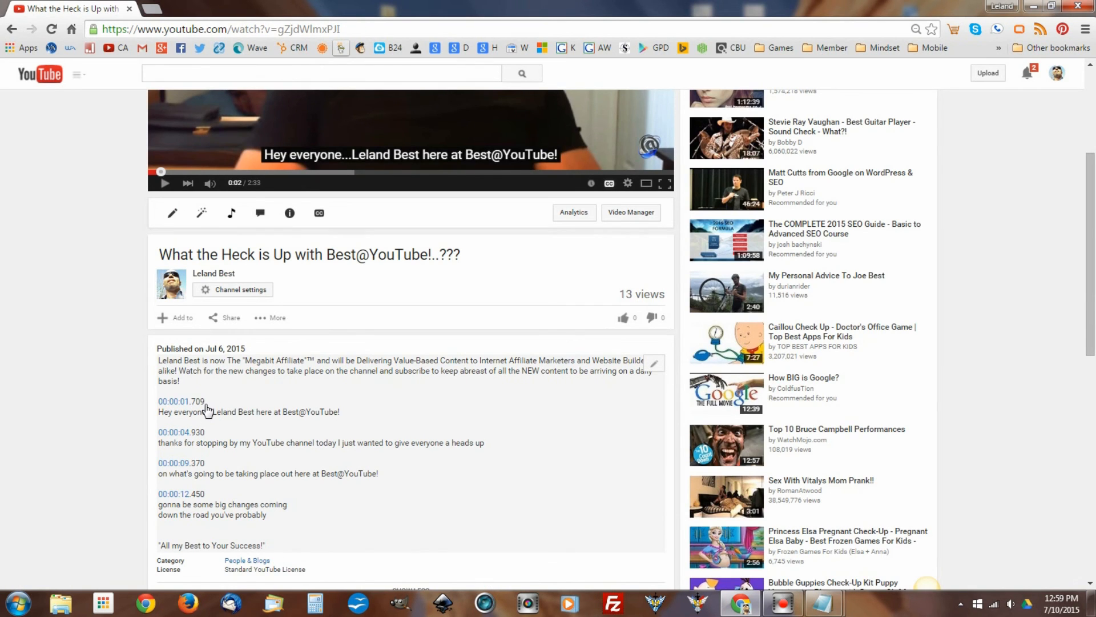
mouse_move(209, 438)
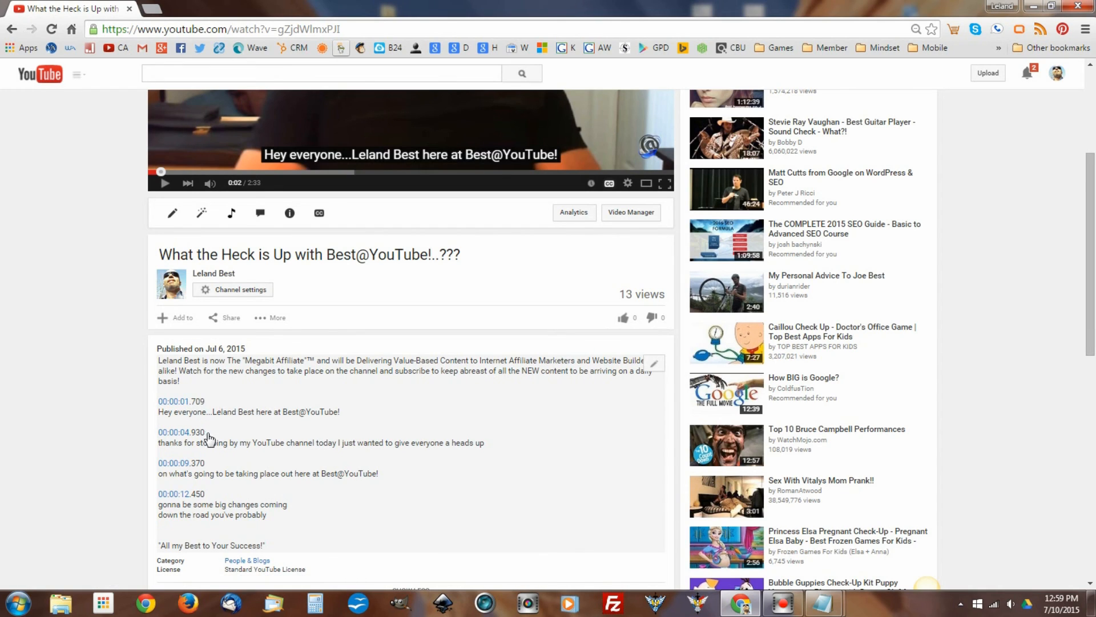
mouse_move(201, 503)
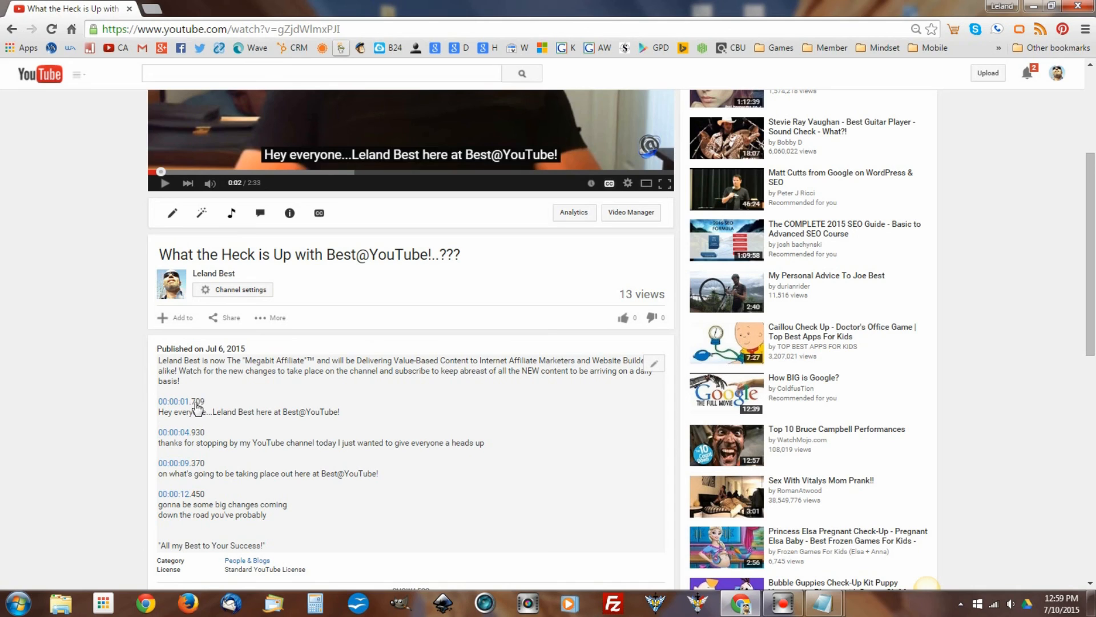
mouse_move(241, 420)
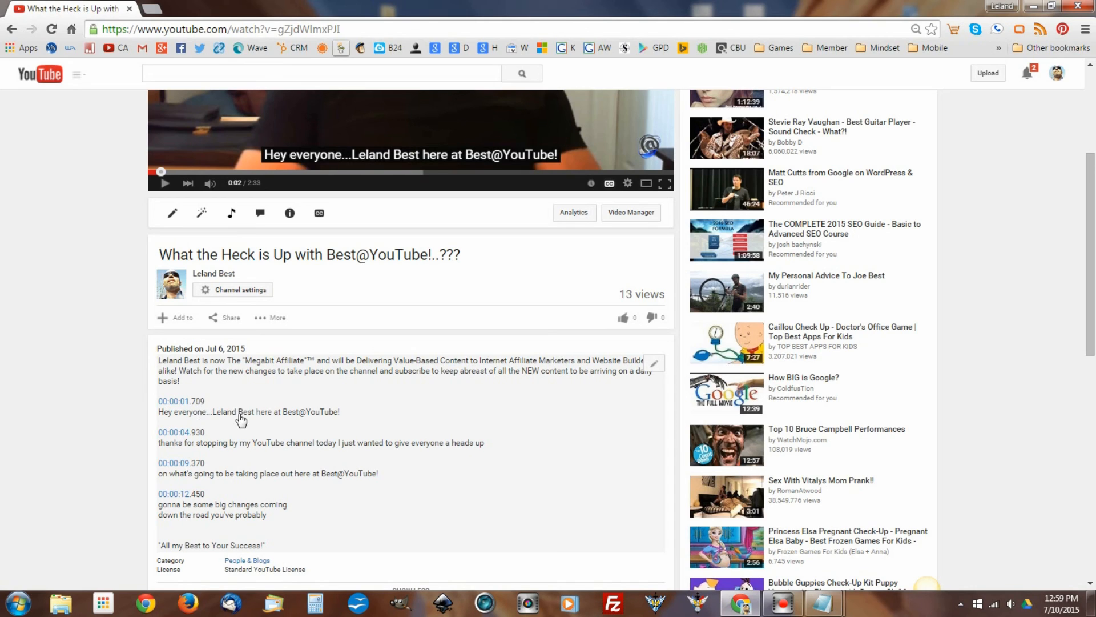
mouse_move(180, 401)
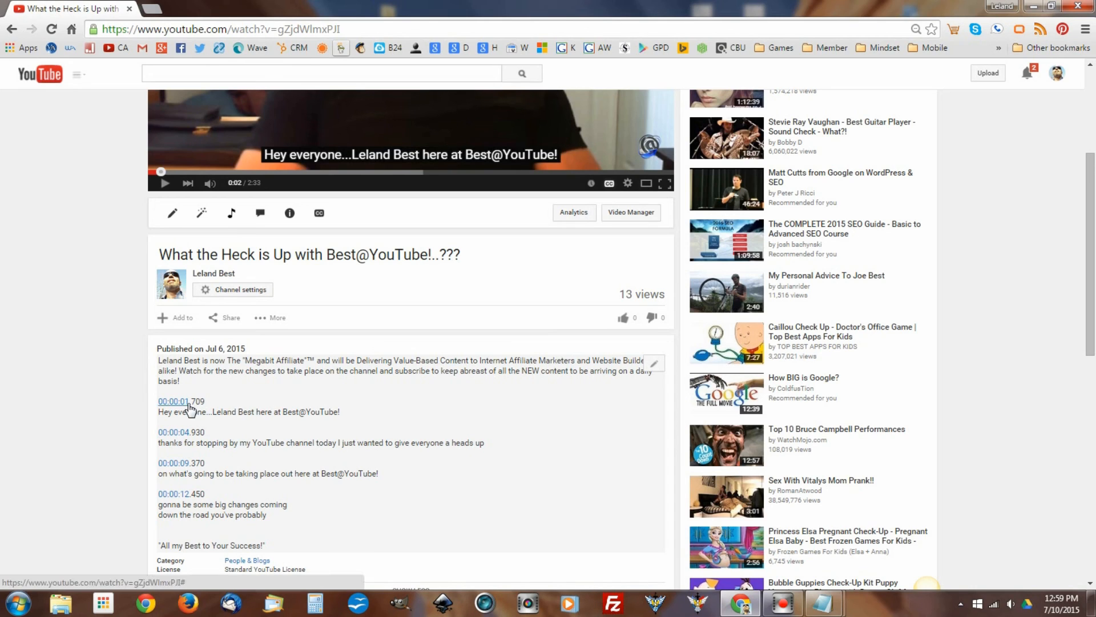
mouse_move(177, 506)
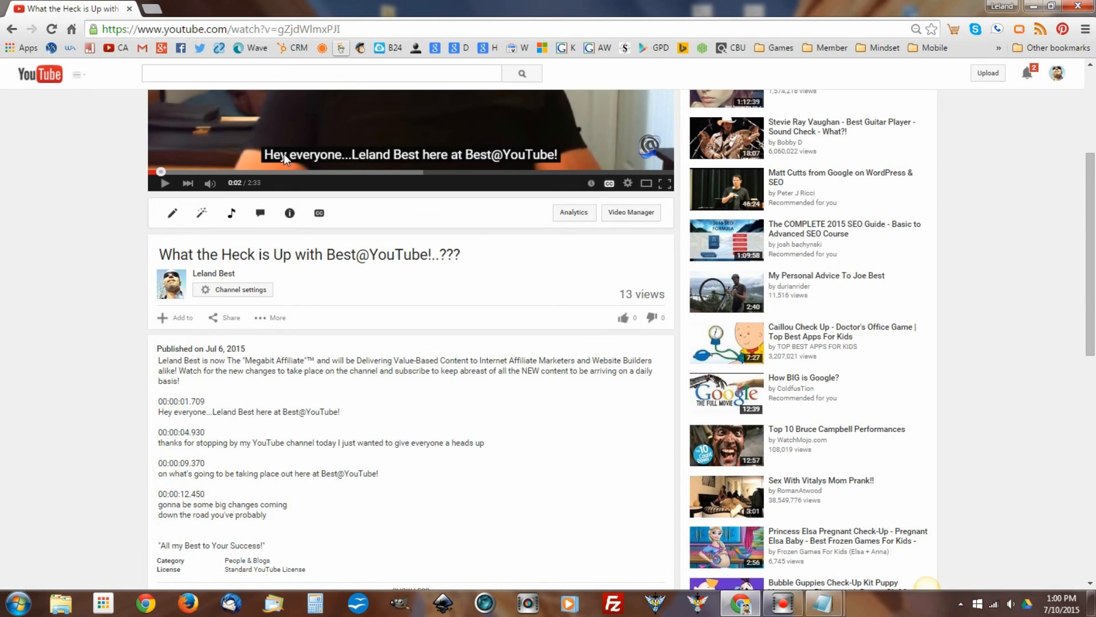
mouse_move(180, 513)
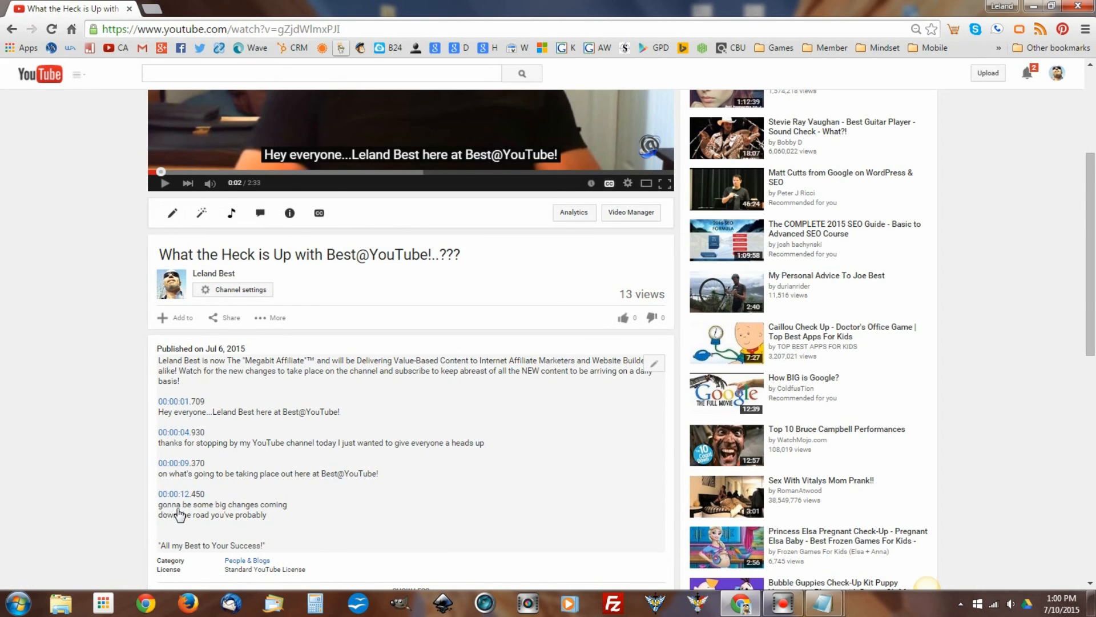
mouse_move(388, 512)
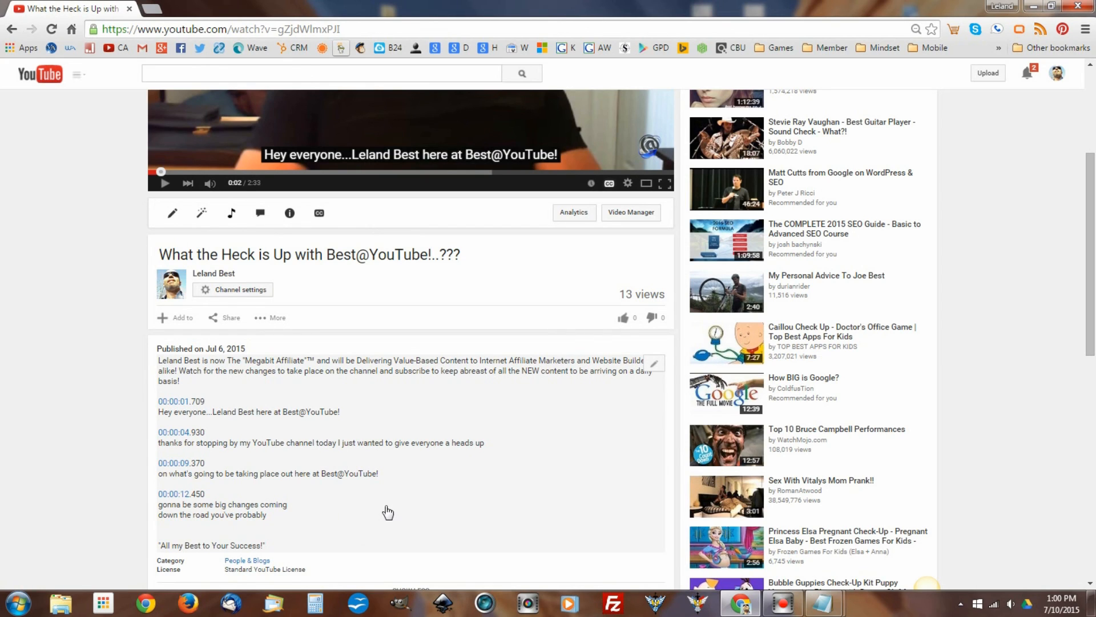
mouse_move(174, 499)
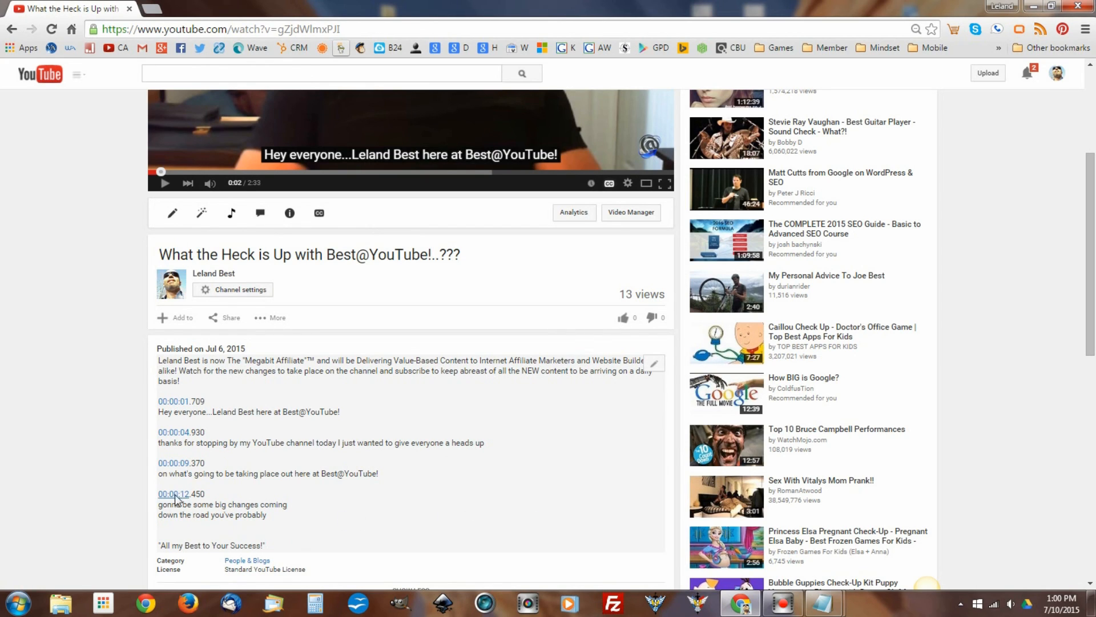
- Scroll the watch page to check the description's timestamp links and reach its edit pencil
scroll(down, 3)
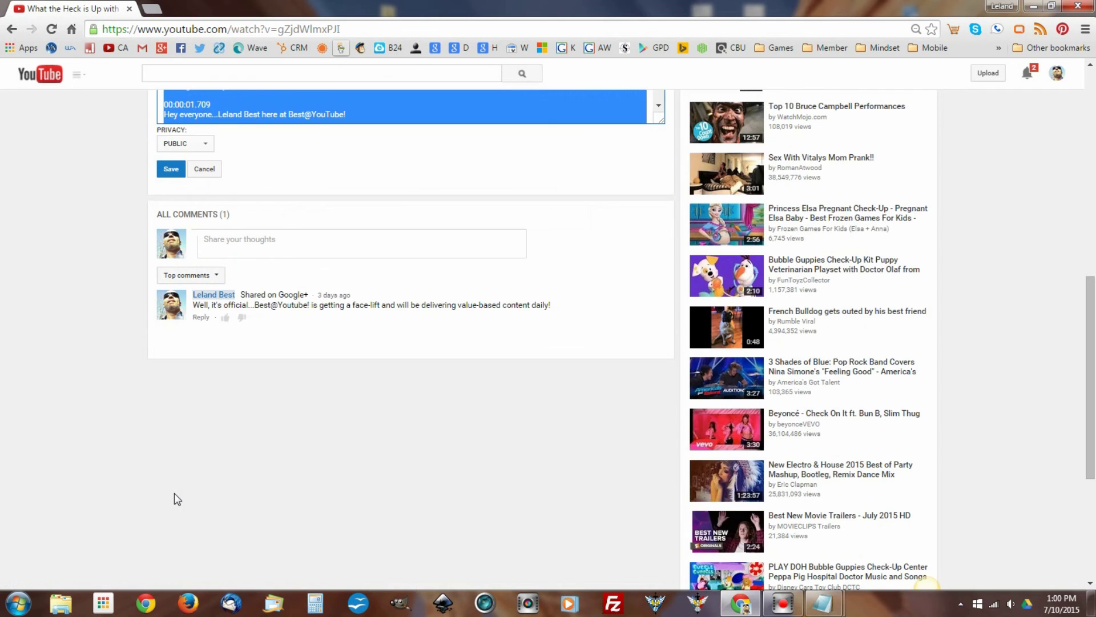
scroll(up, 3)
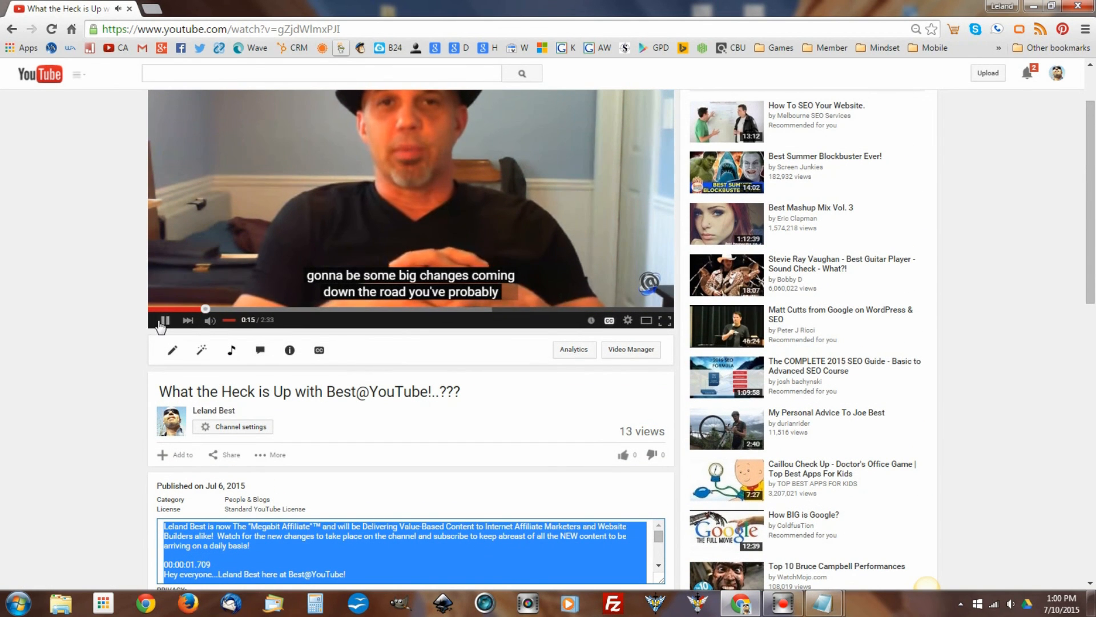
- Pause the video at 0:16 and scroll through the description edit box's timestamped caption lines
click(164, 319)
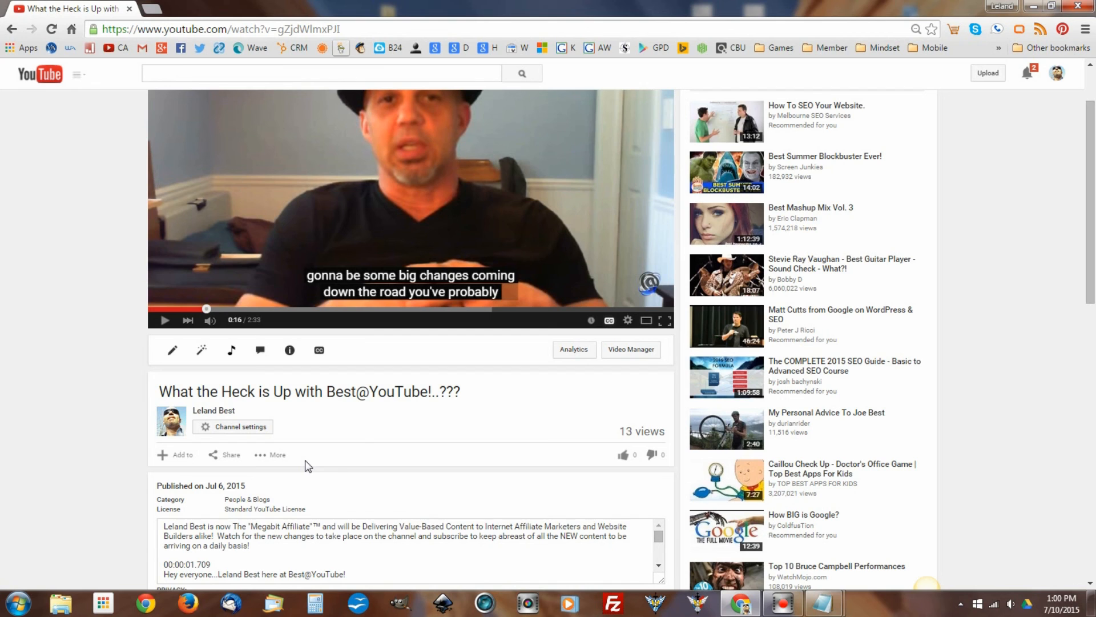
scroll(down, 3)
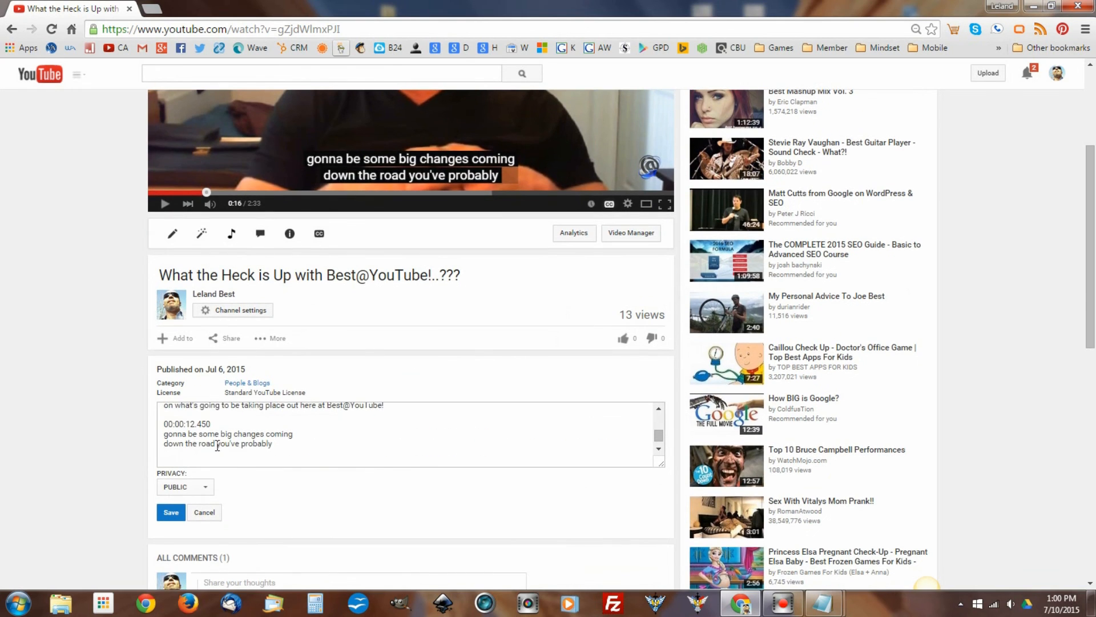
scroll(up, 3)
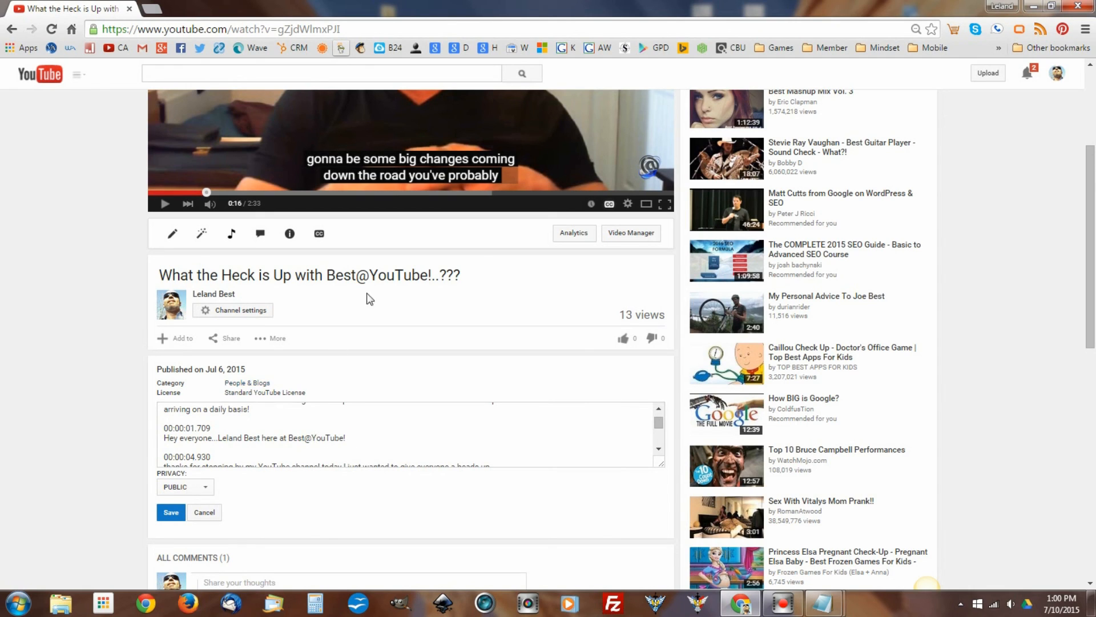
mouse_move(435, 330)
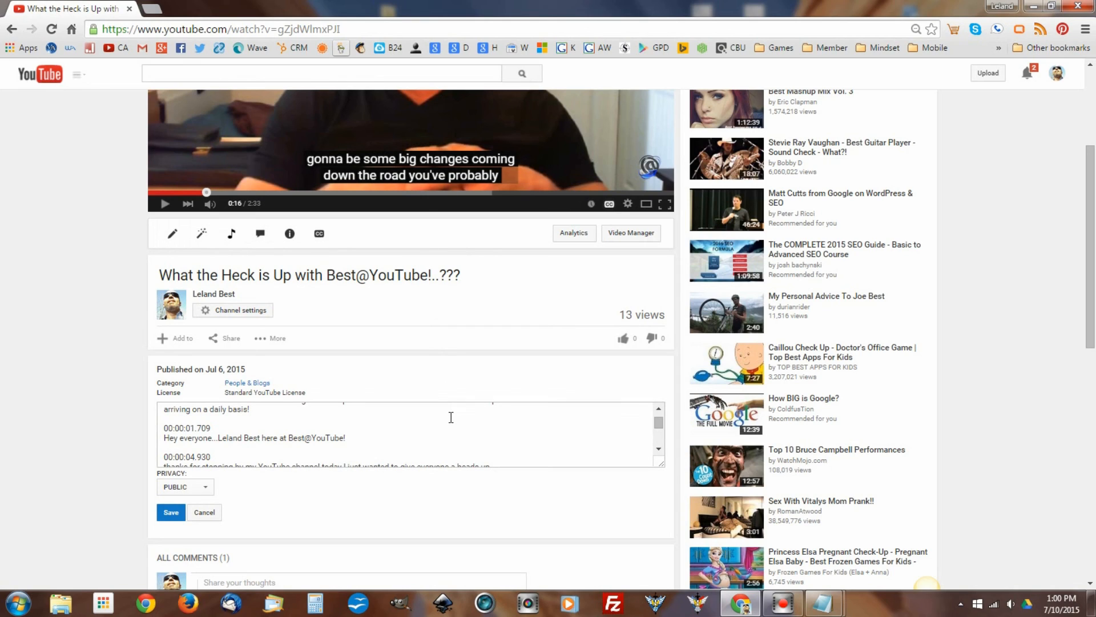
mouse_move(466, 438)
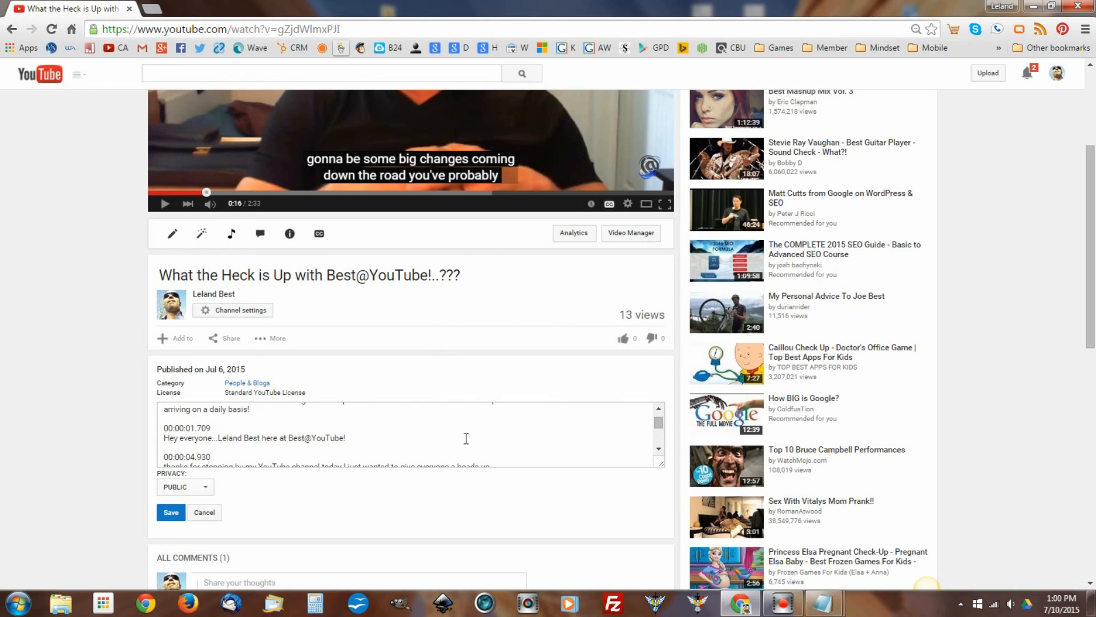
mouse_move(921, 396)
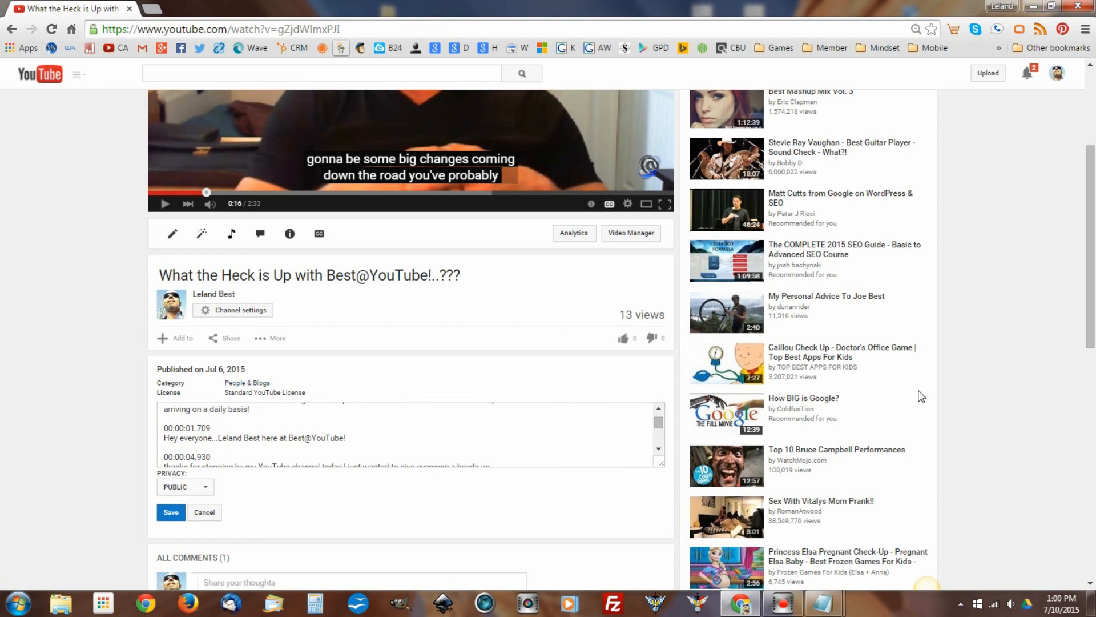
scroll(up, 3)
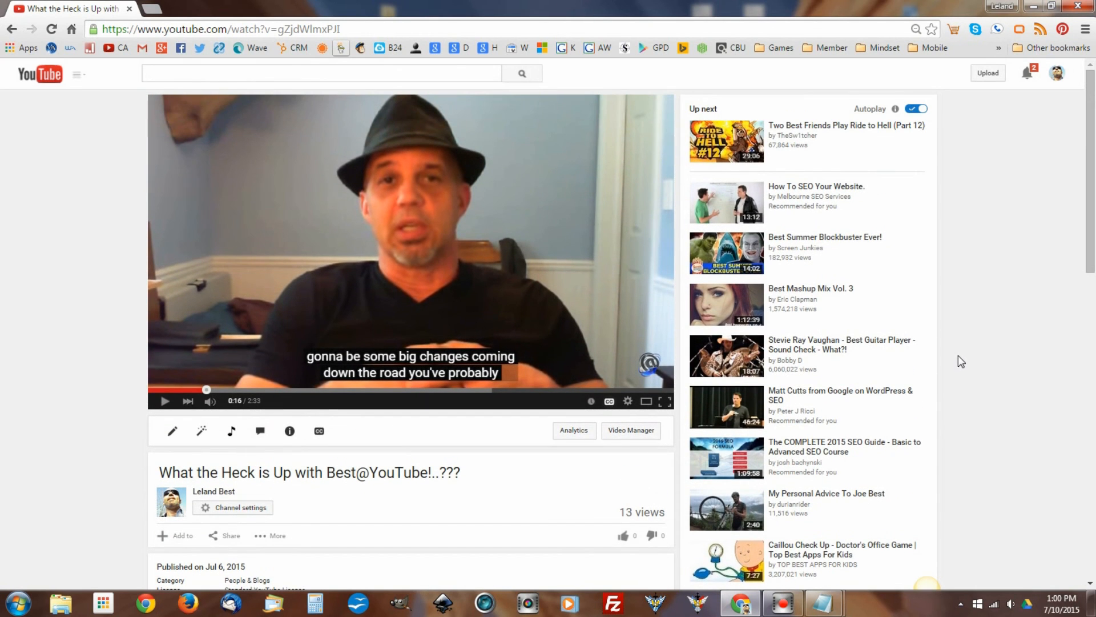